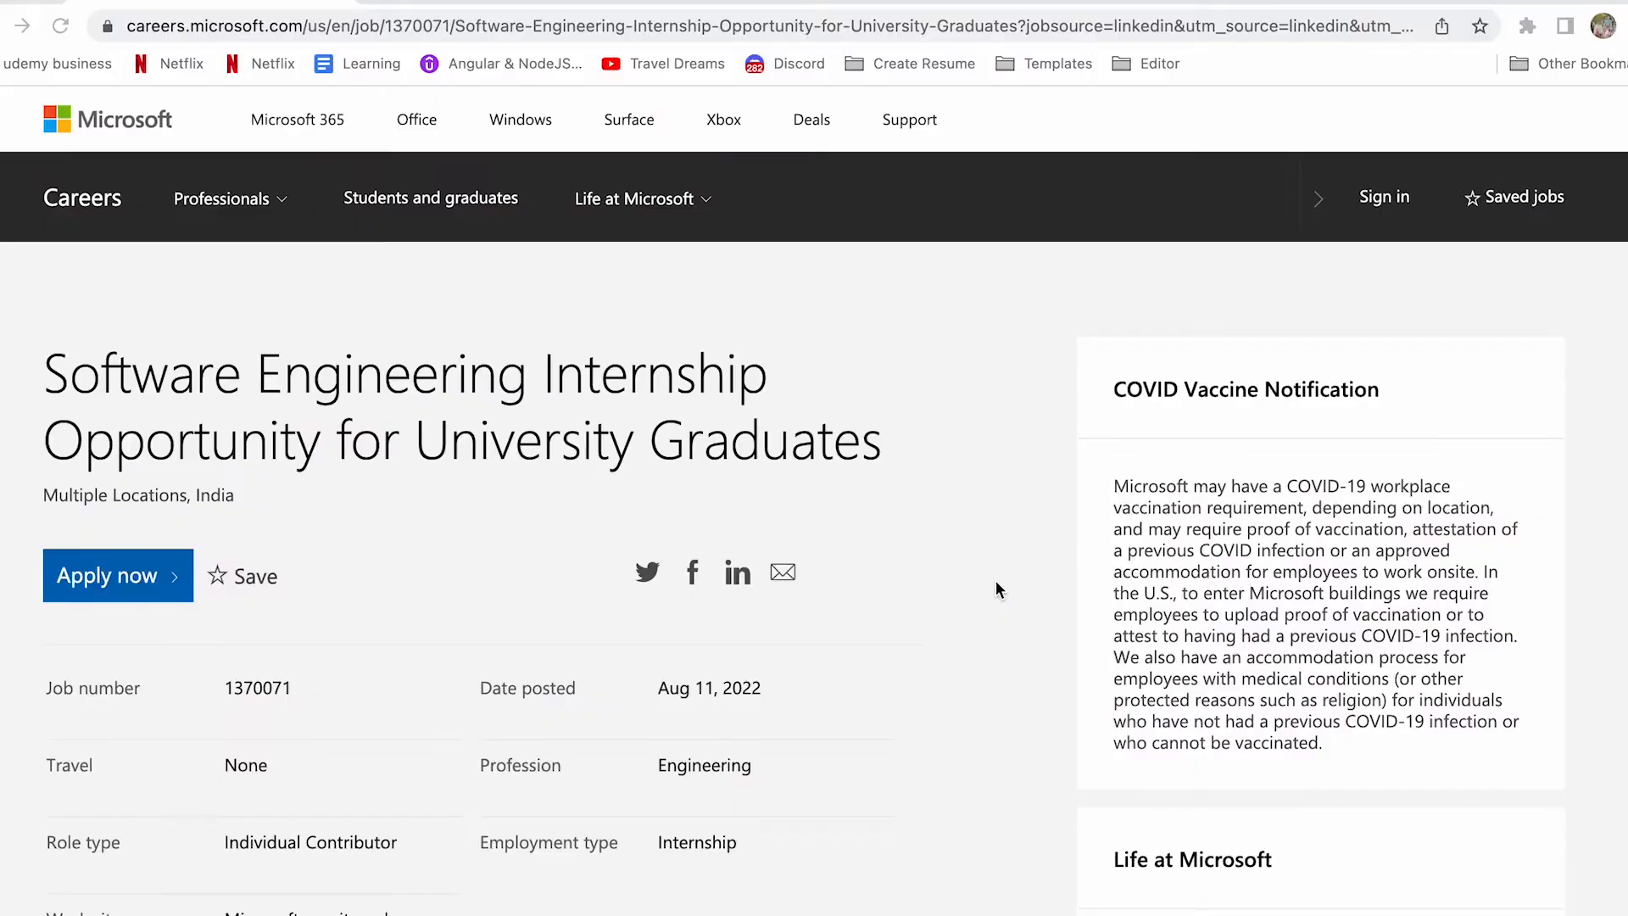
mouse_move(614, 371)
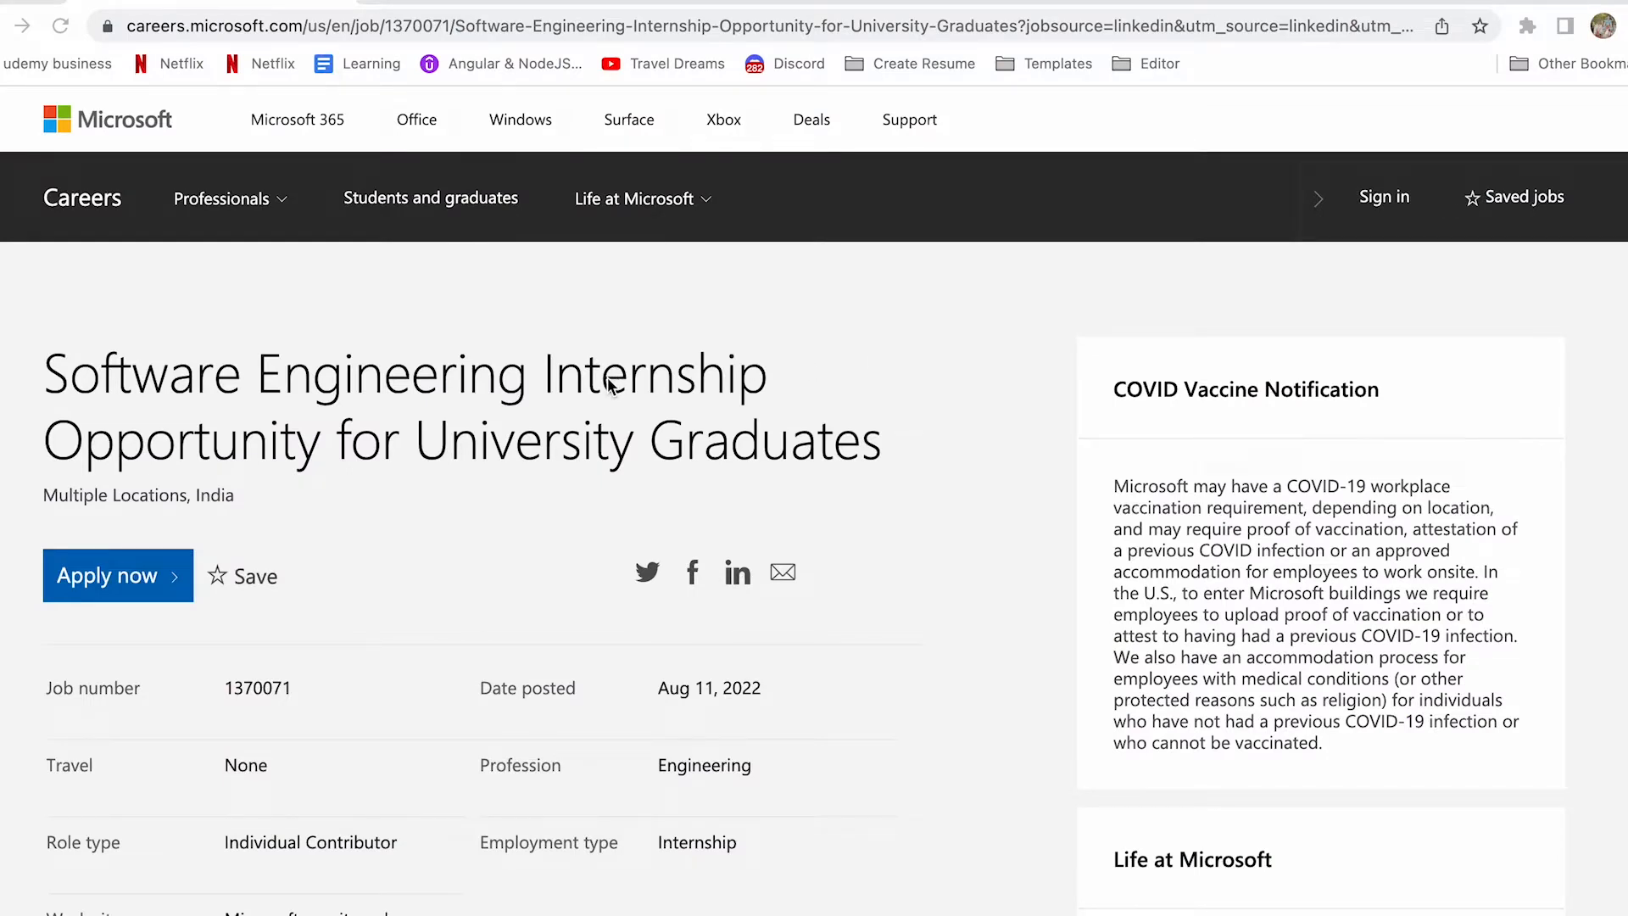
mouse_move(47, 373)
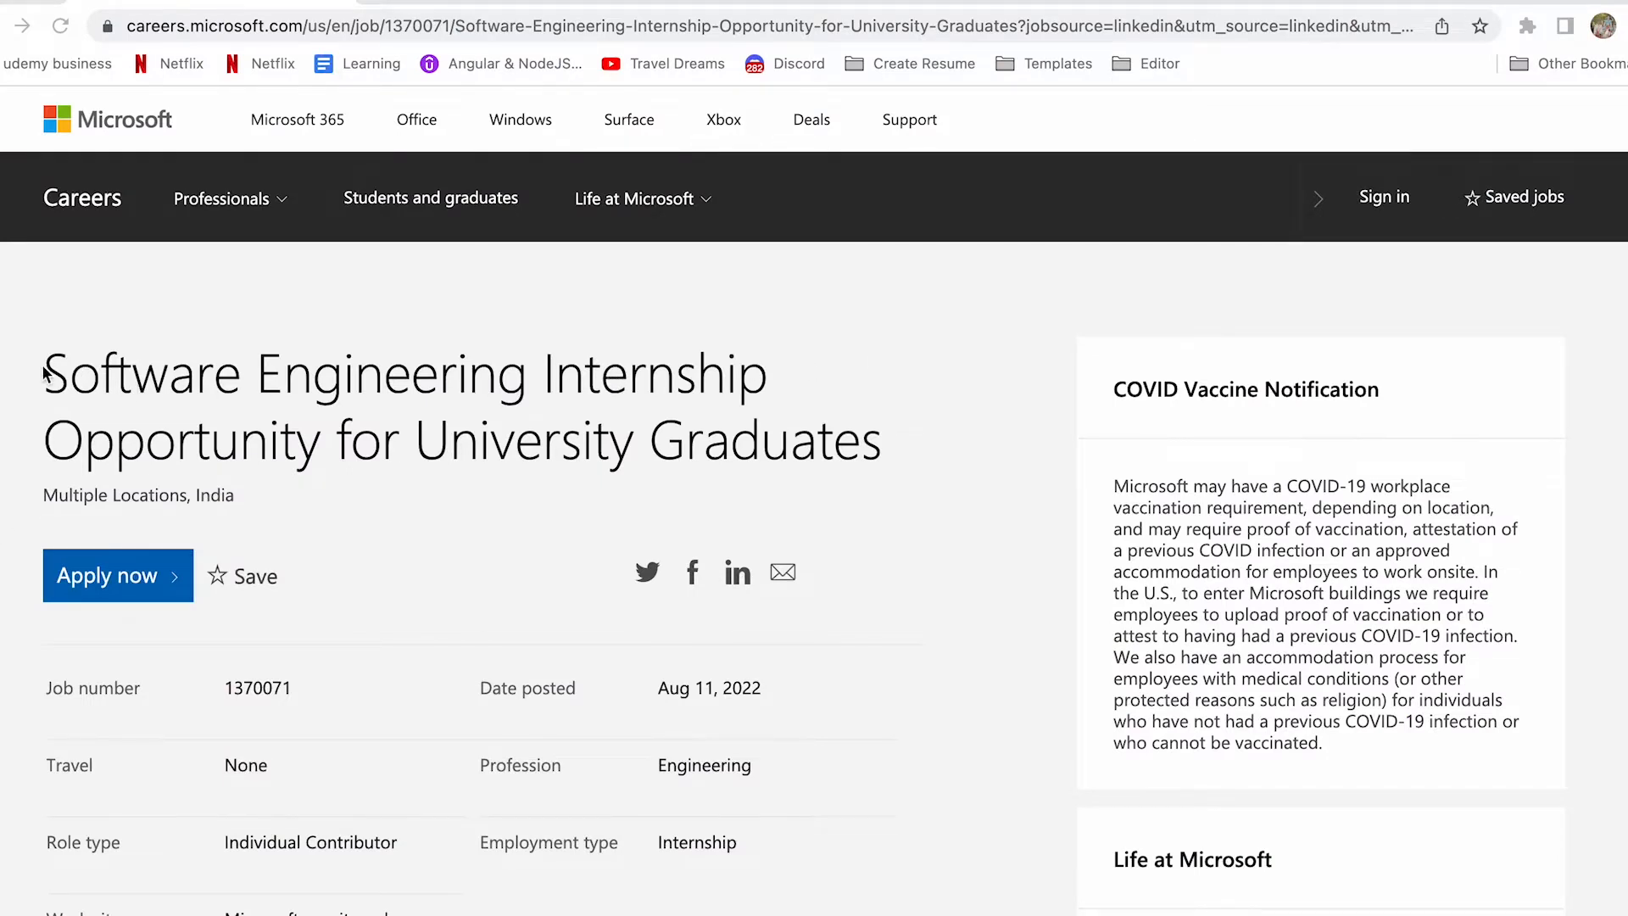
mouse_move(261, 468)
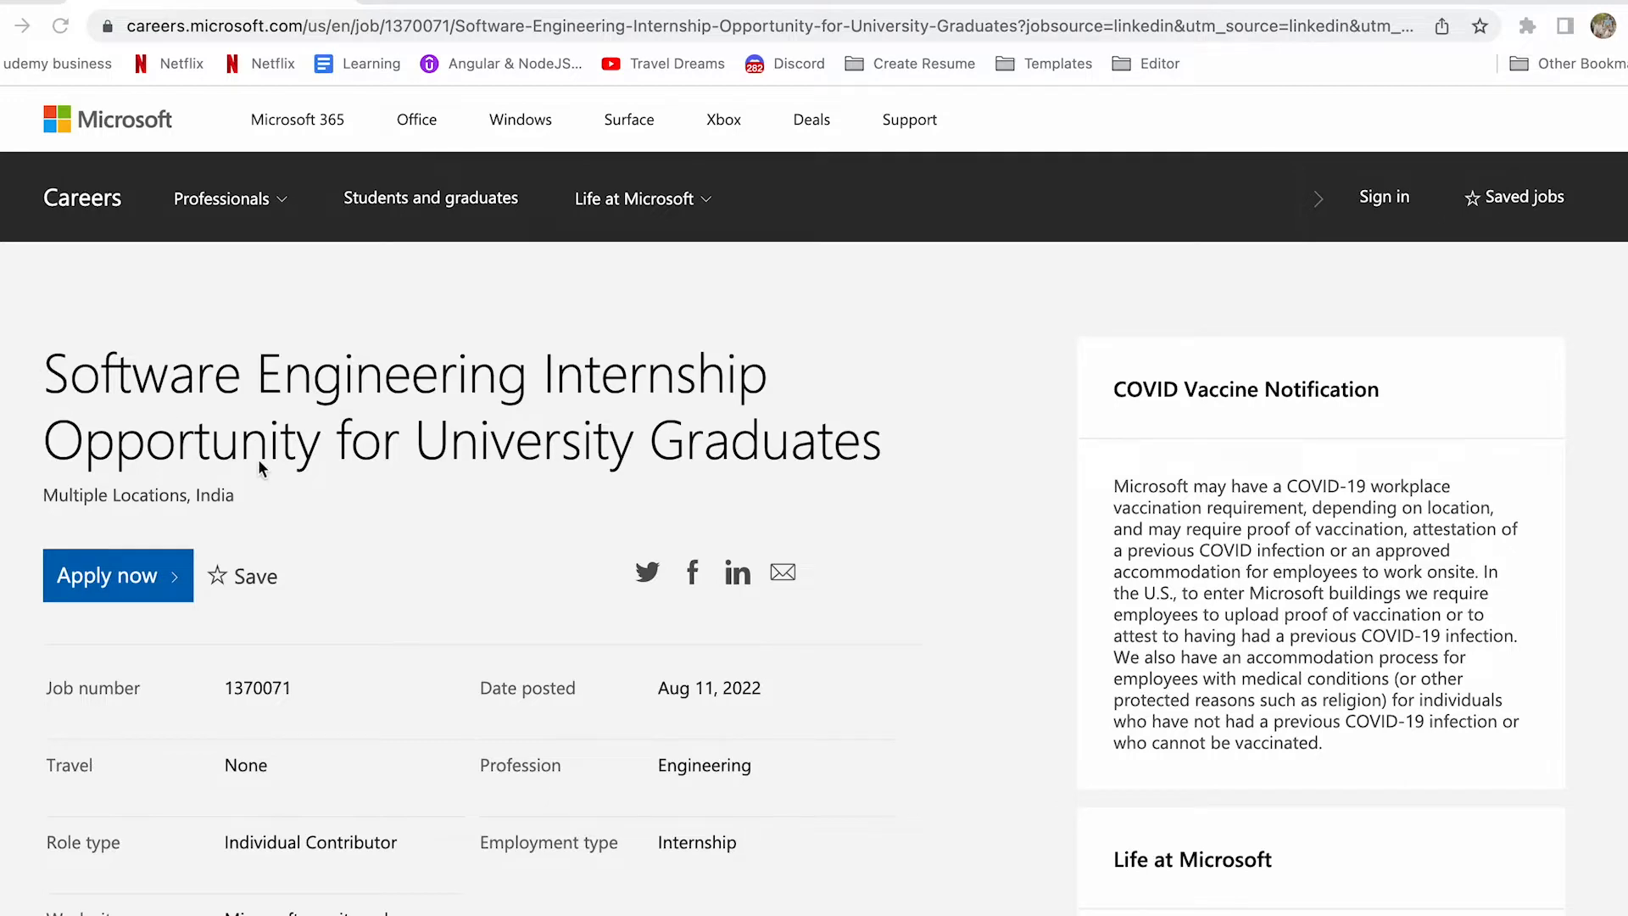
scroll("down", 3)
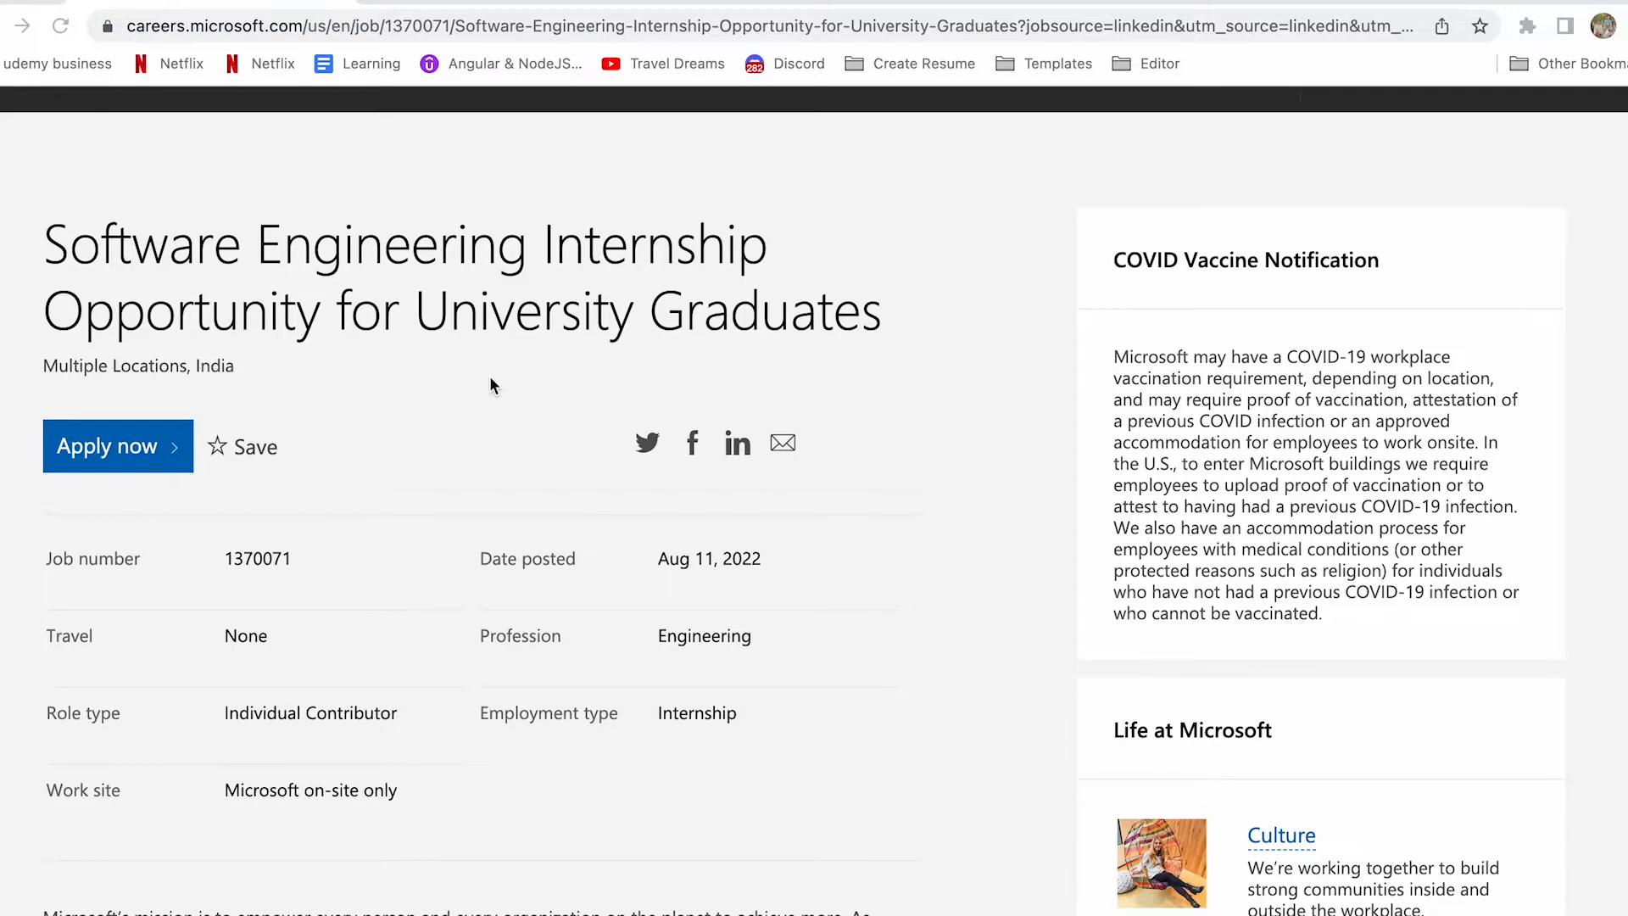
scroll("down", 3)
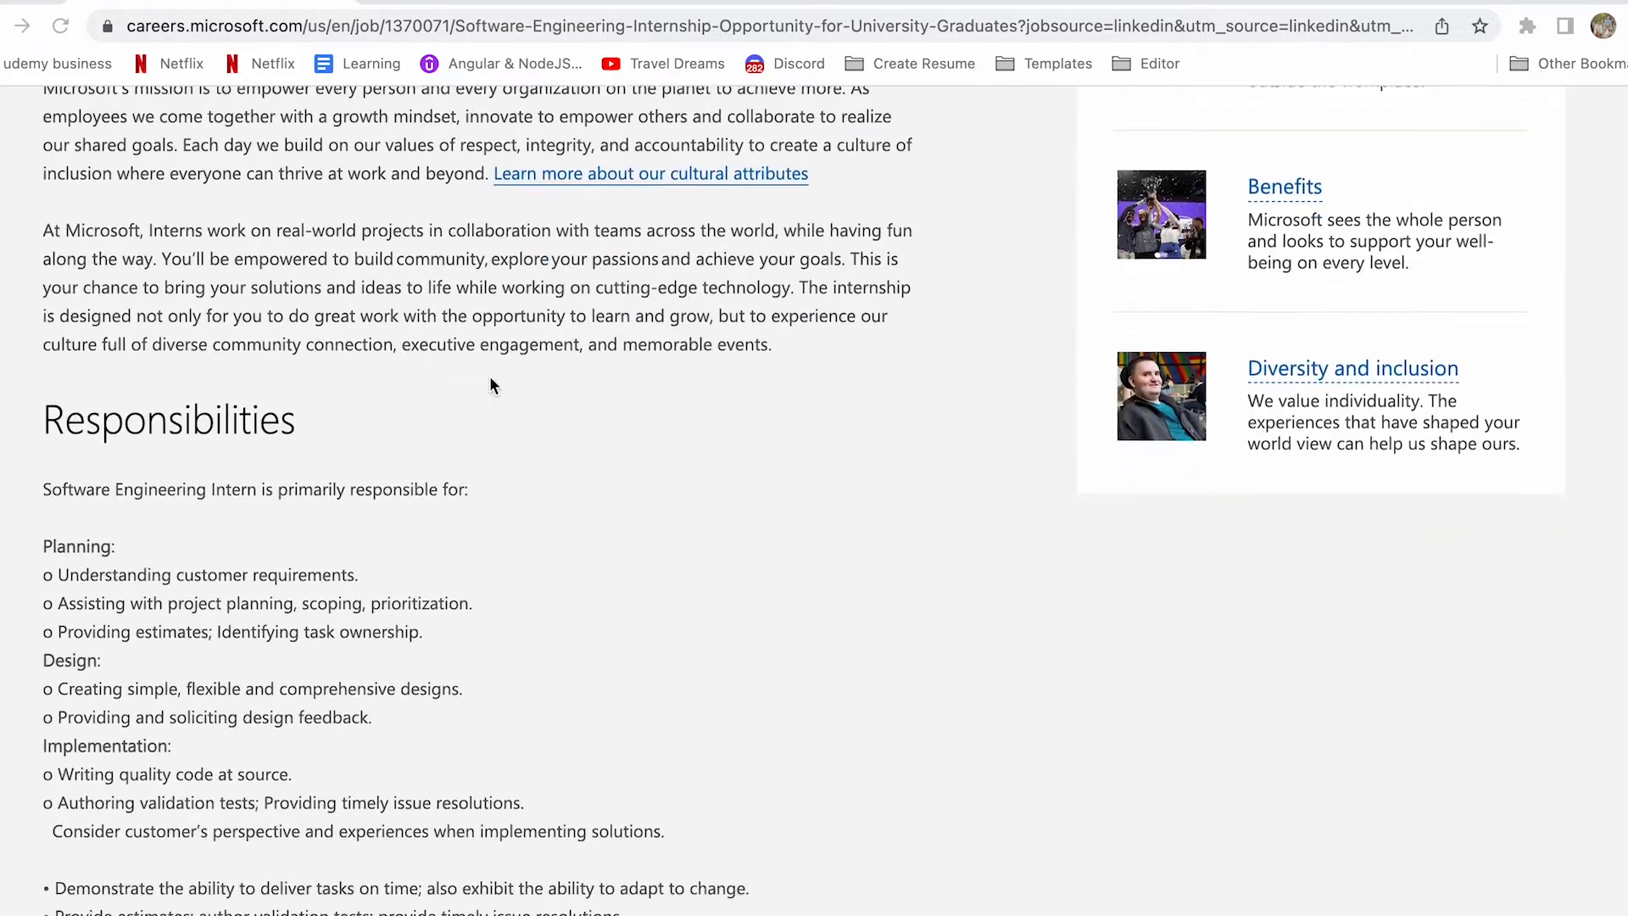
scroll("down", 3)
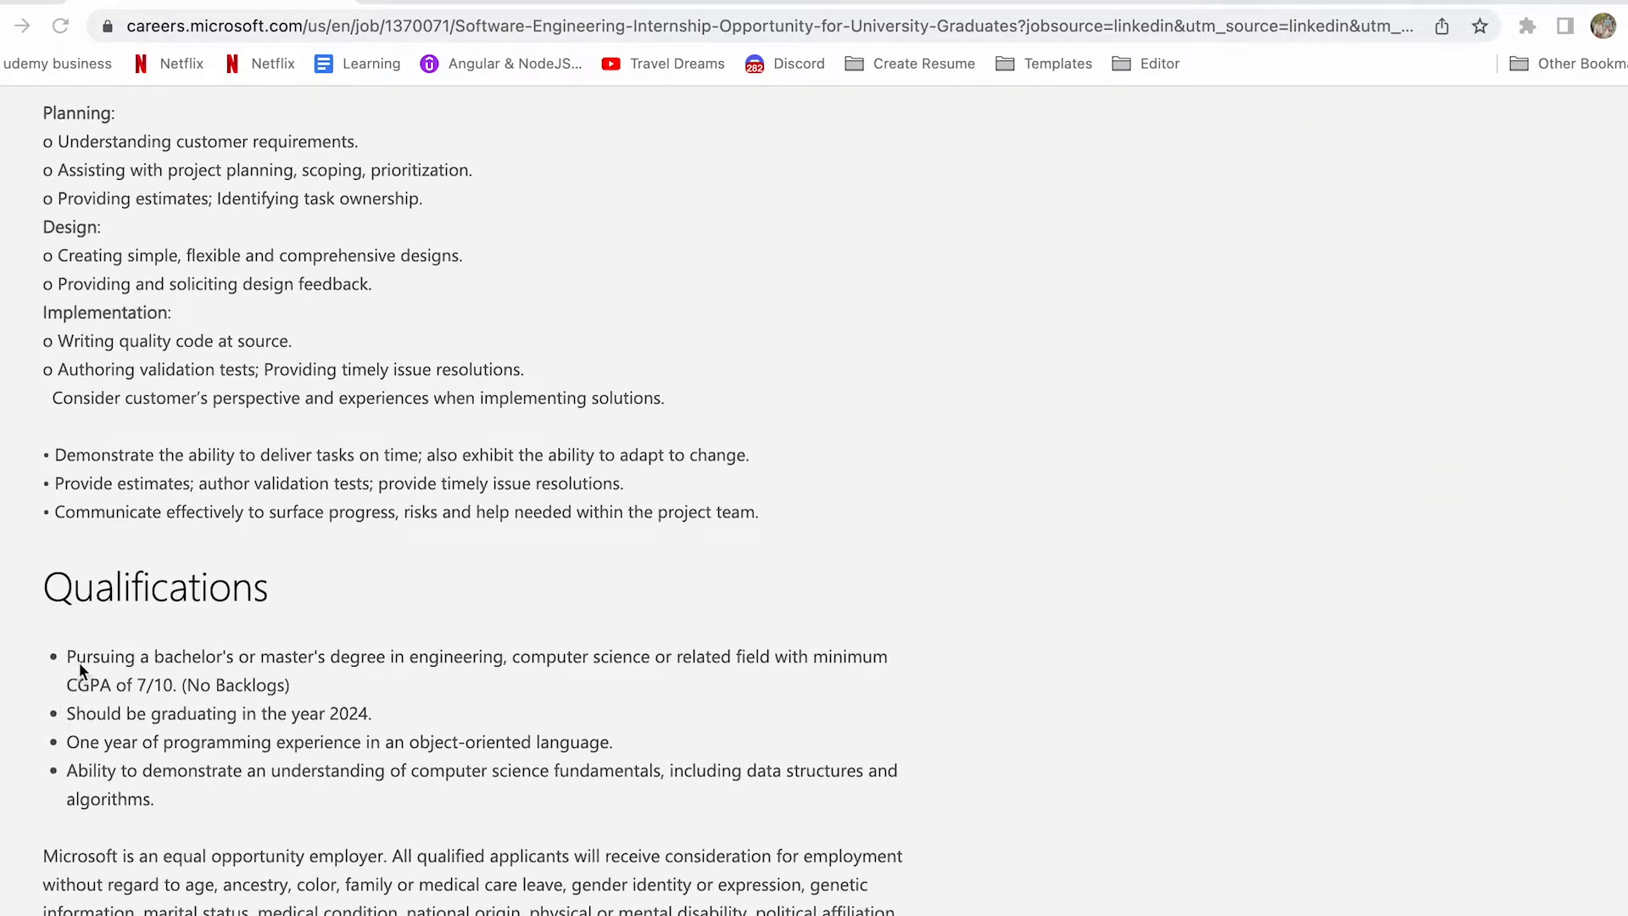
mouse_move(331, 674)
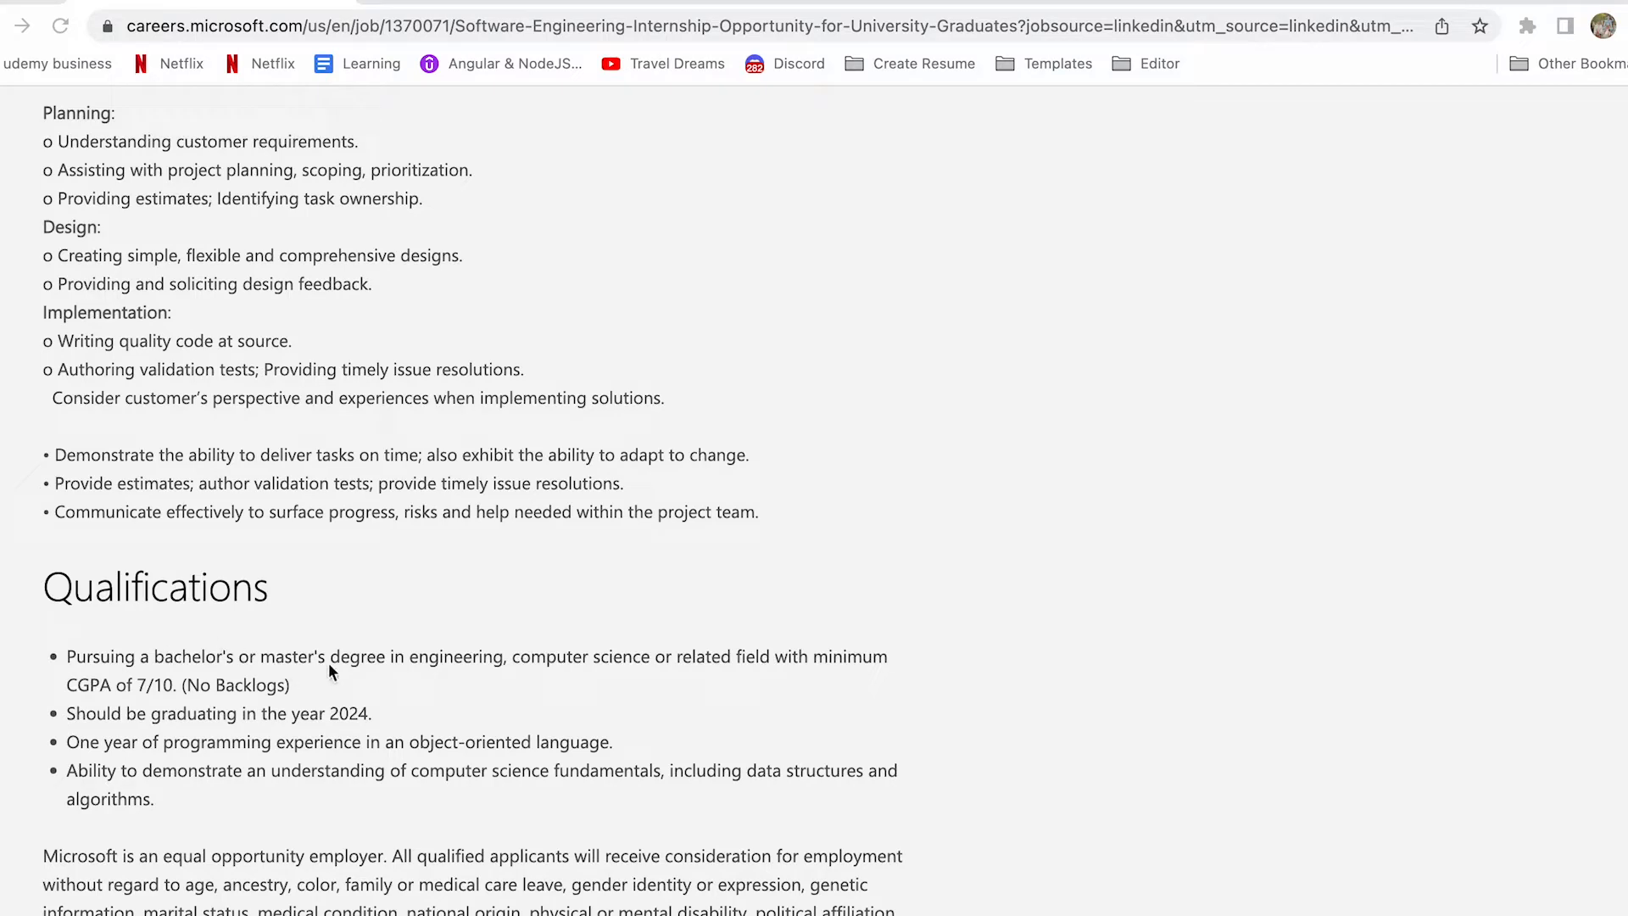
mouse_move(663, 668)
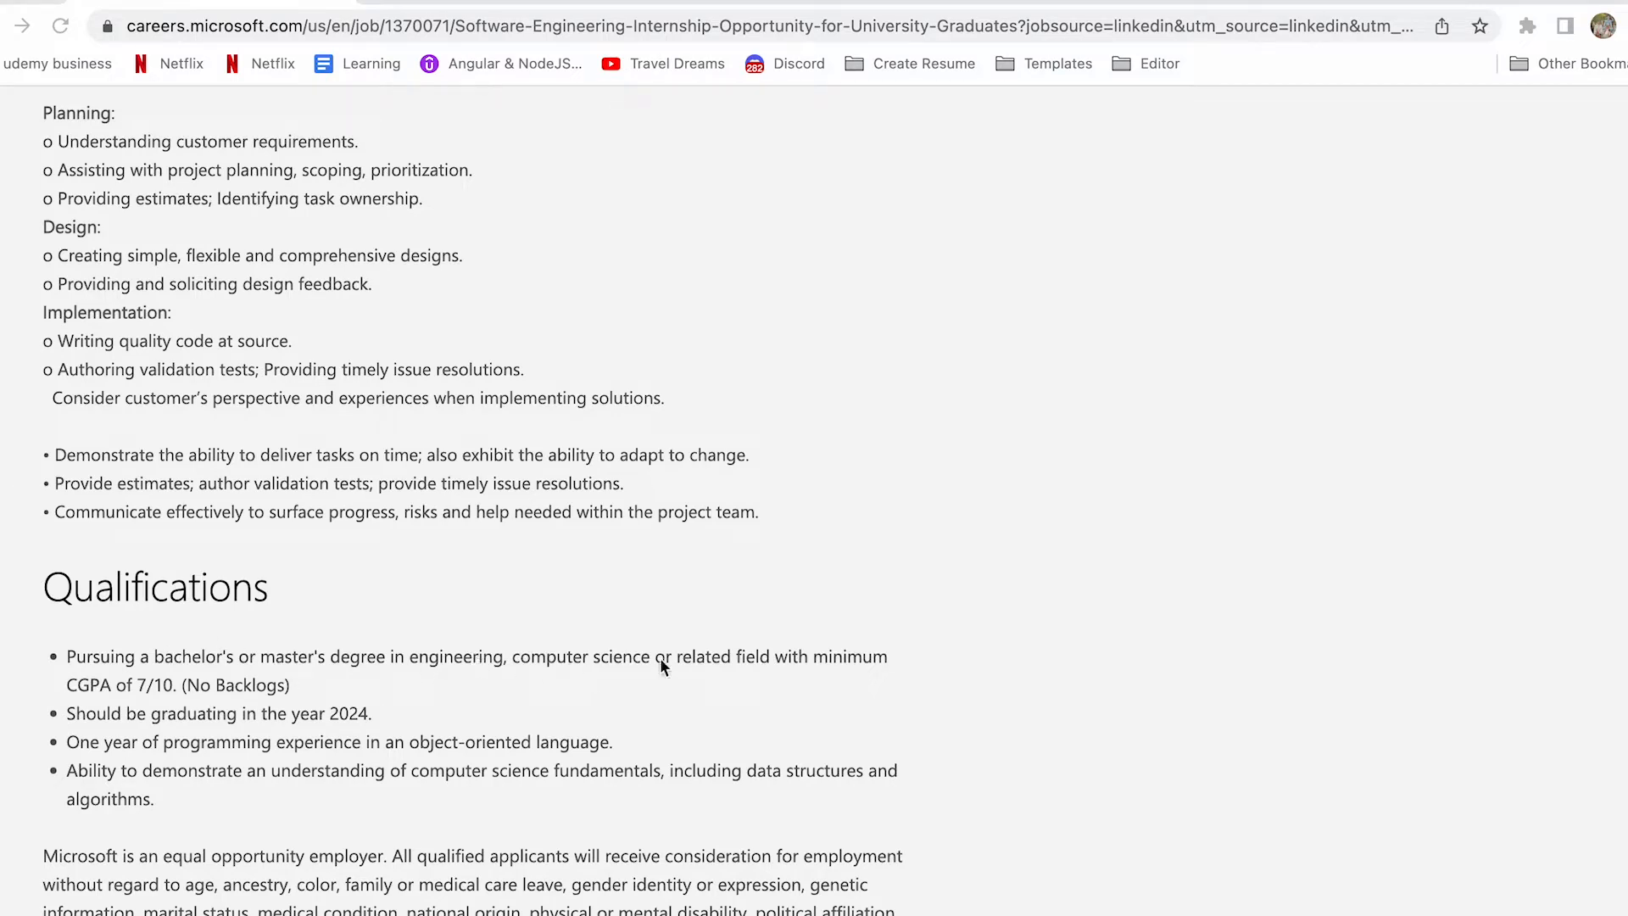
mouse_move(794, 674)
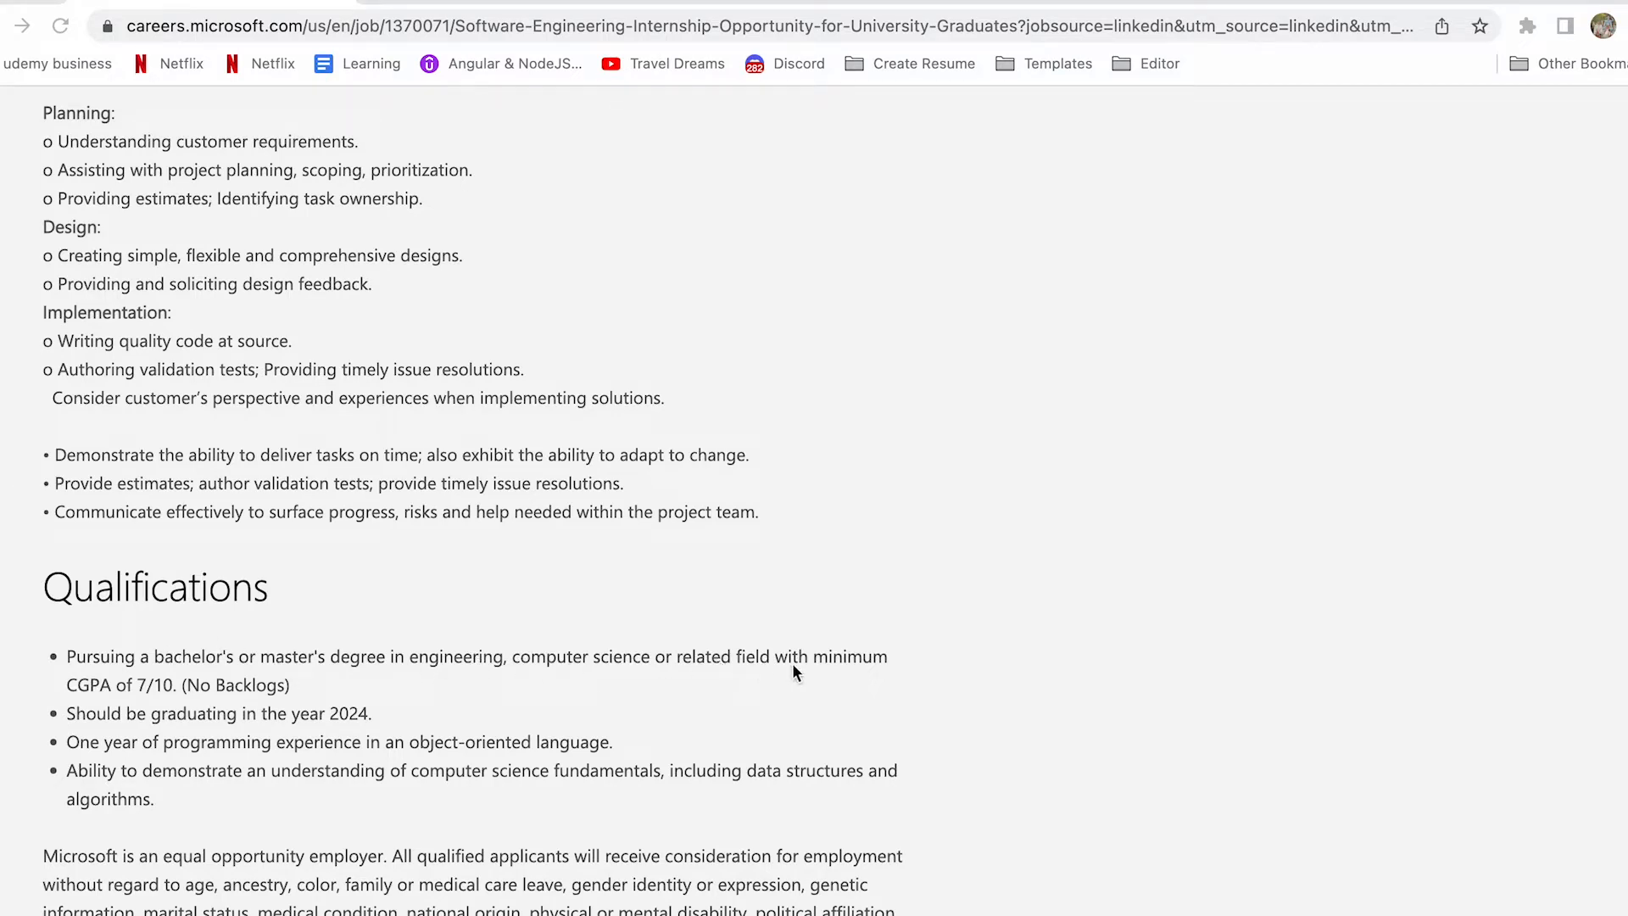
mouse_move(186, 693)
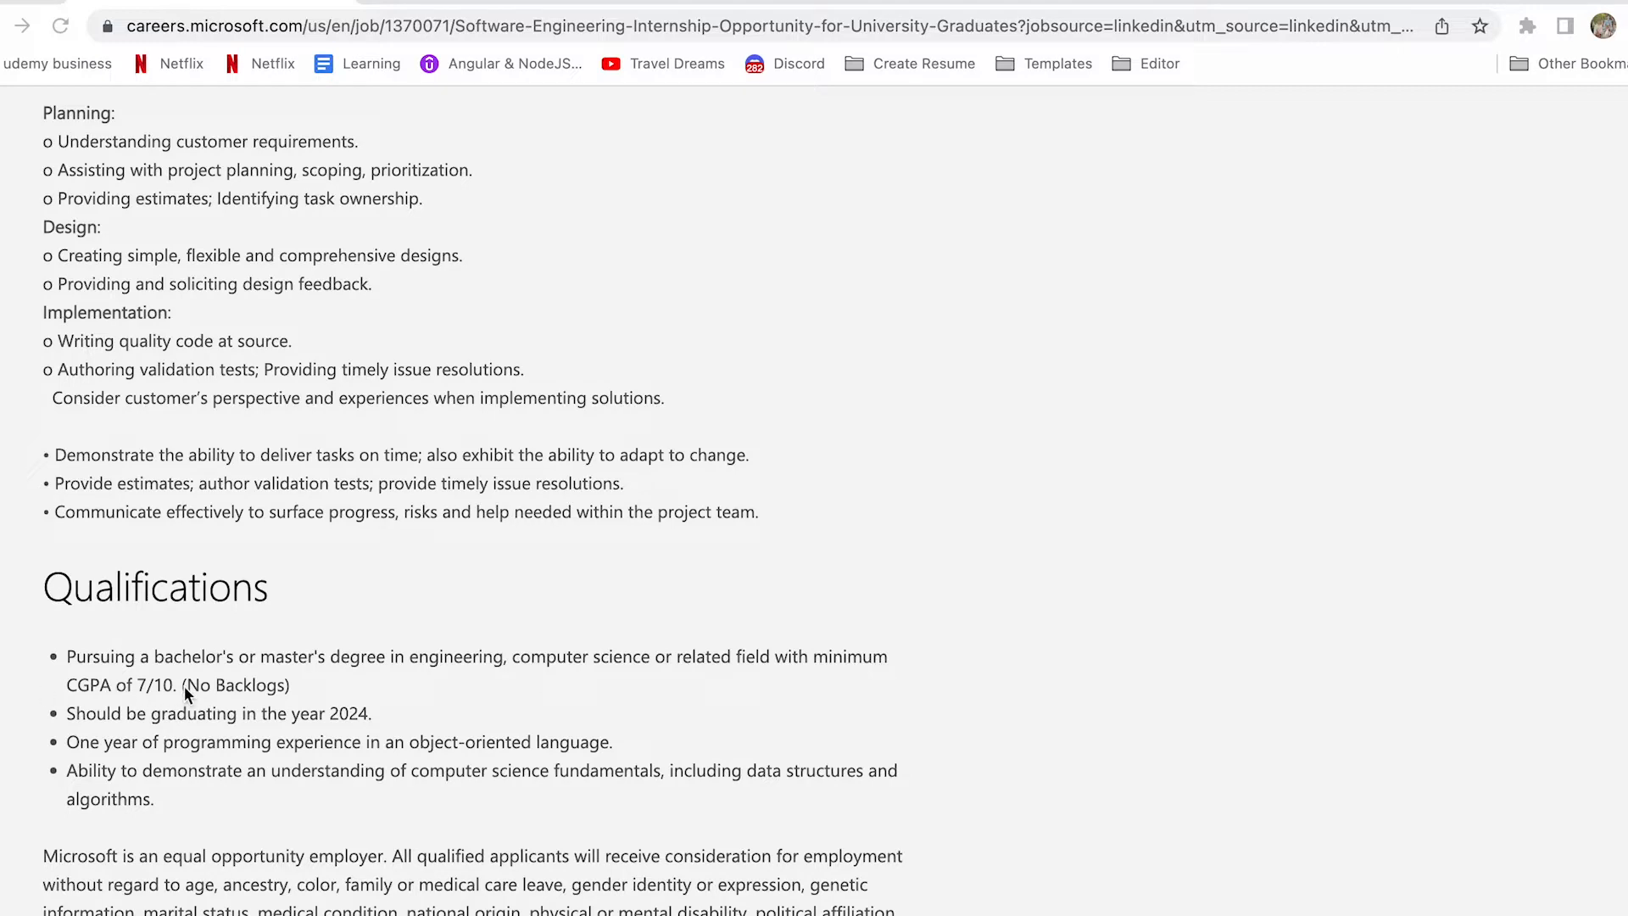
mouse_move(229, 695)
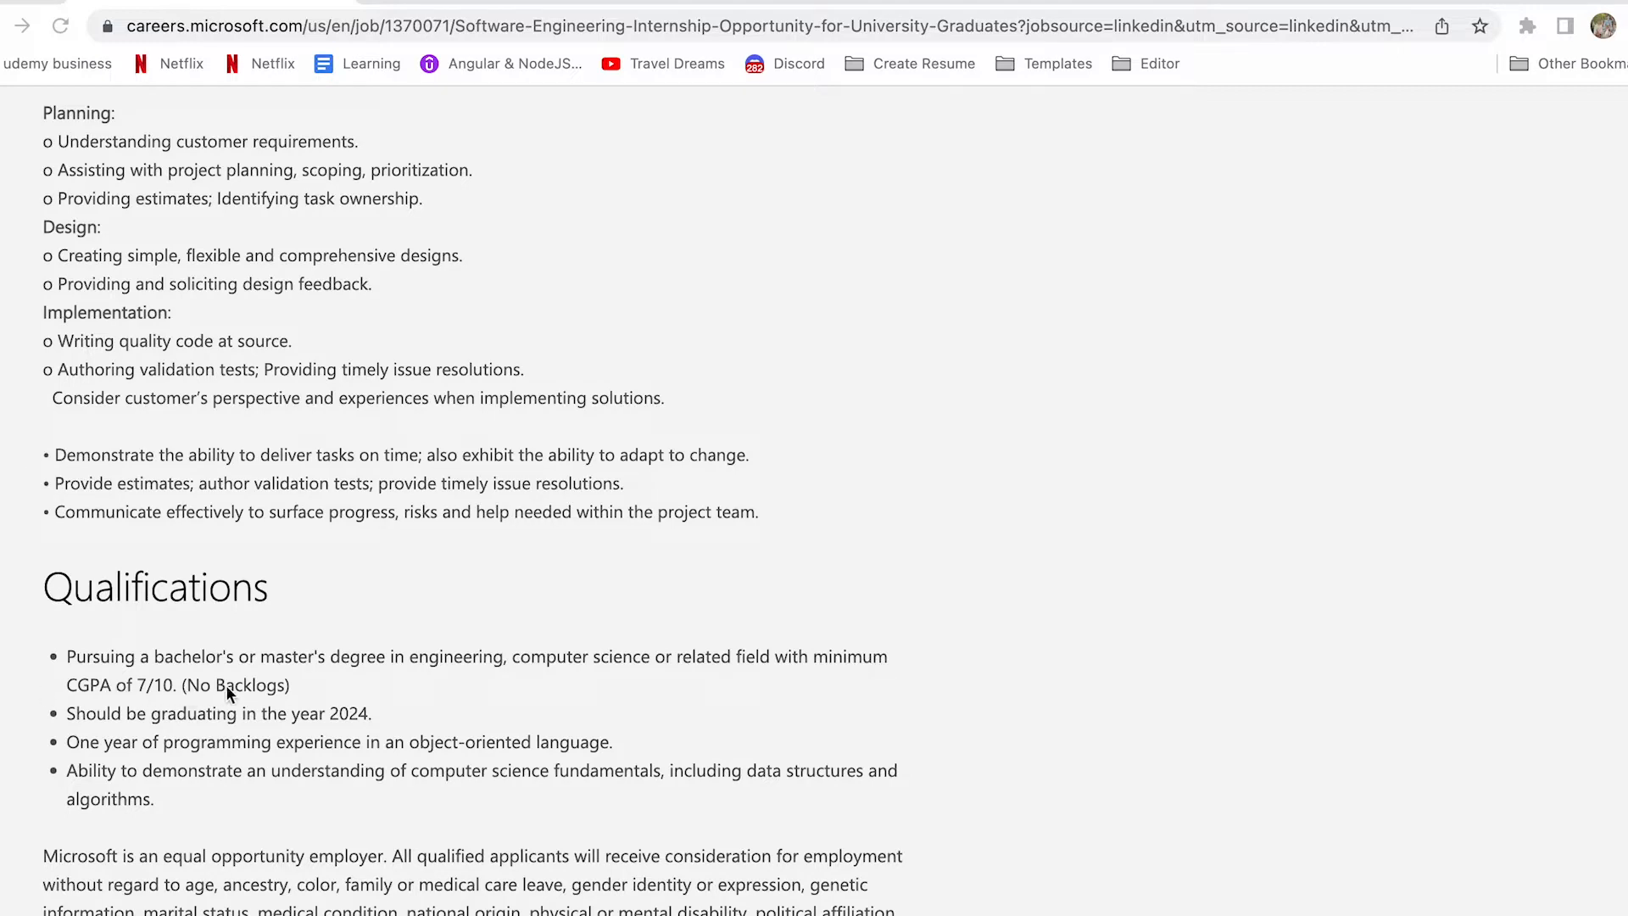
mouse_move(336, 715)
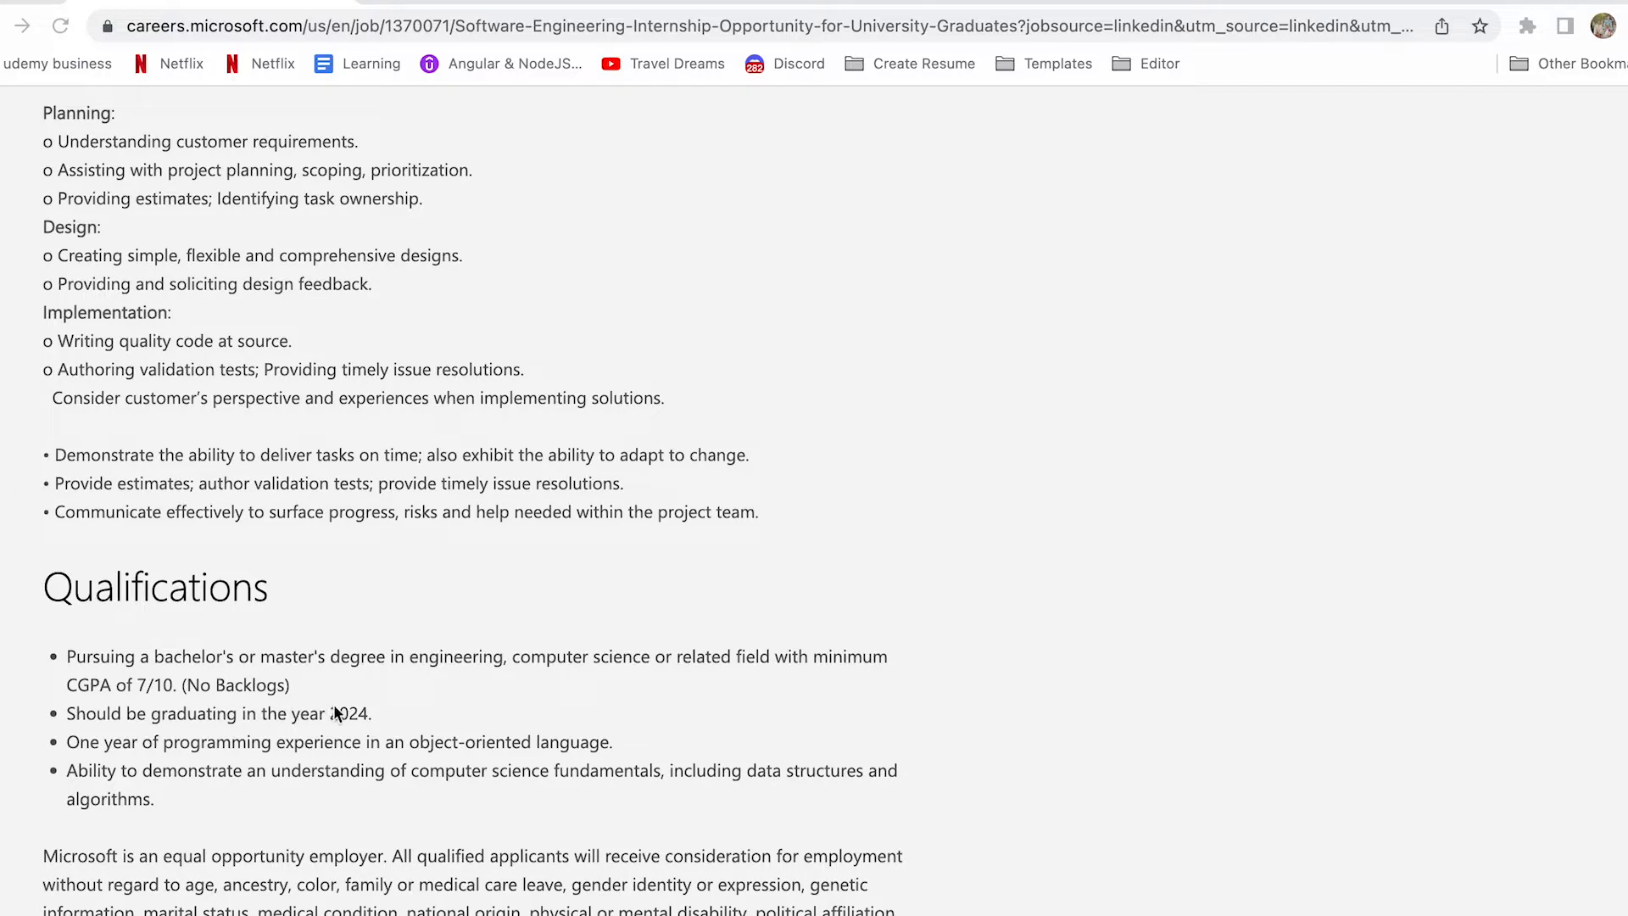
mouse_move(385, 721)
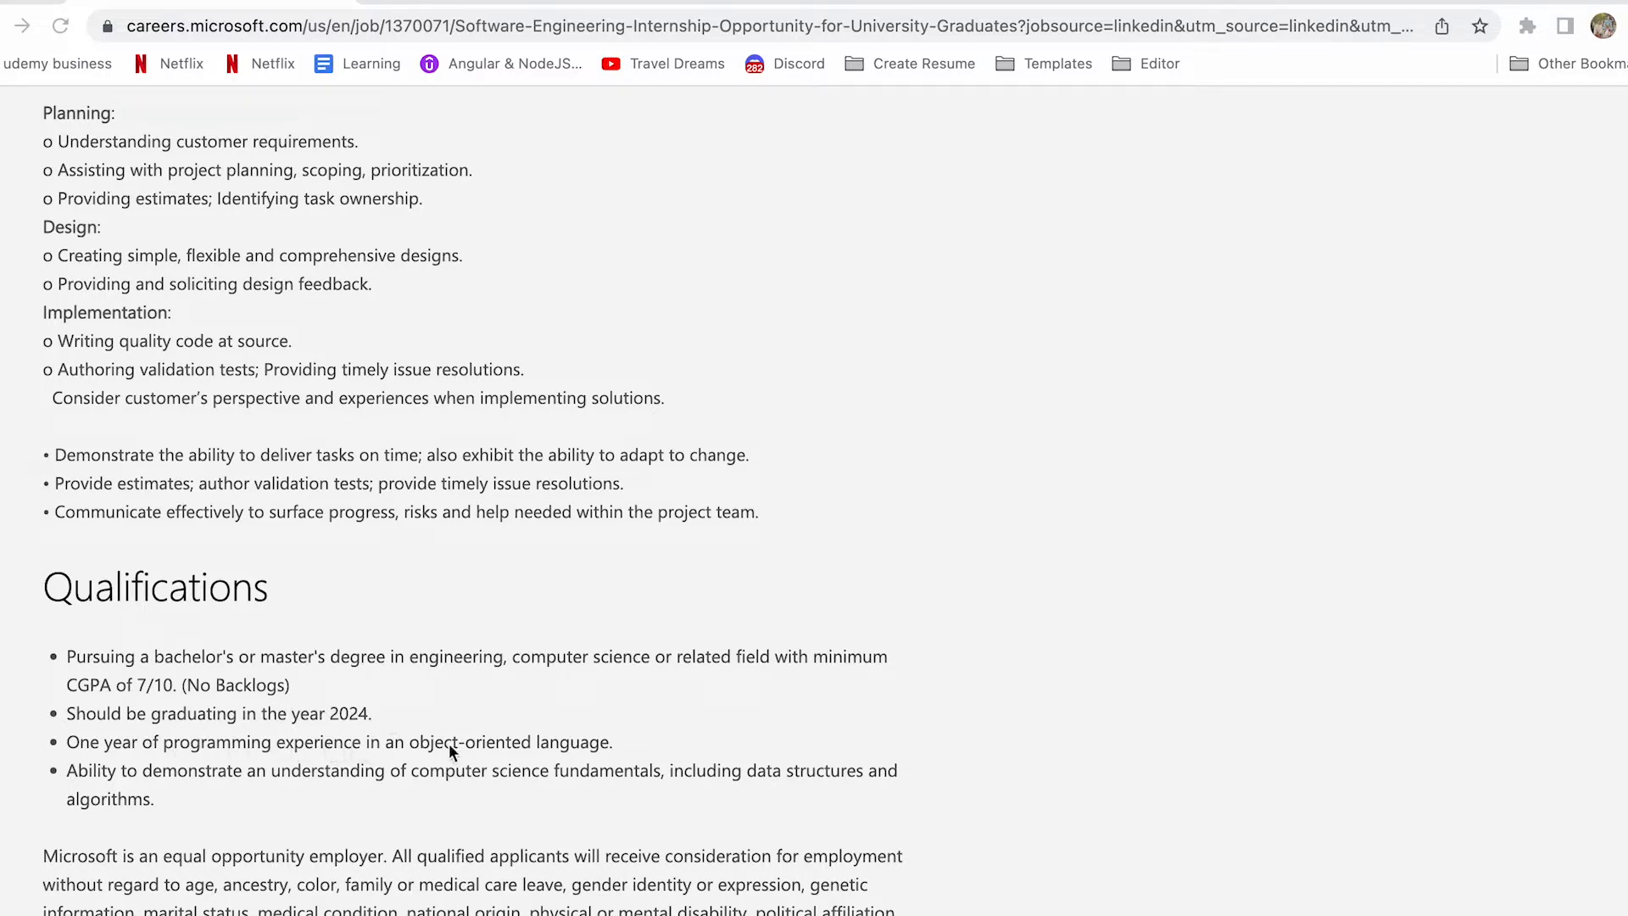
mouse_move(246, 780)
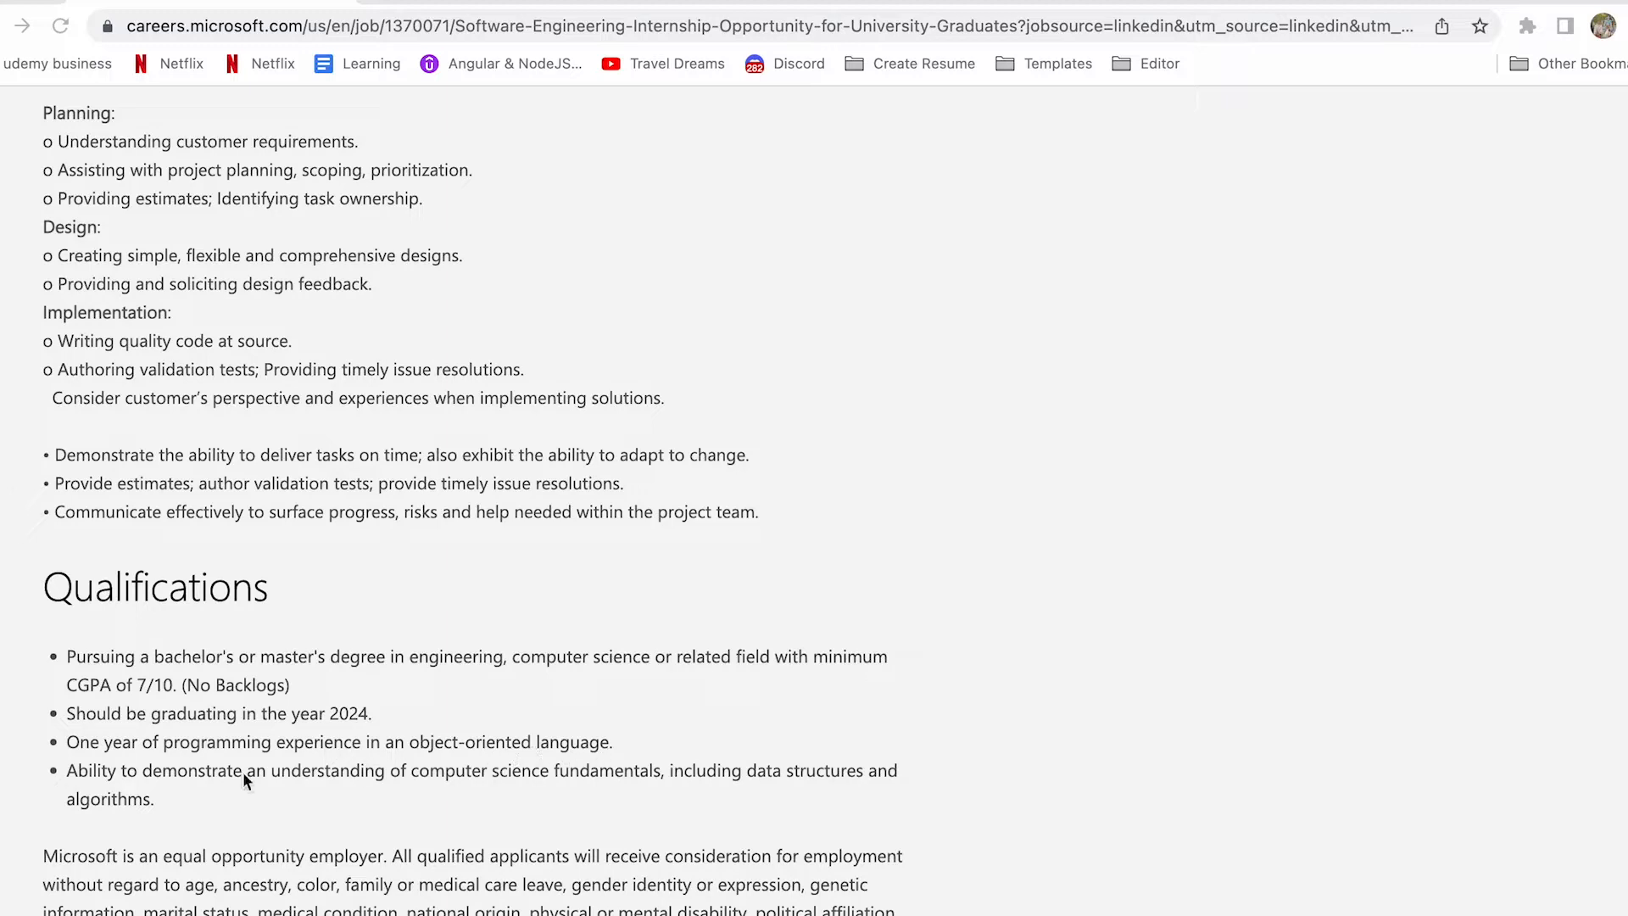
mouse_move(334, 788)
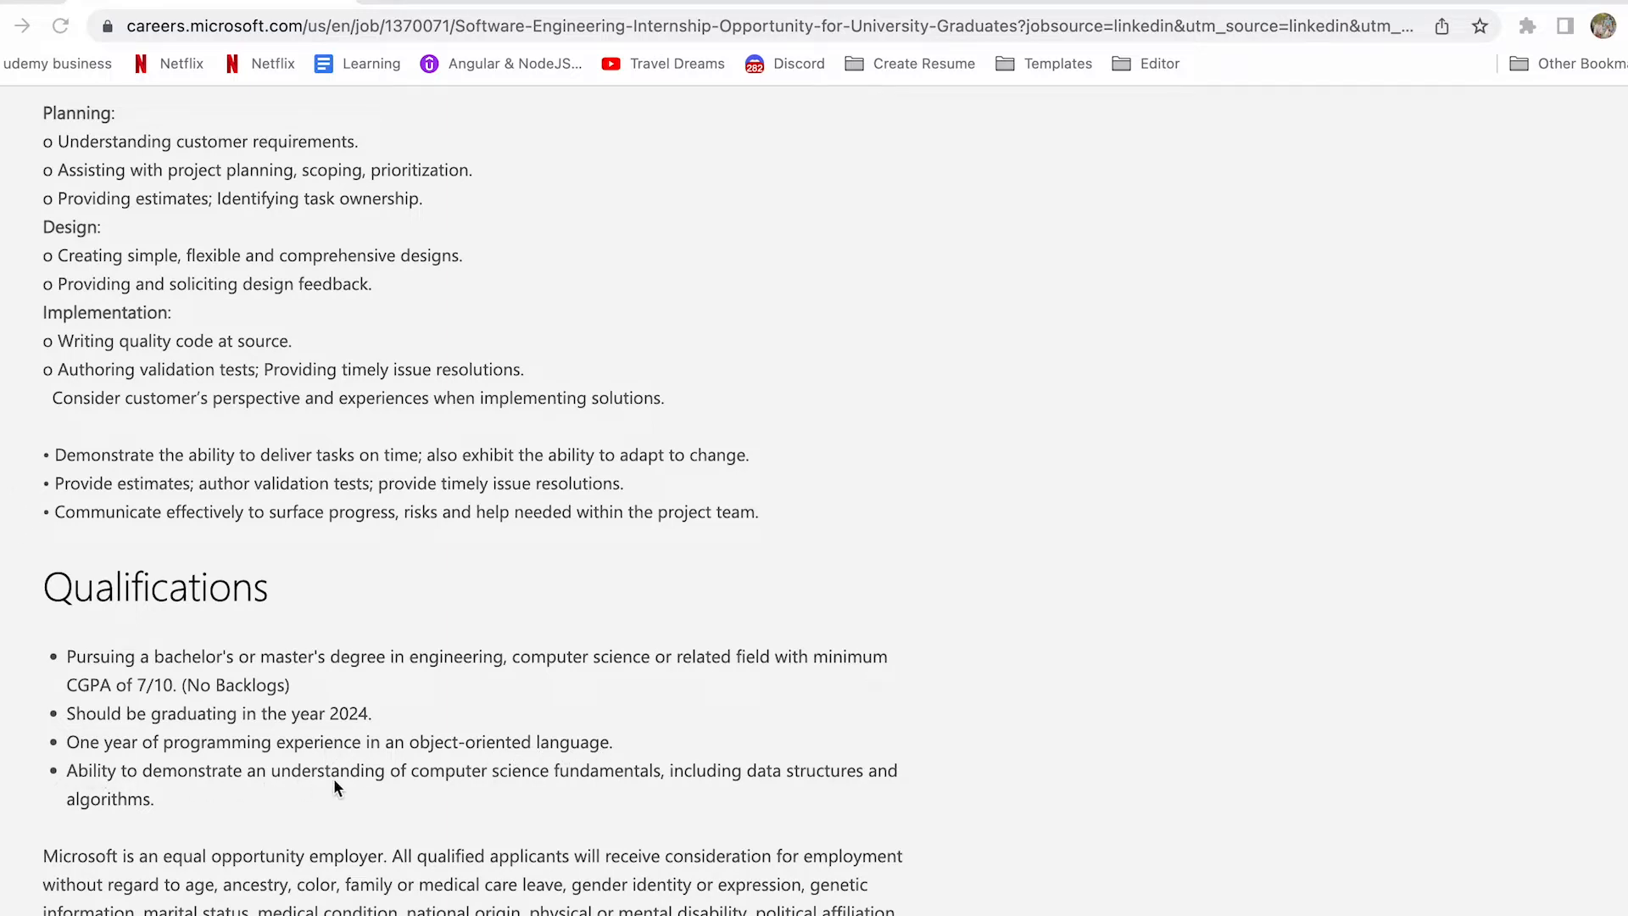
mouse_move(609, 785)
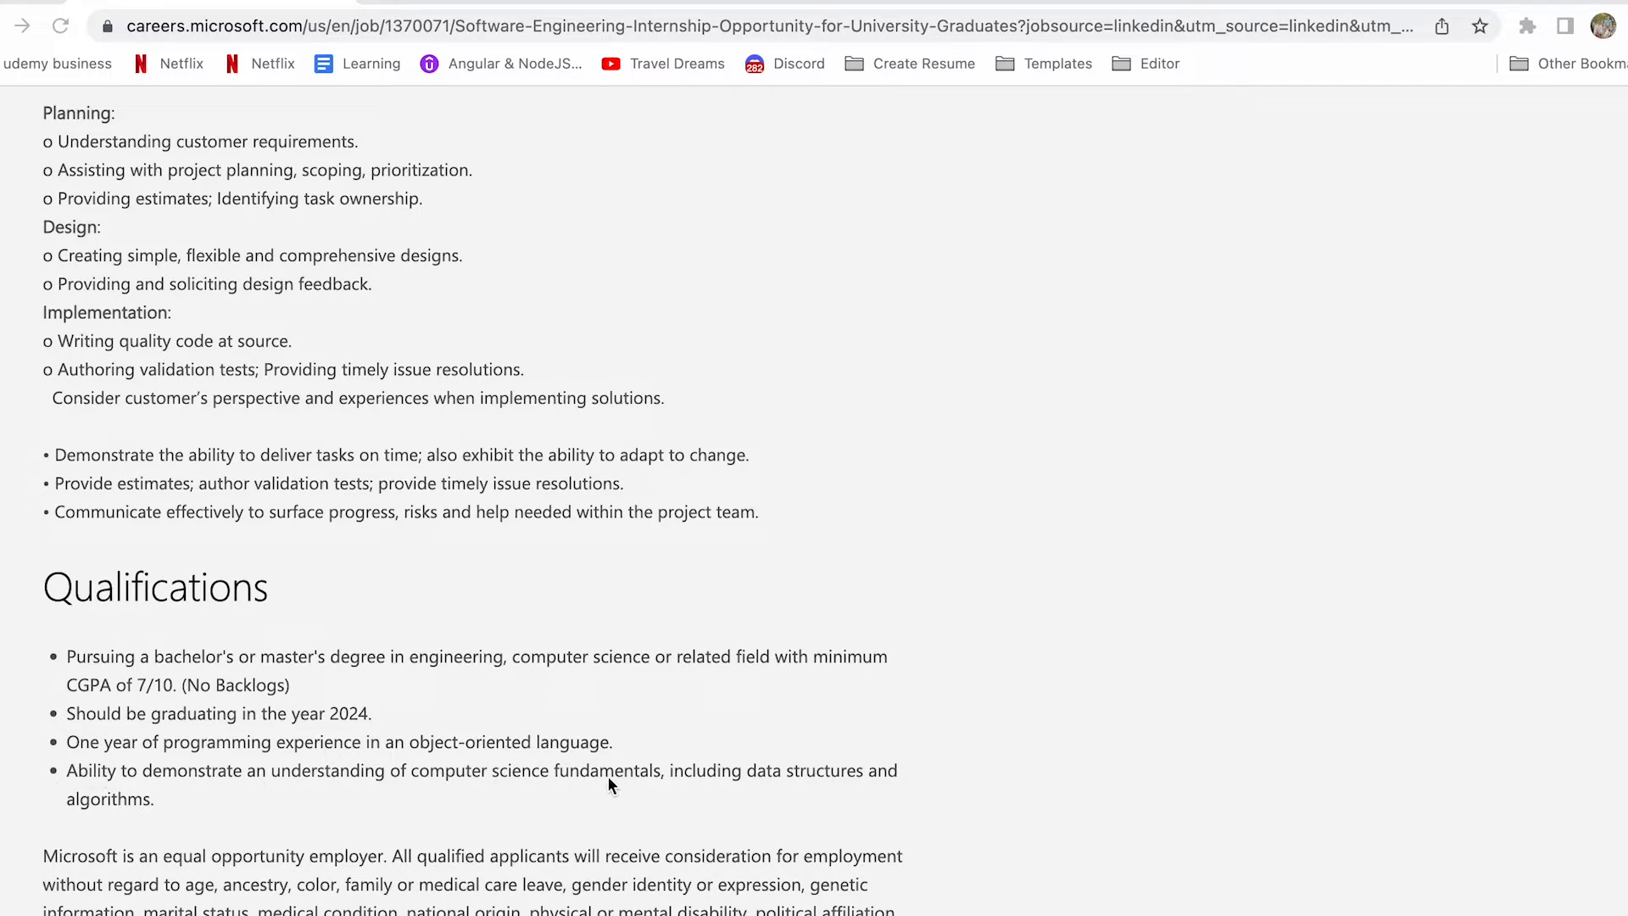
mouse_move(631, 654)
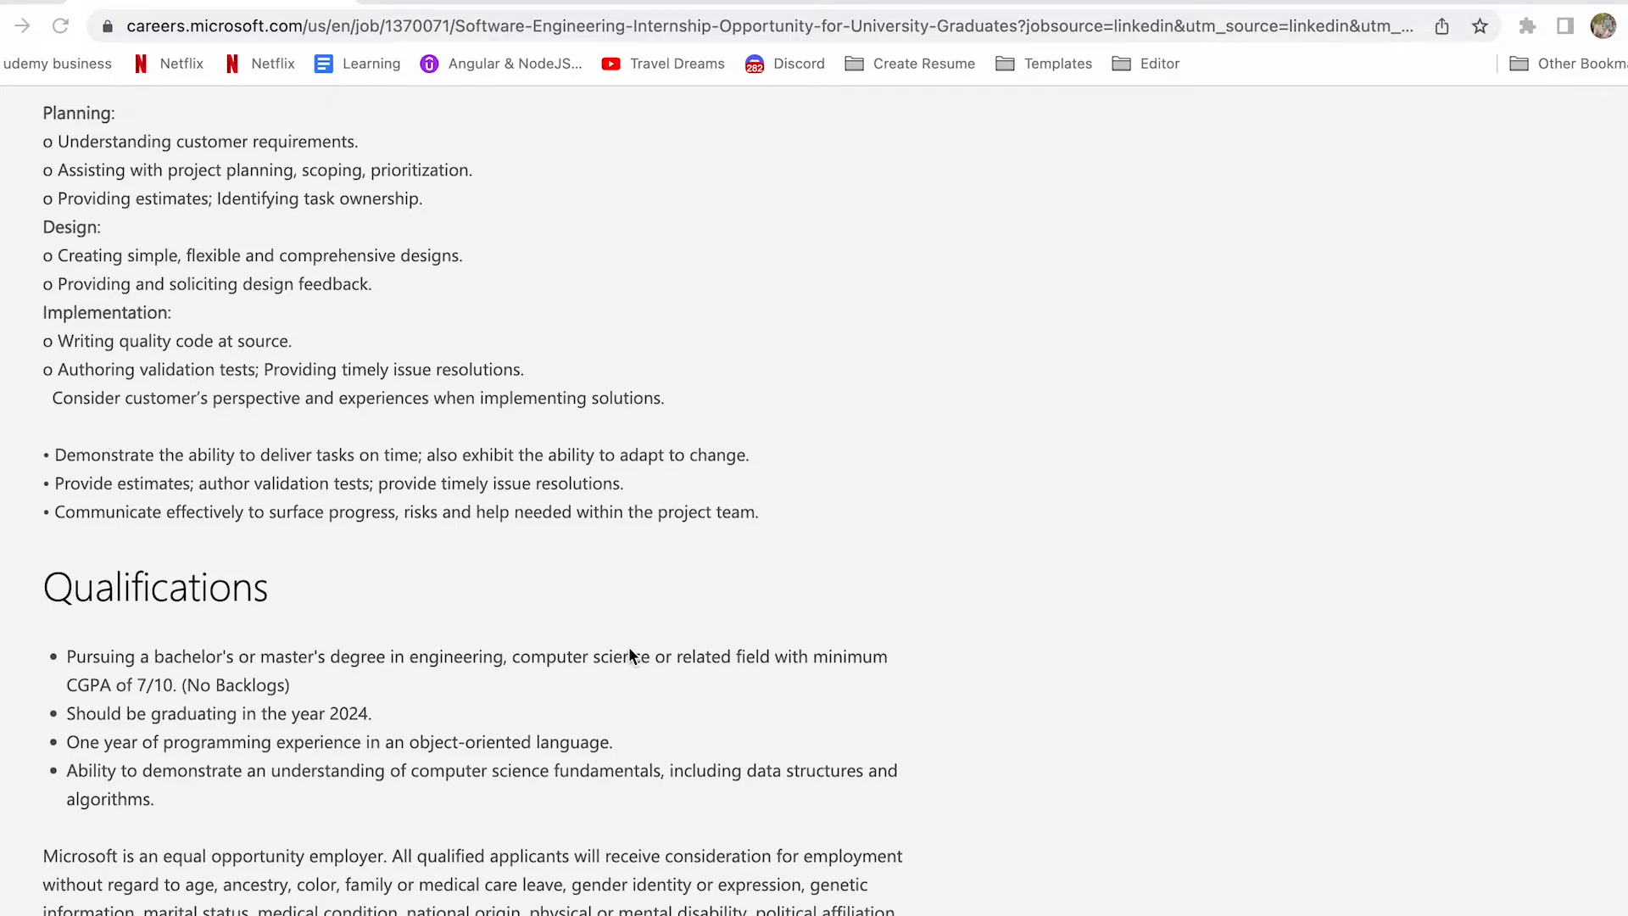
scroll("up", 3)
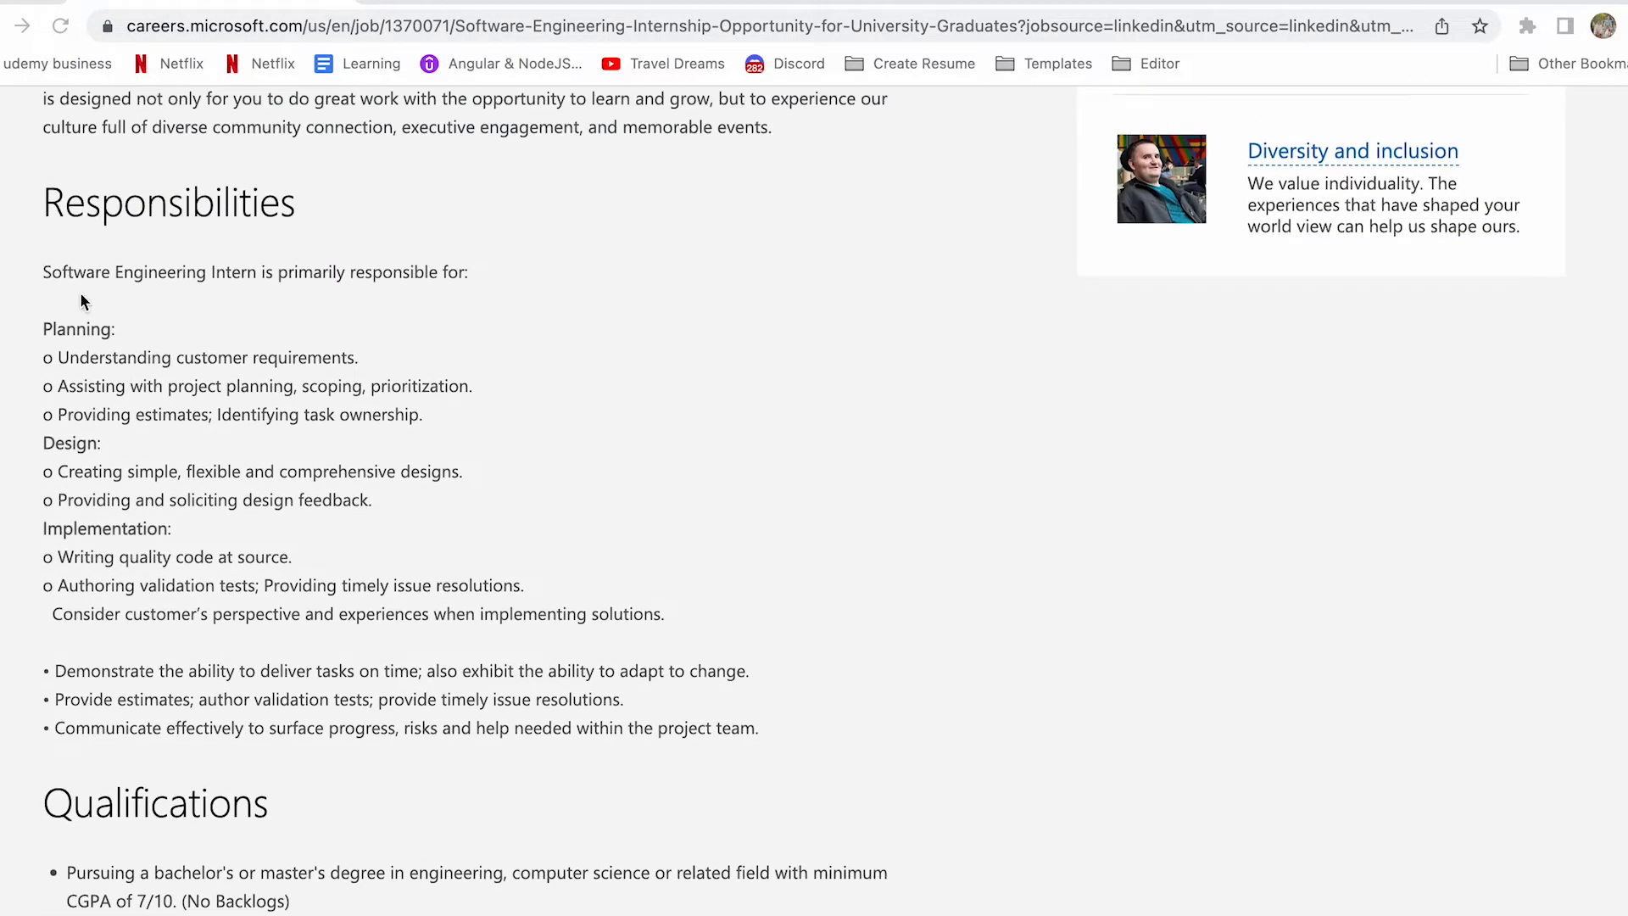
mouse_move(364, 331)
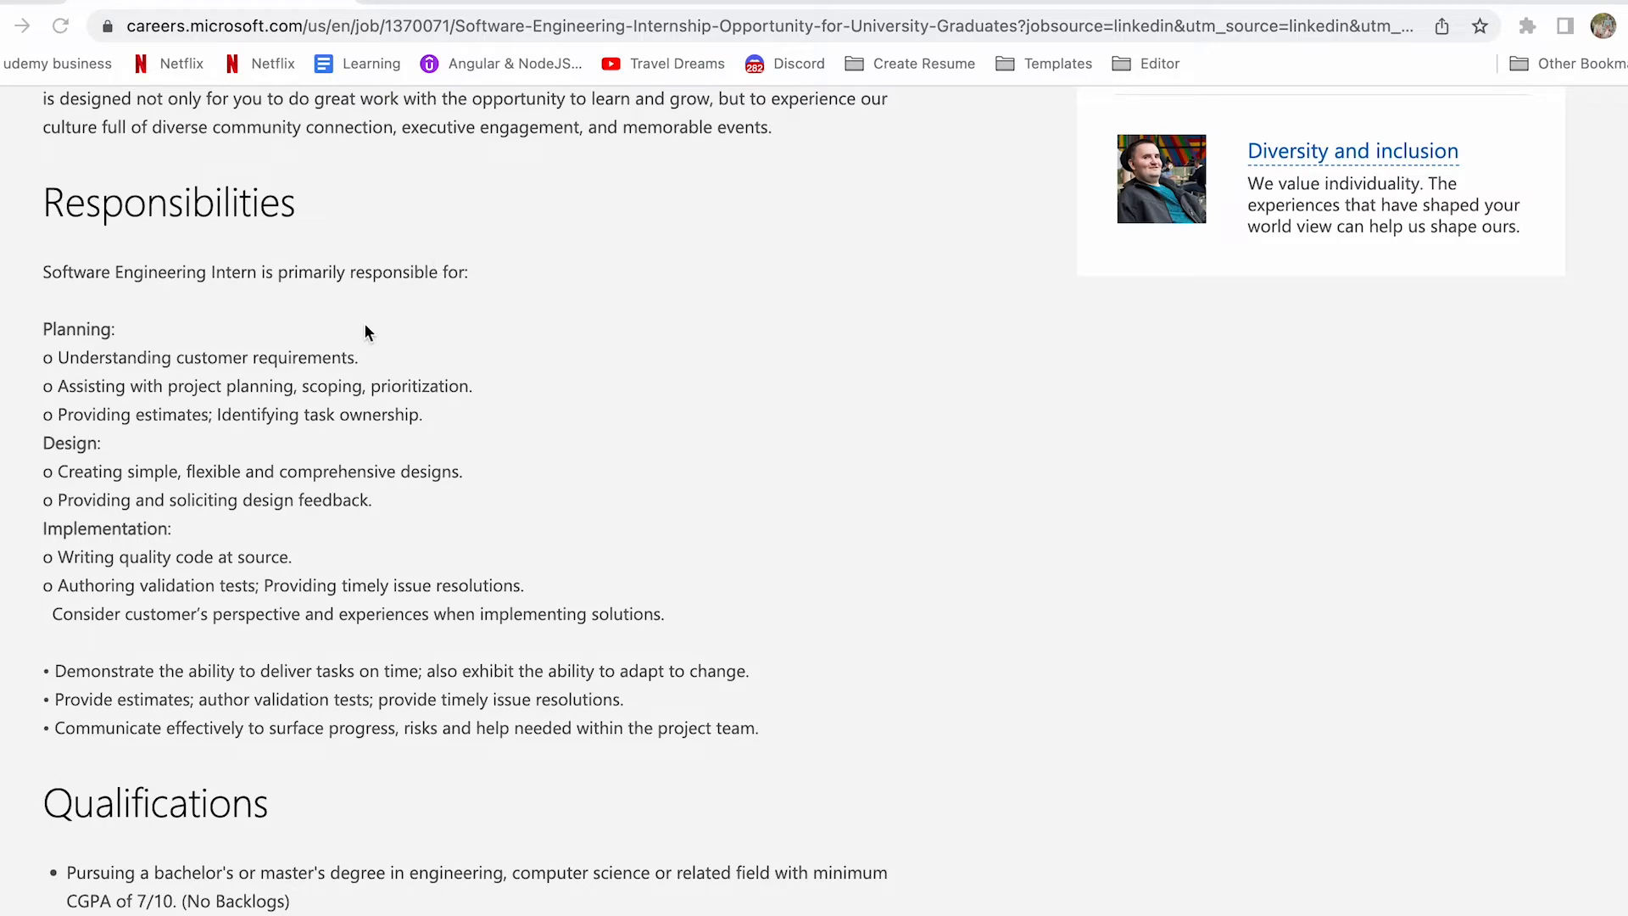
mouse_move(249, 285)
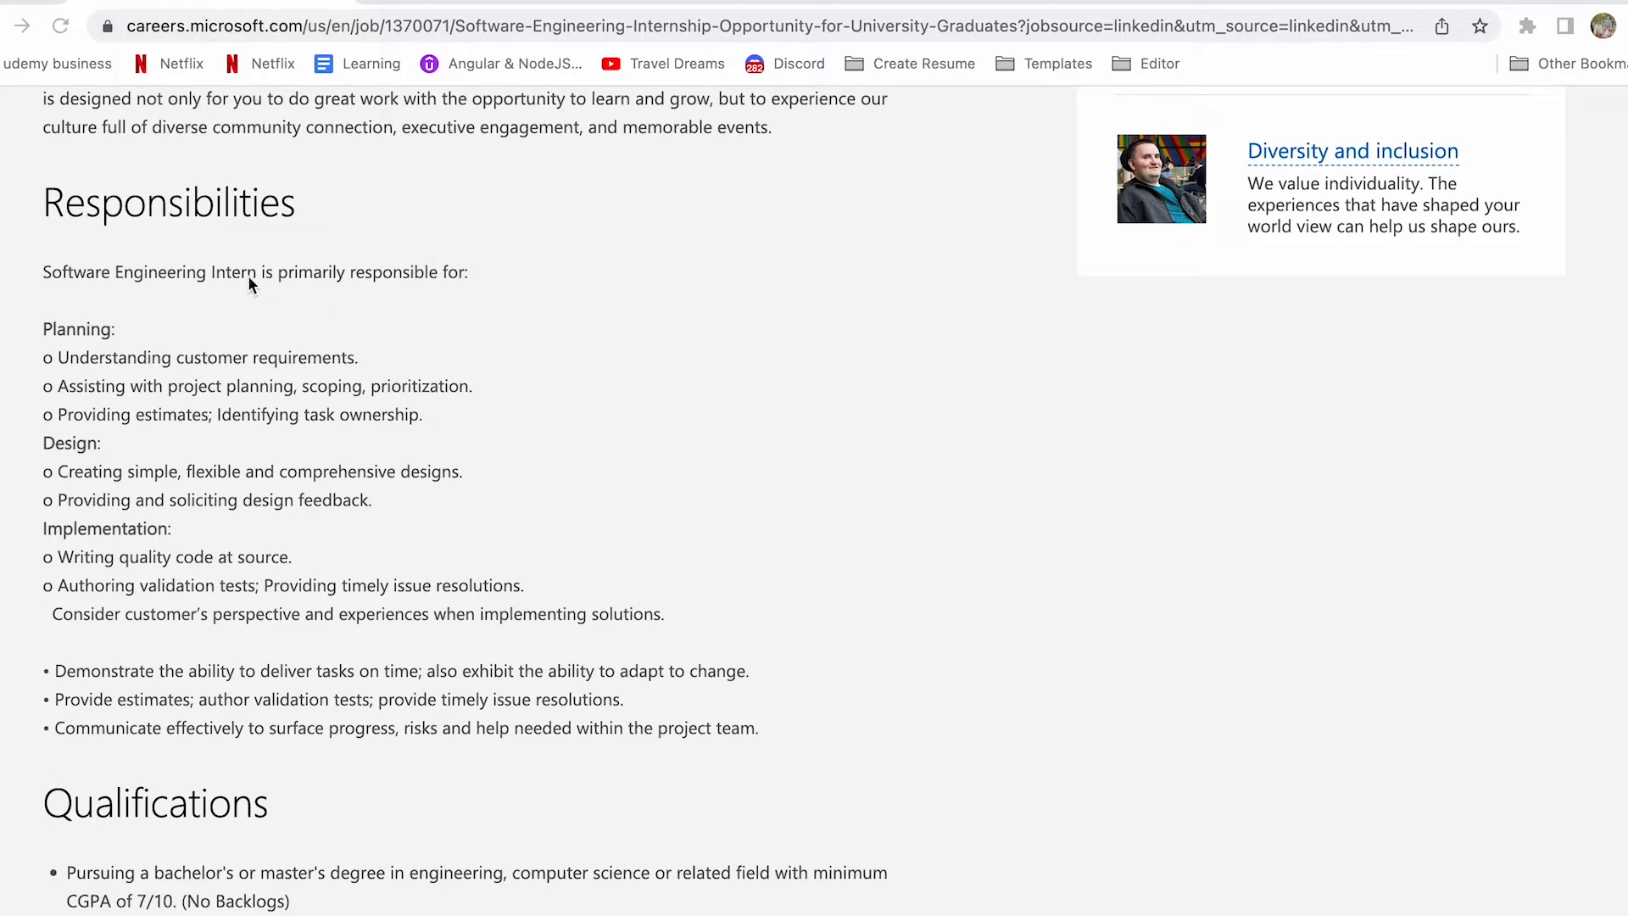
scroll("down", 3)
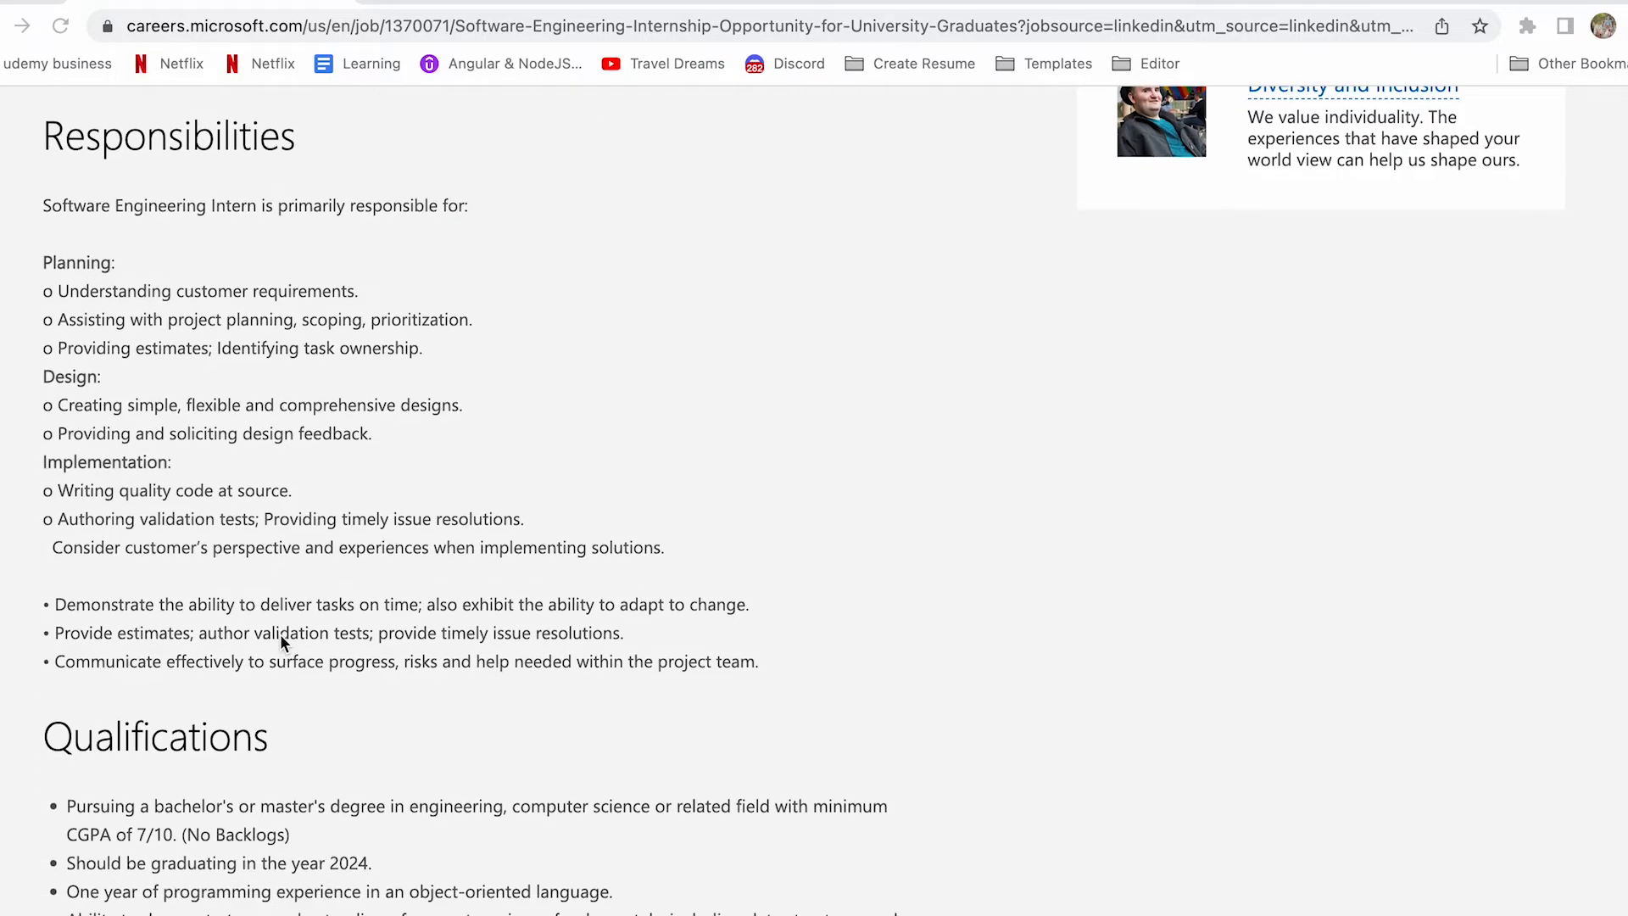
scroll("down", 3)
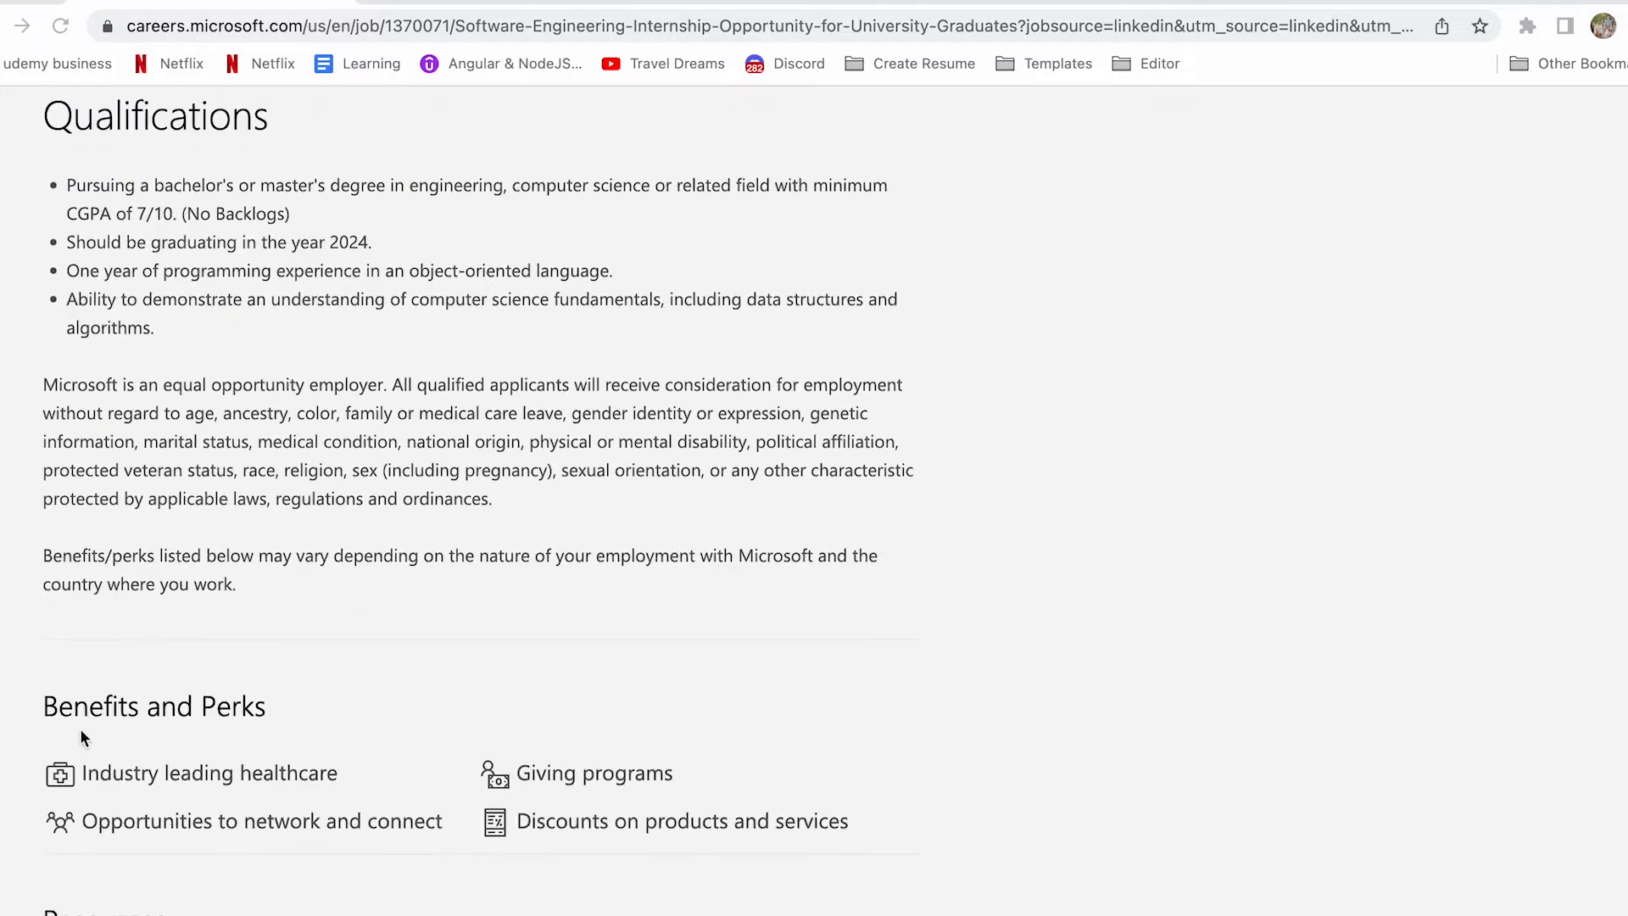
mouse_move(266, 808)
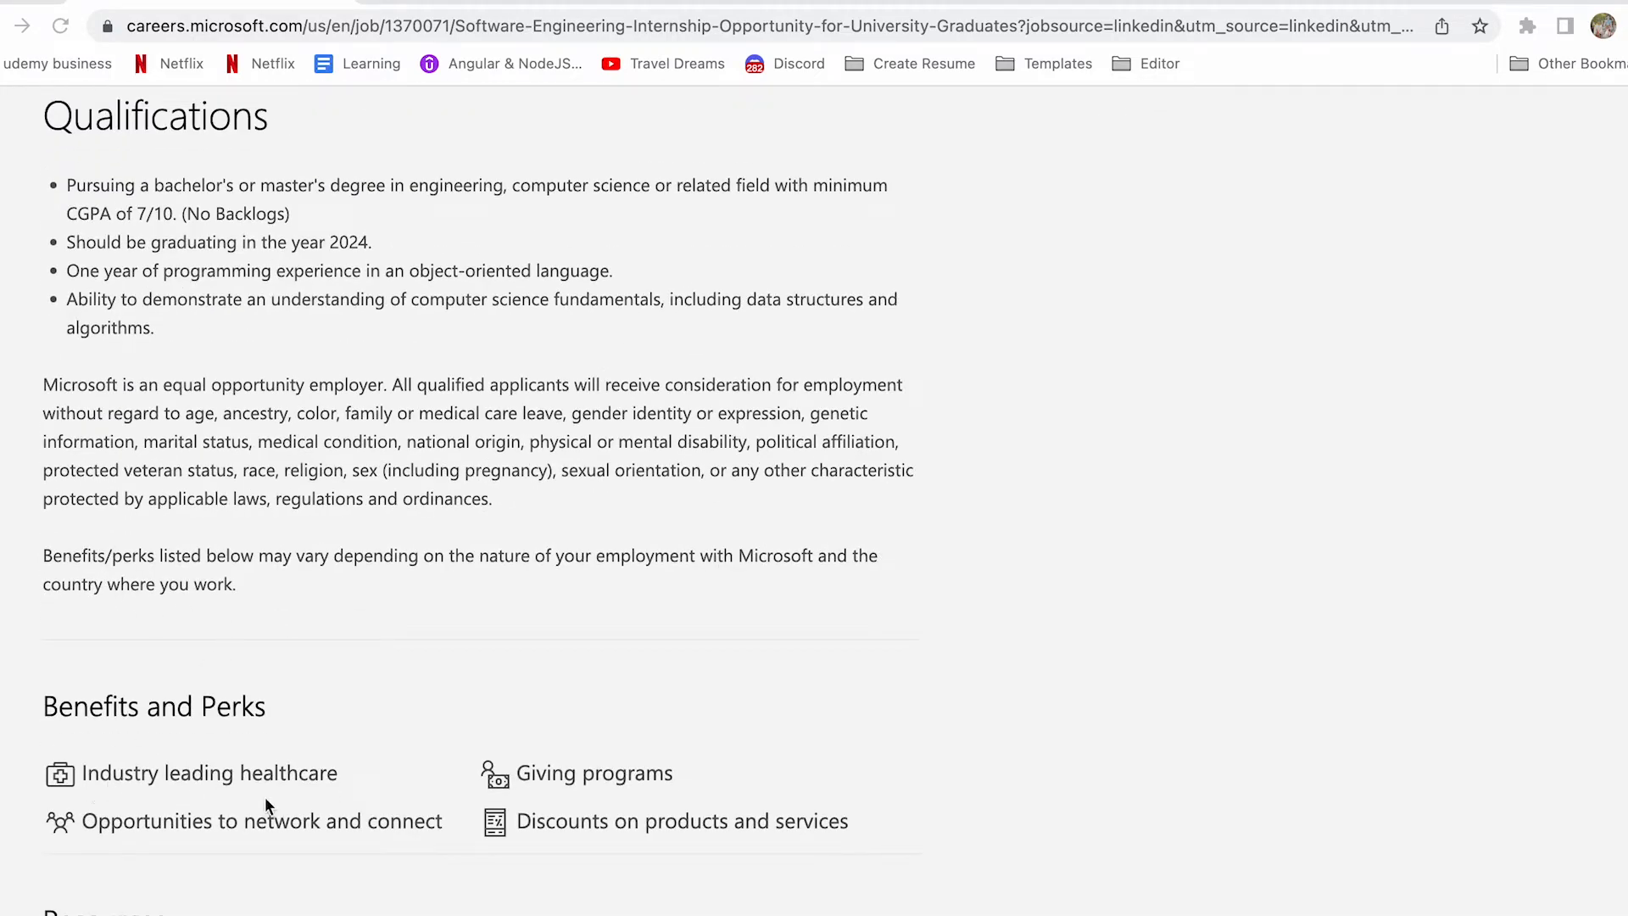
mouse_move(651, 780)
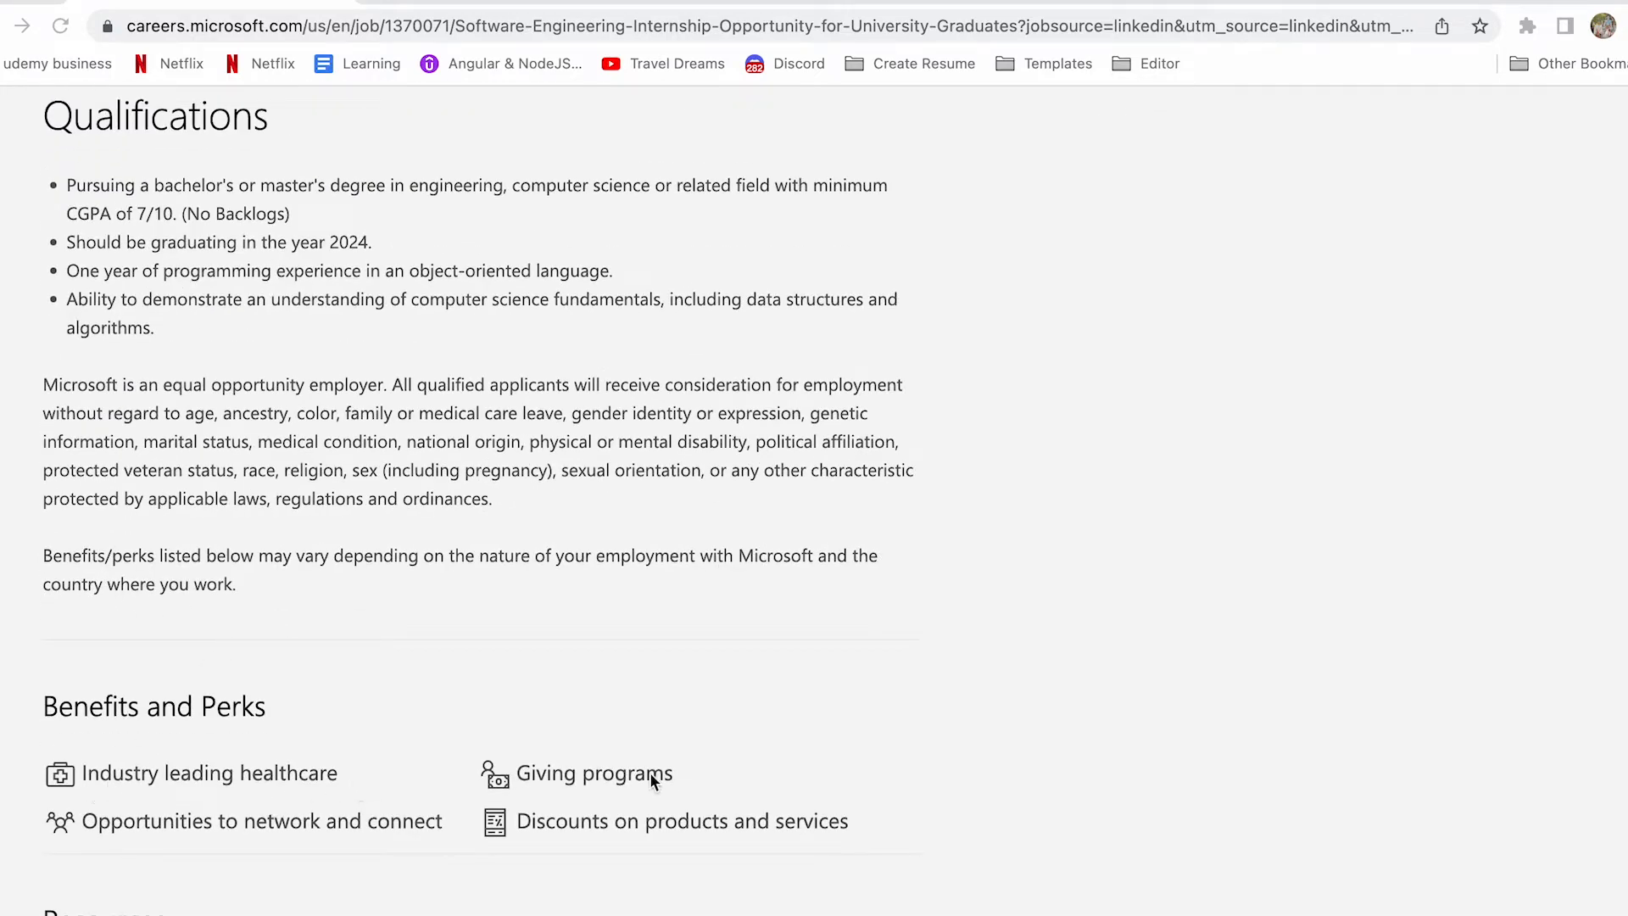
mouse_move(373, 822)
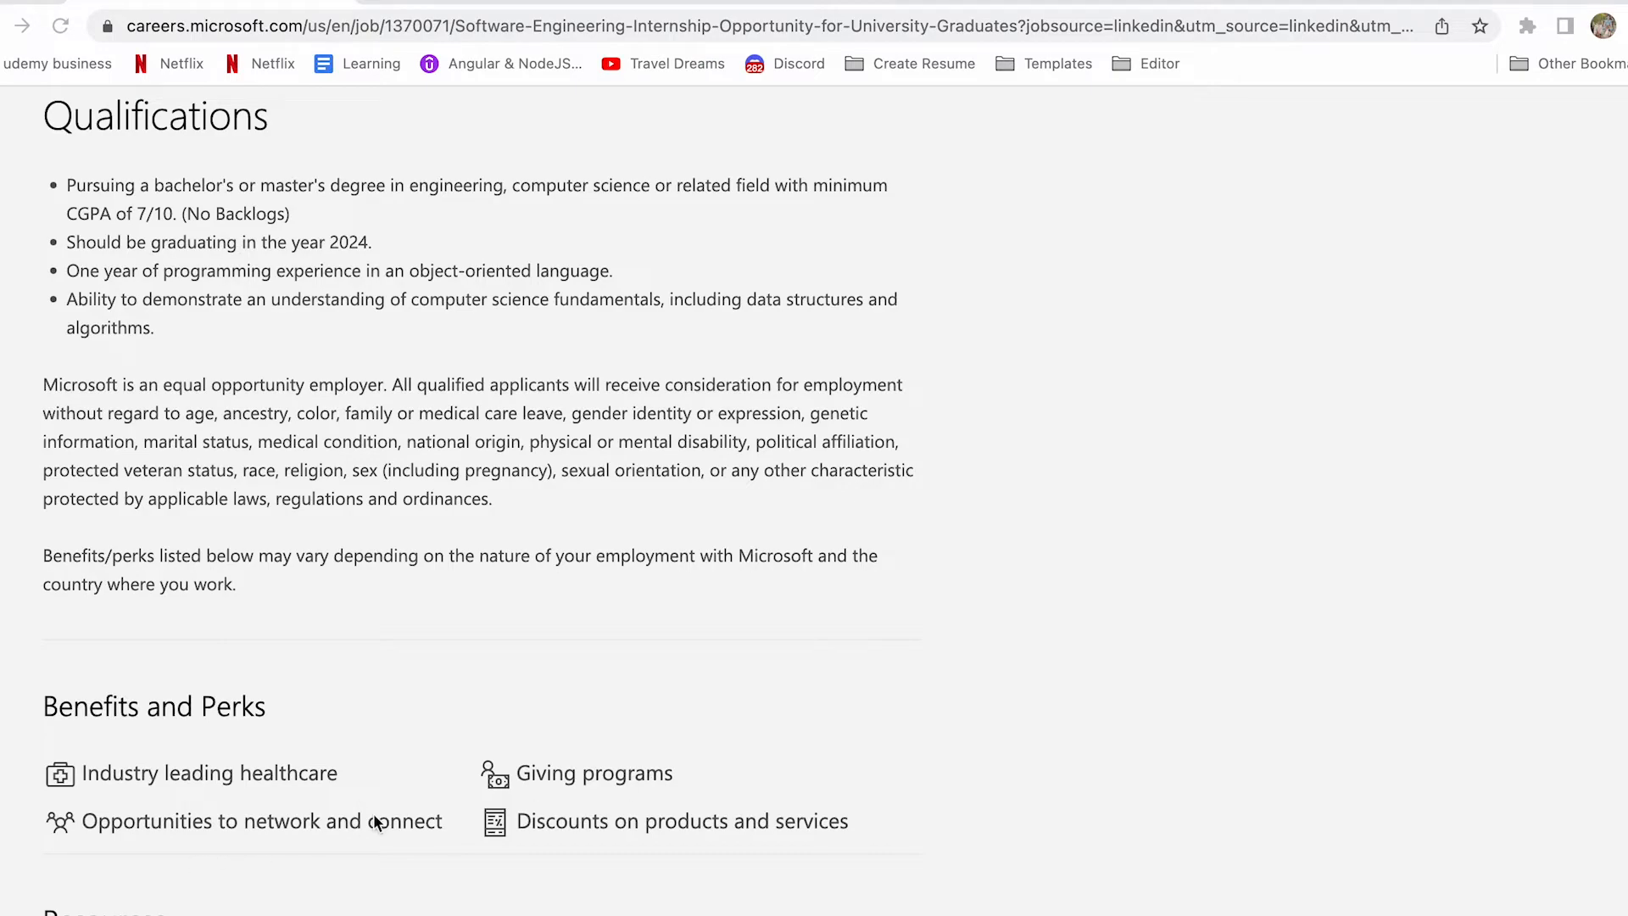
mouse_move(873, 835)
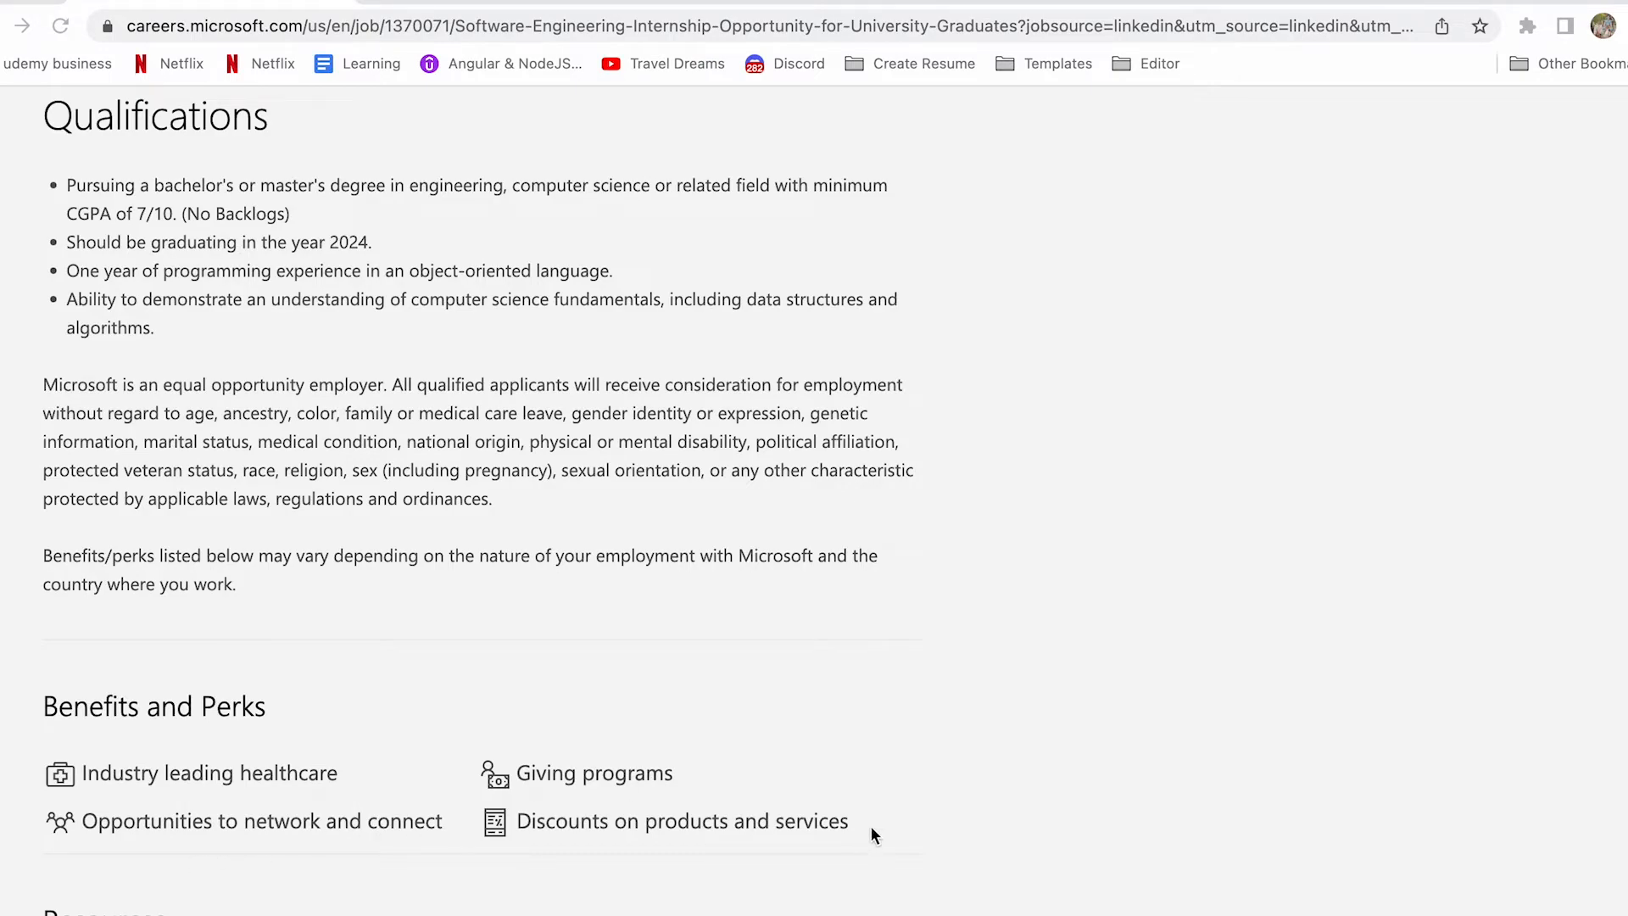
scroll("up", 3)
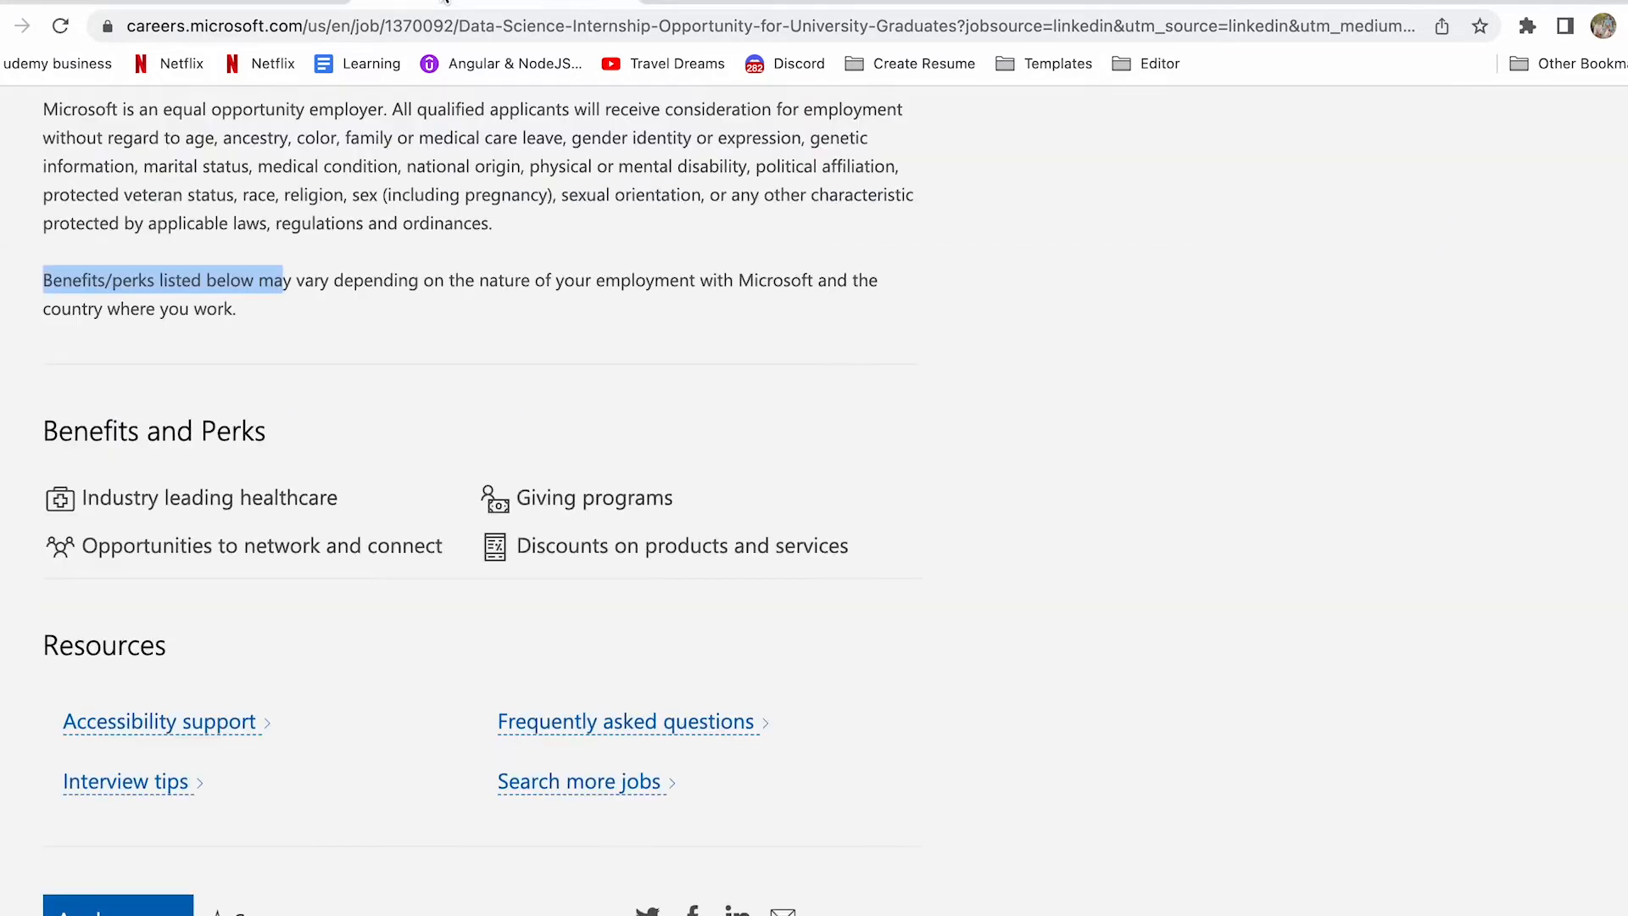
scroll("up", 3)
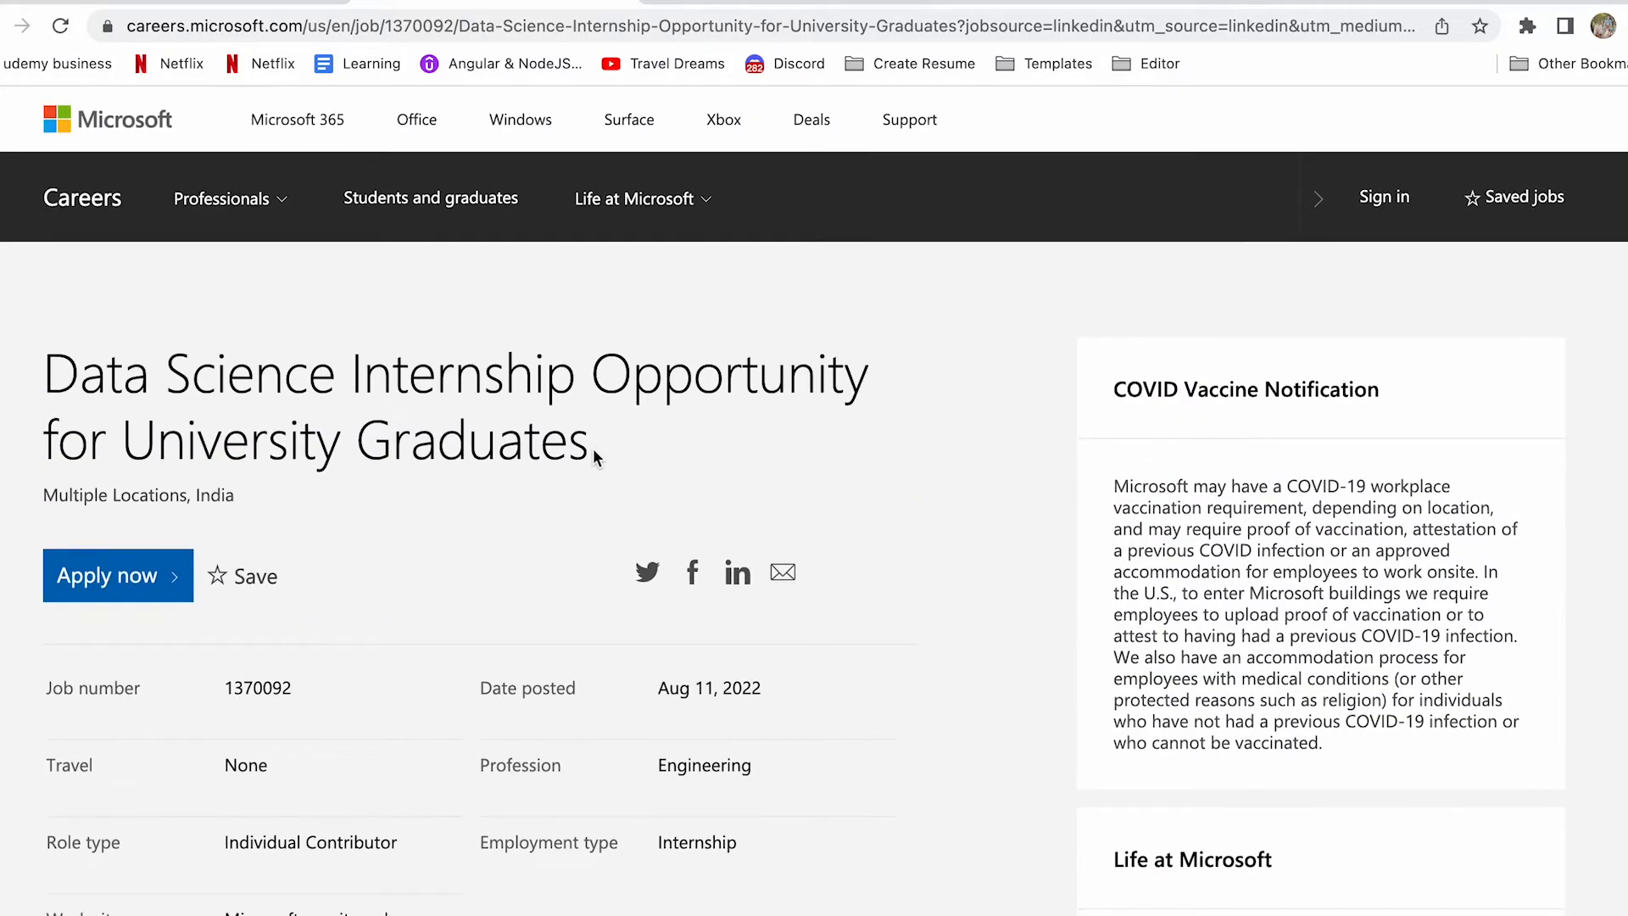
mouse_move(229, 488)
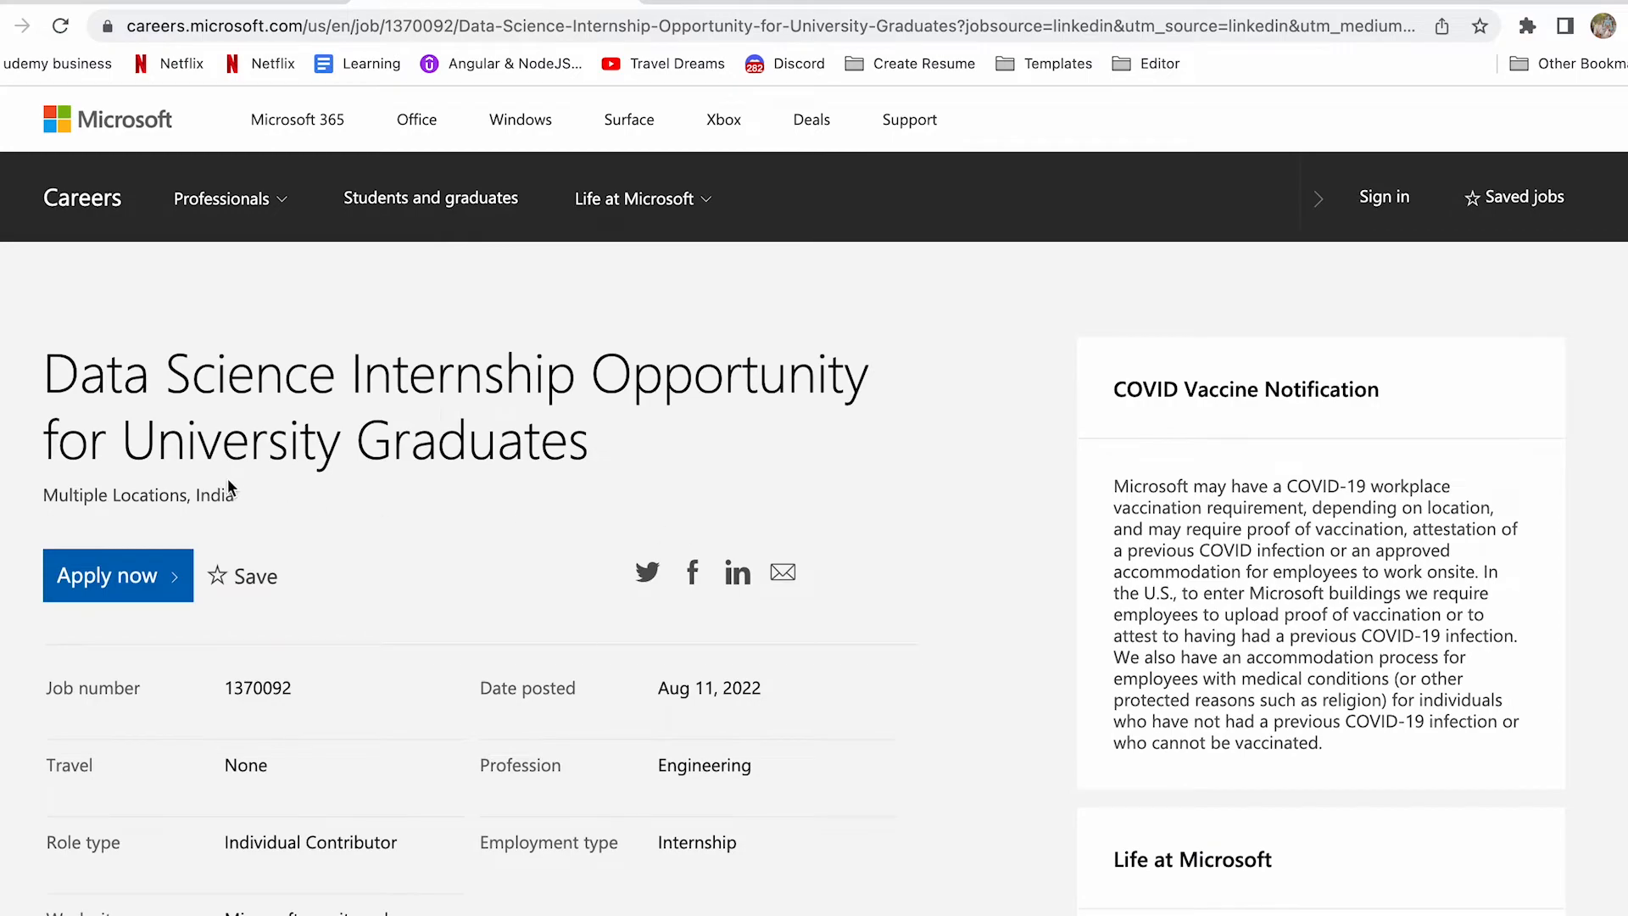
scroll("down", 3)
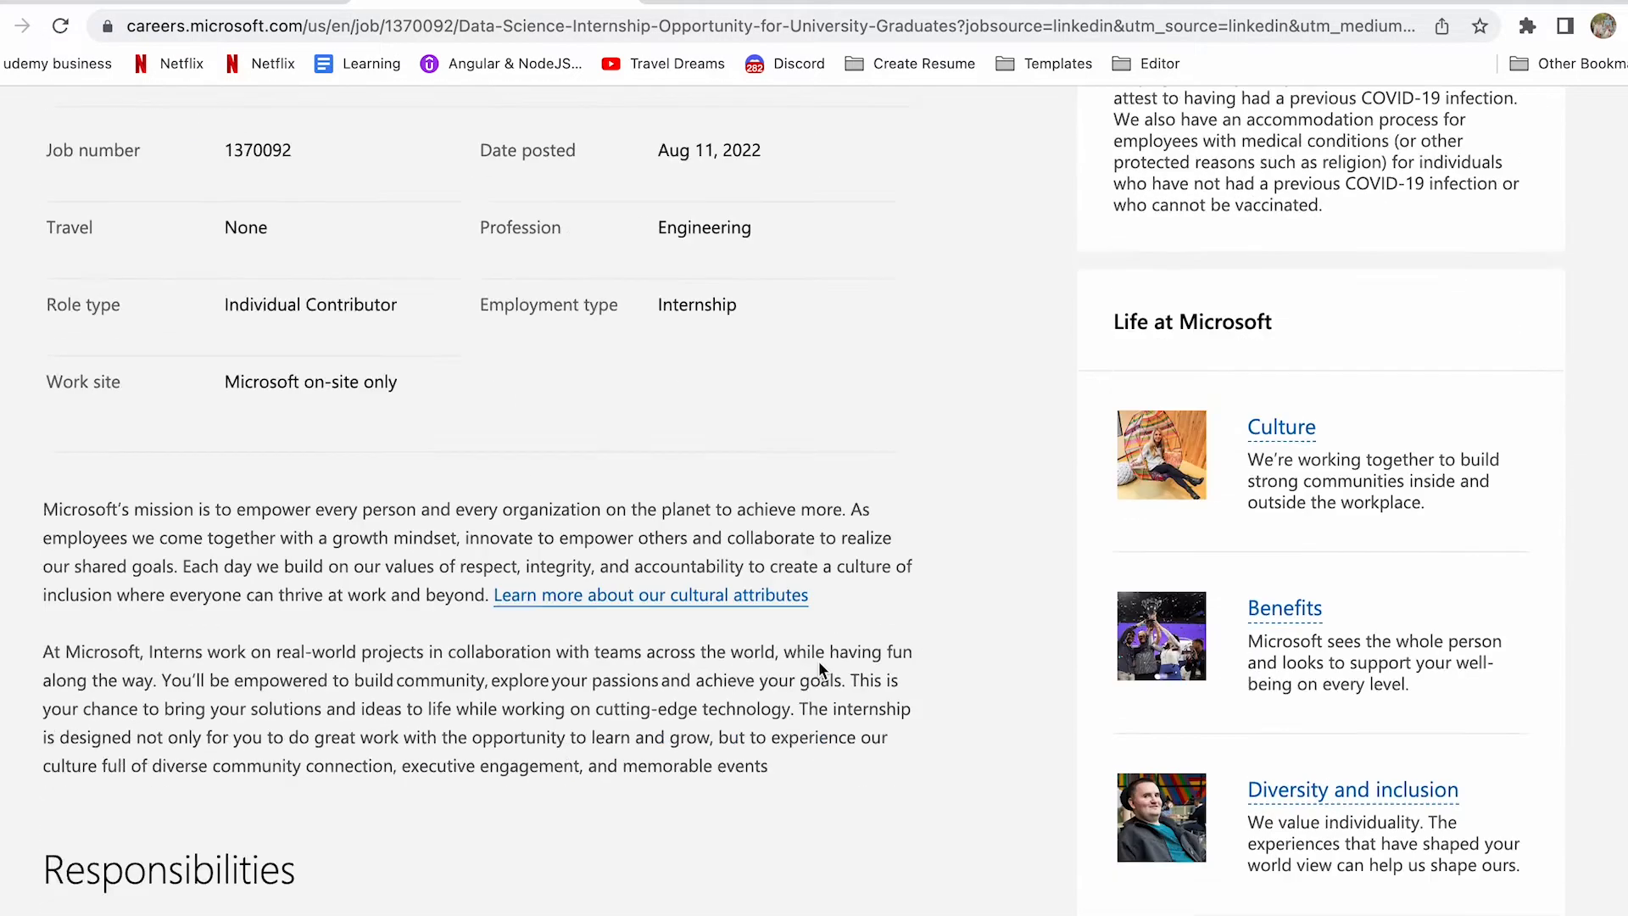
scroll("down", 3)
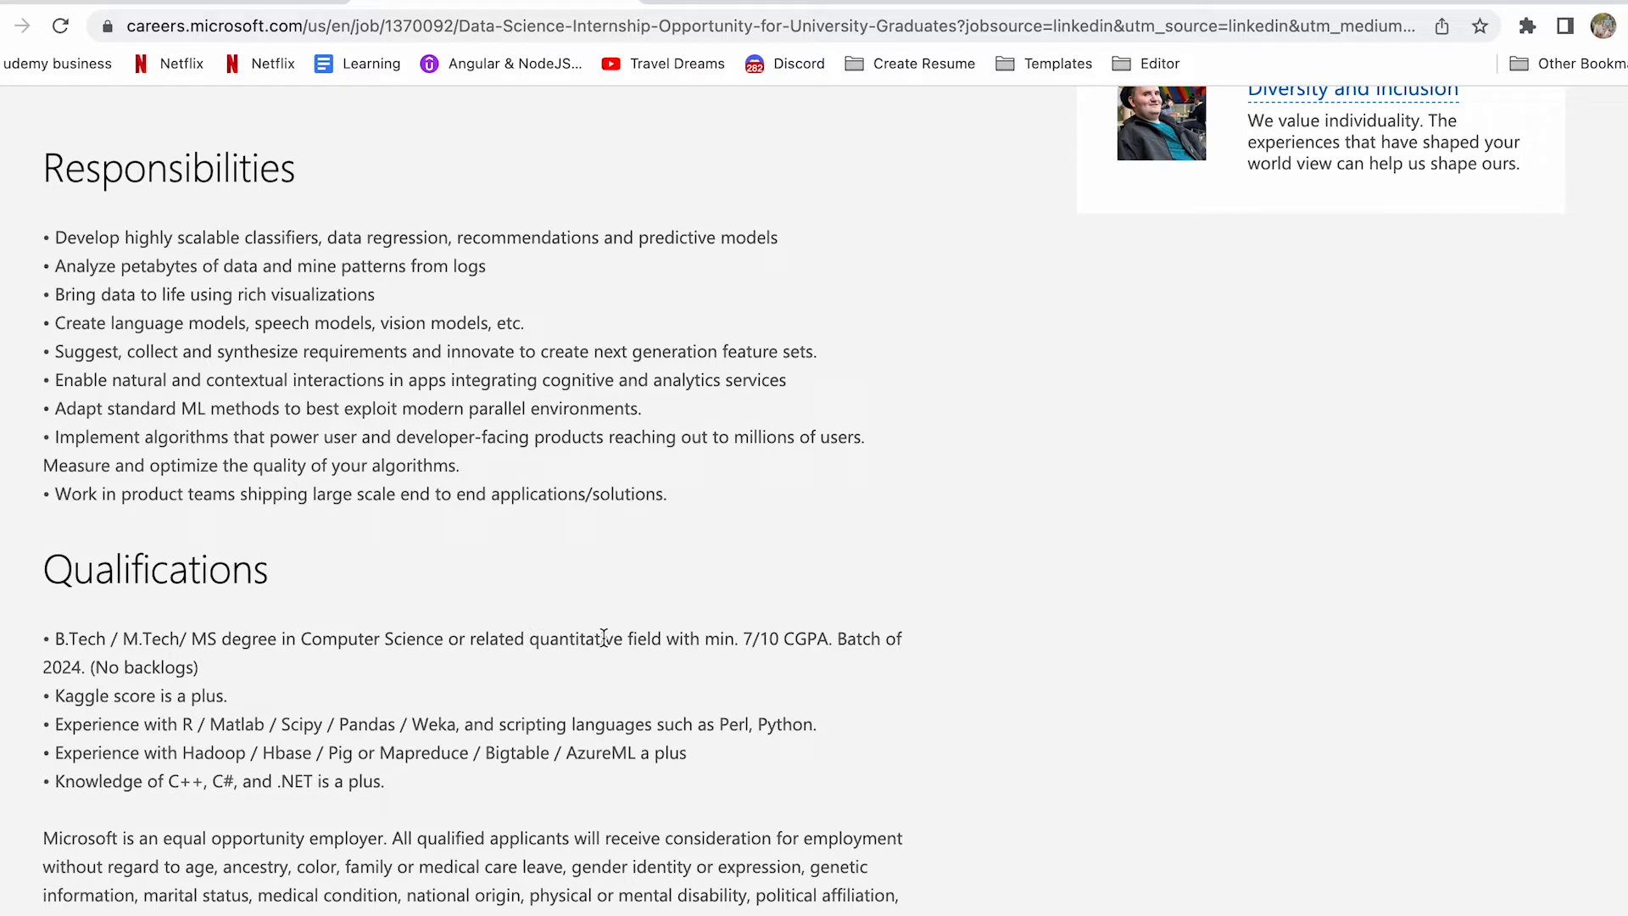
mouse_move(757, 645)
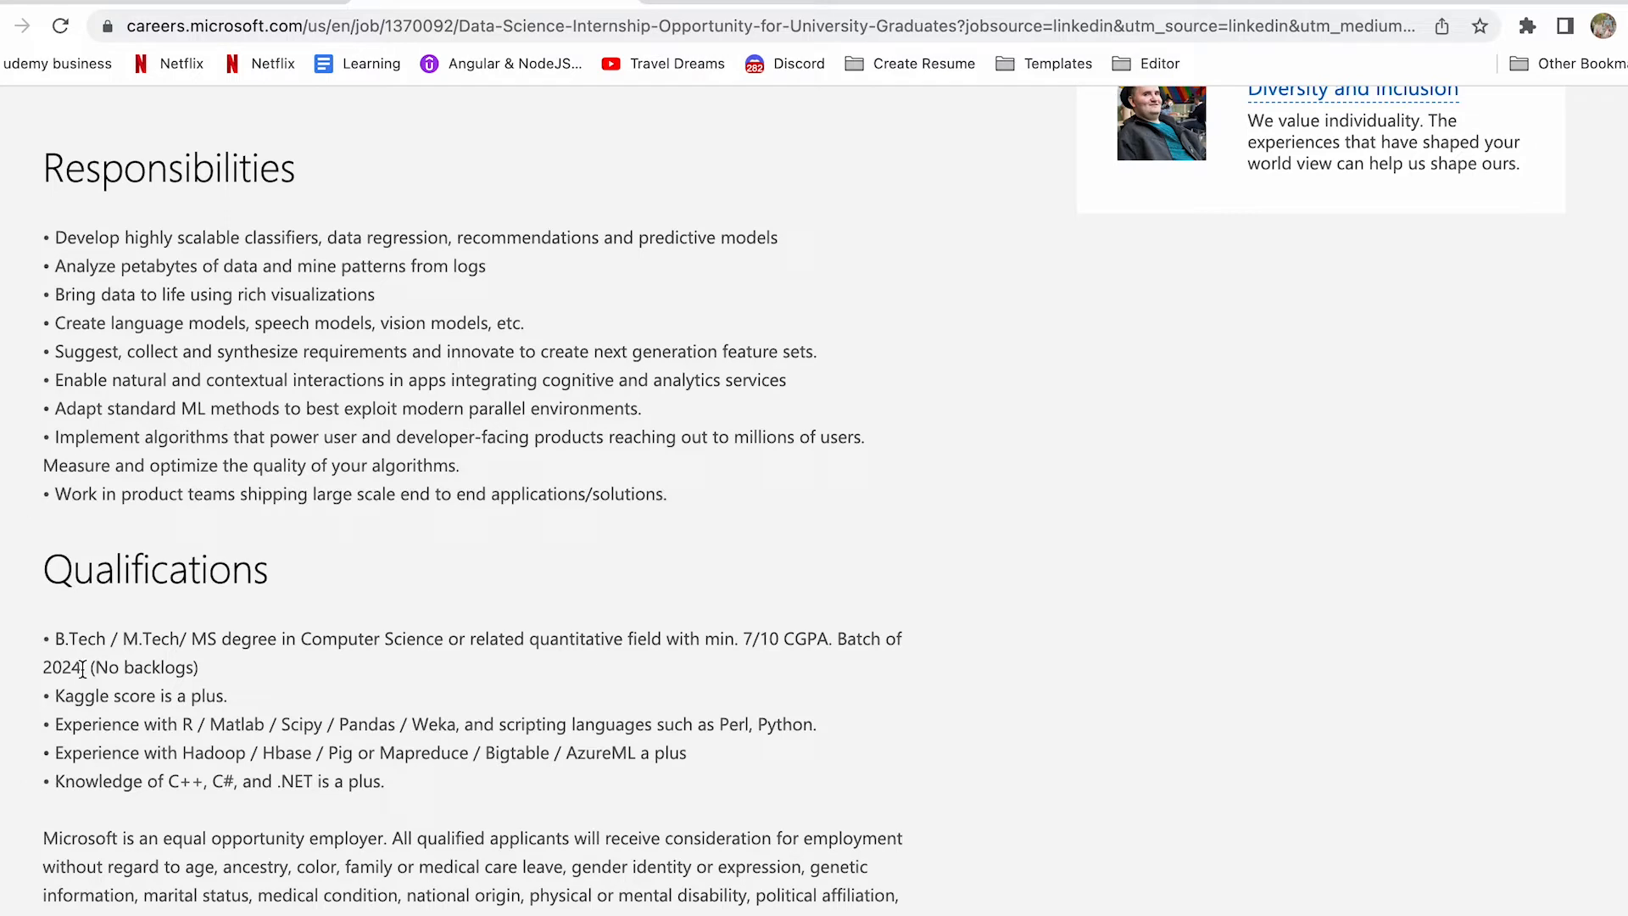
mouse_move(239, 699)
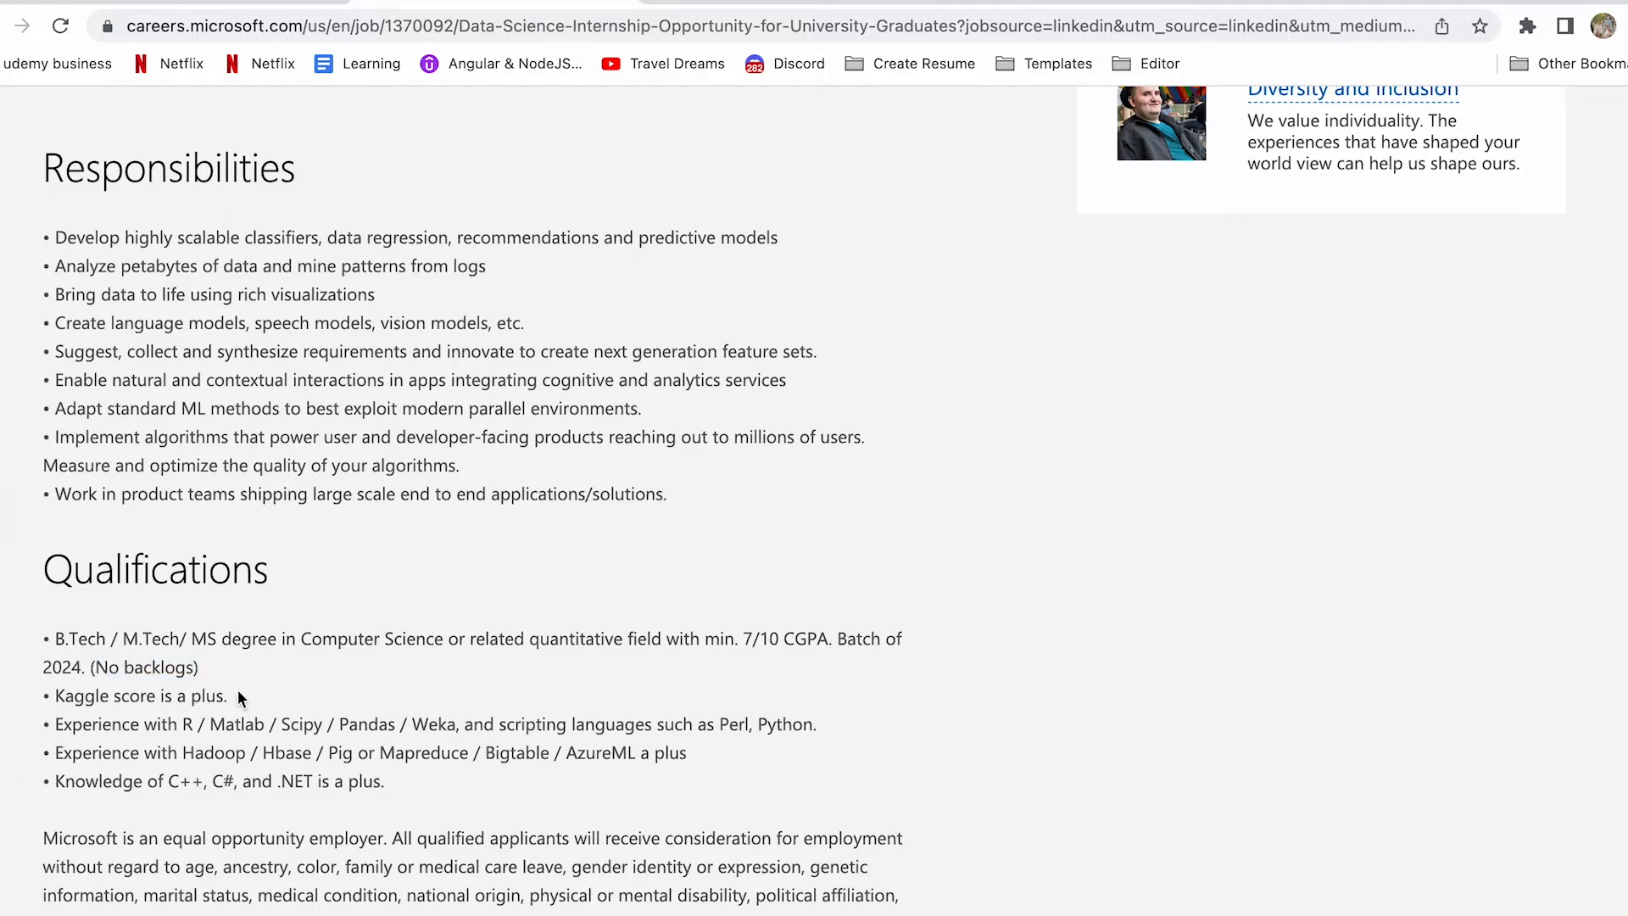
mouse_move(186, 733)
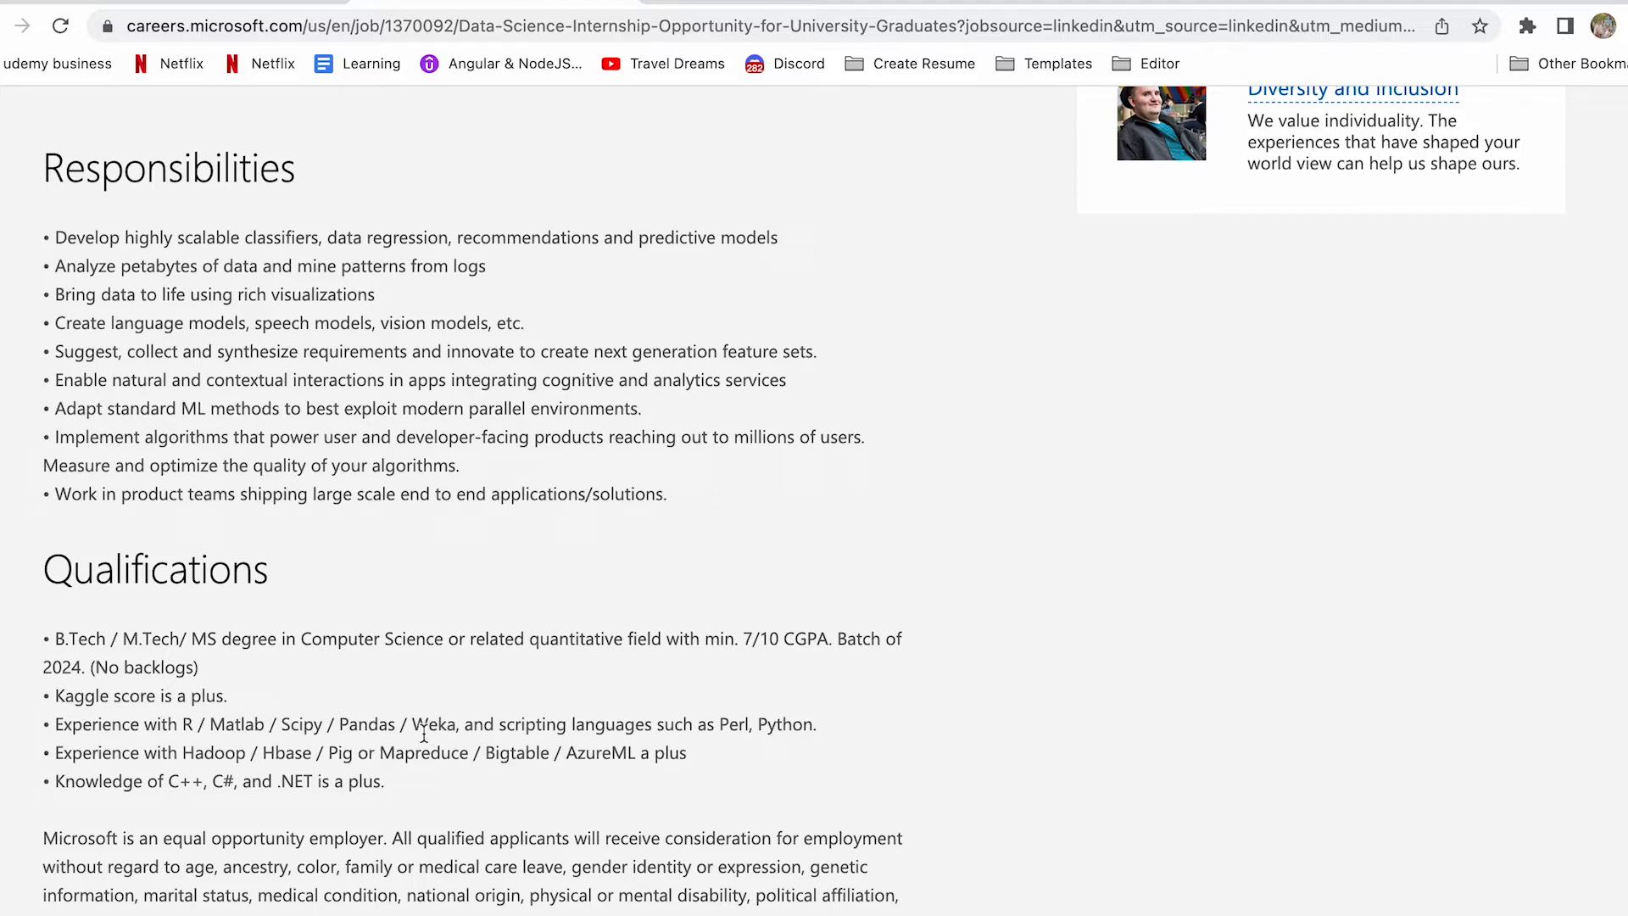
mouse_move(722, 746)
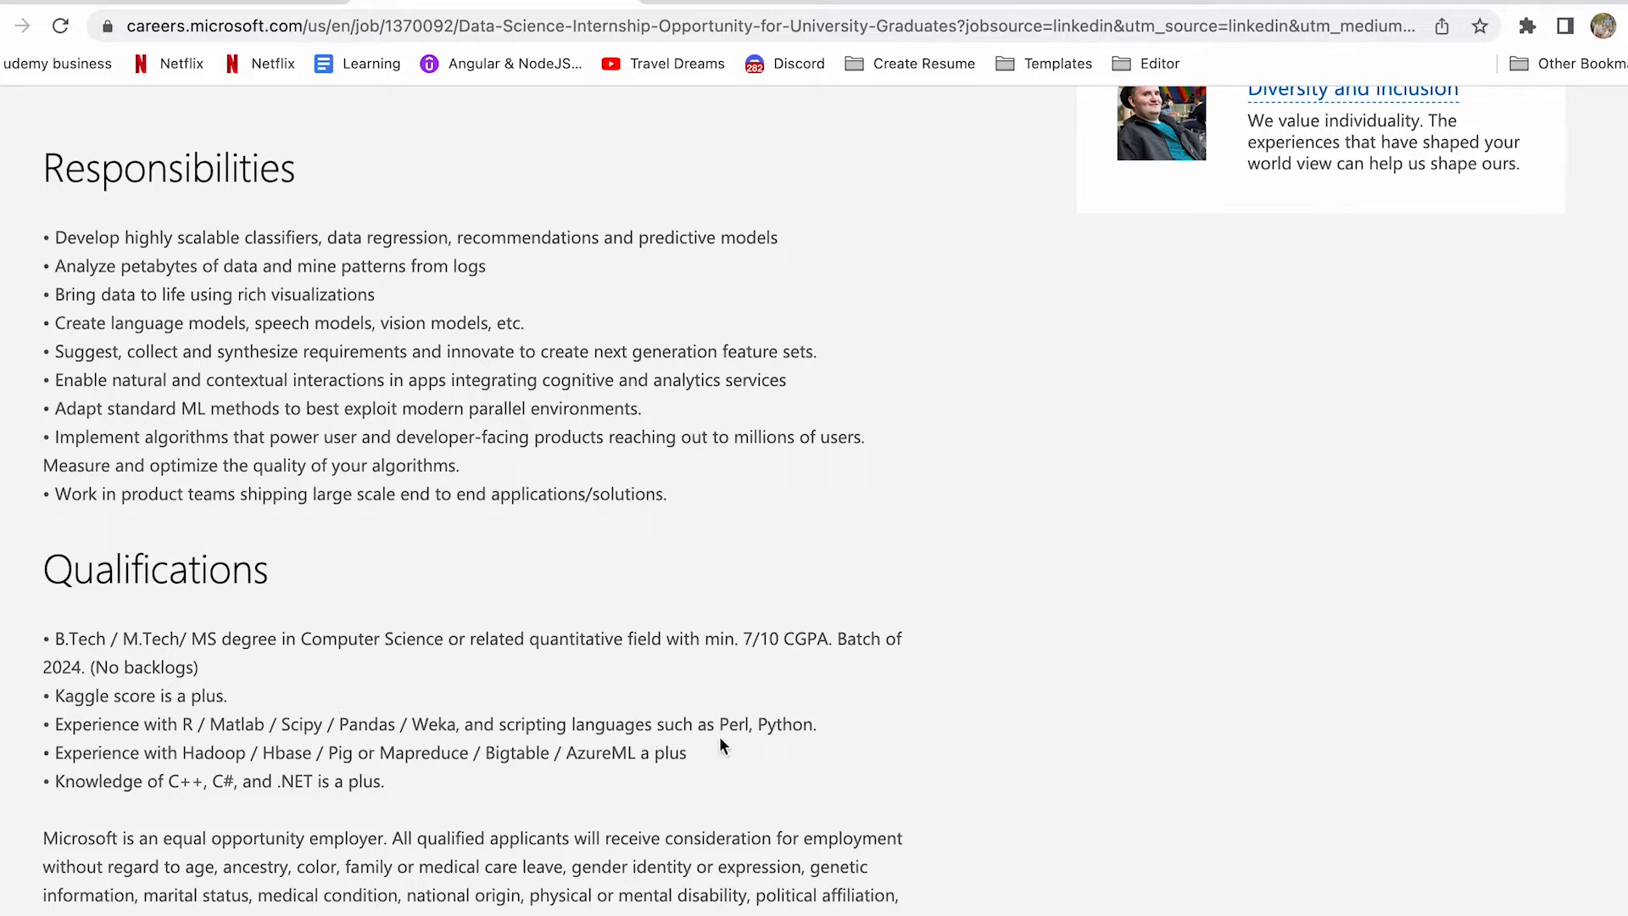
mouse_move(100, 755)
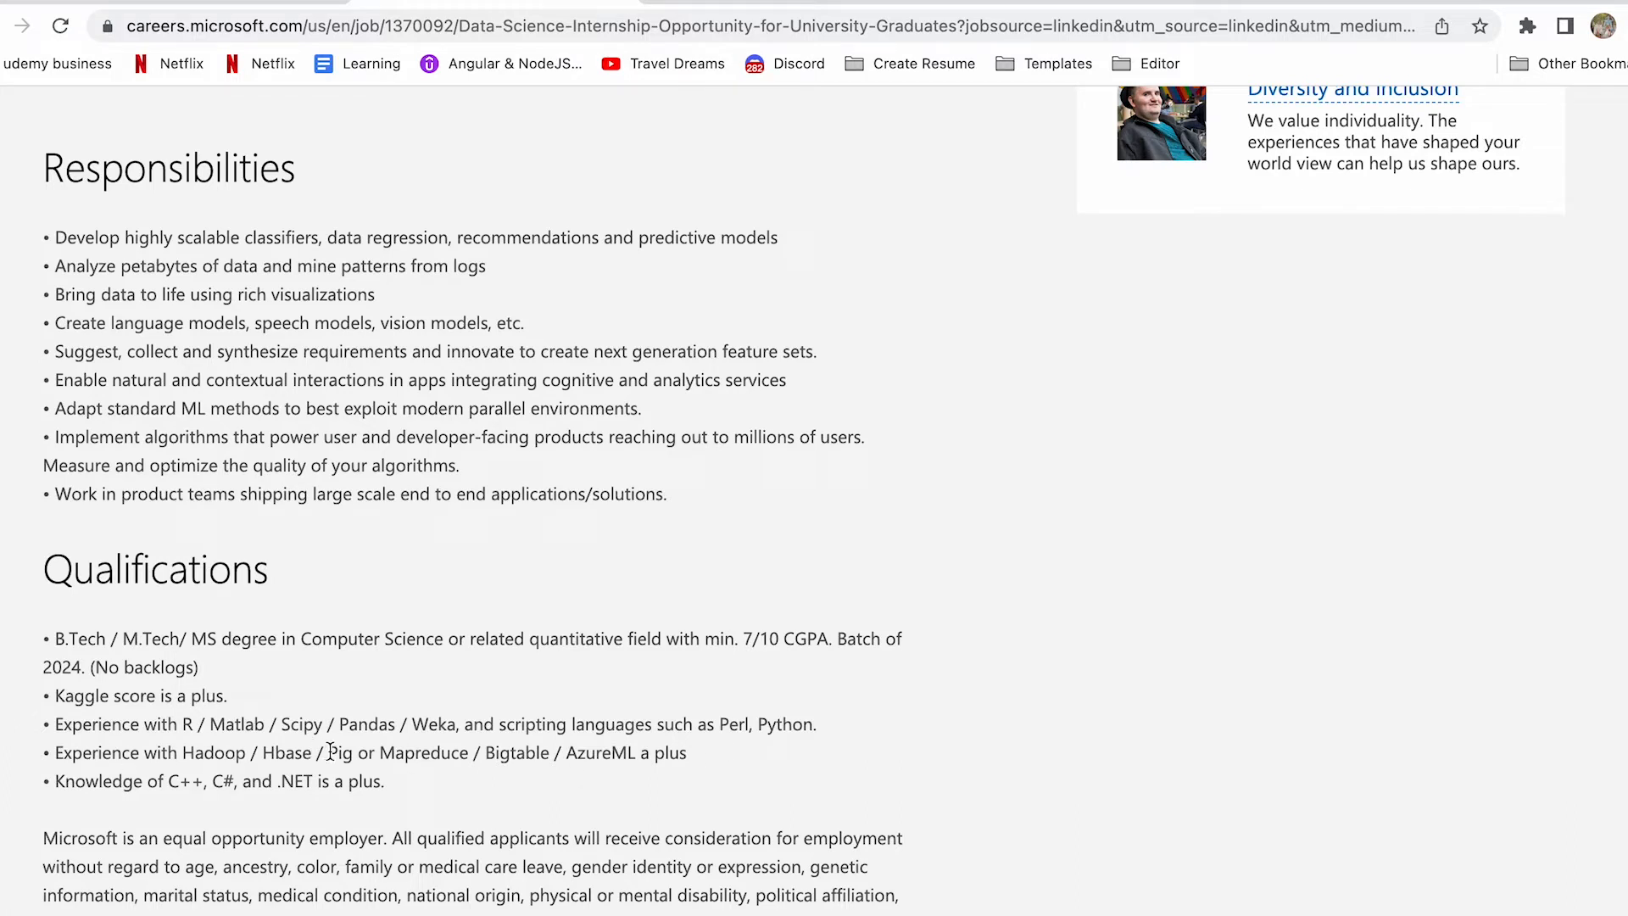
mouse_move(504, 760)
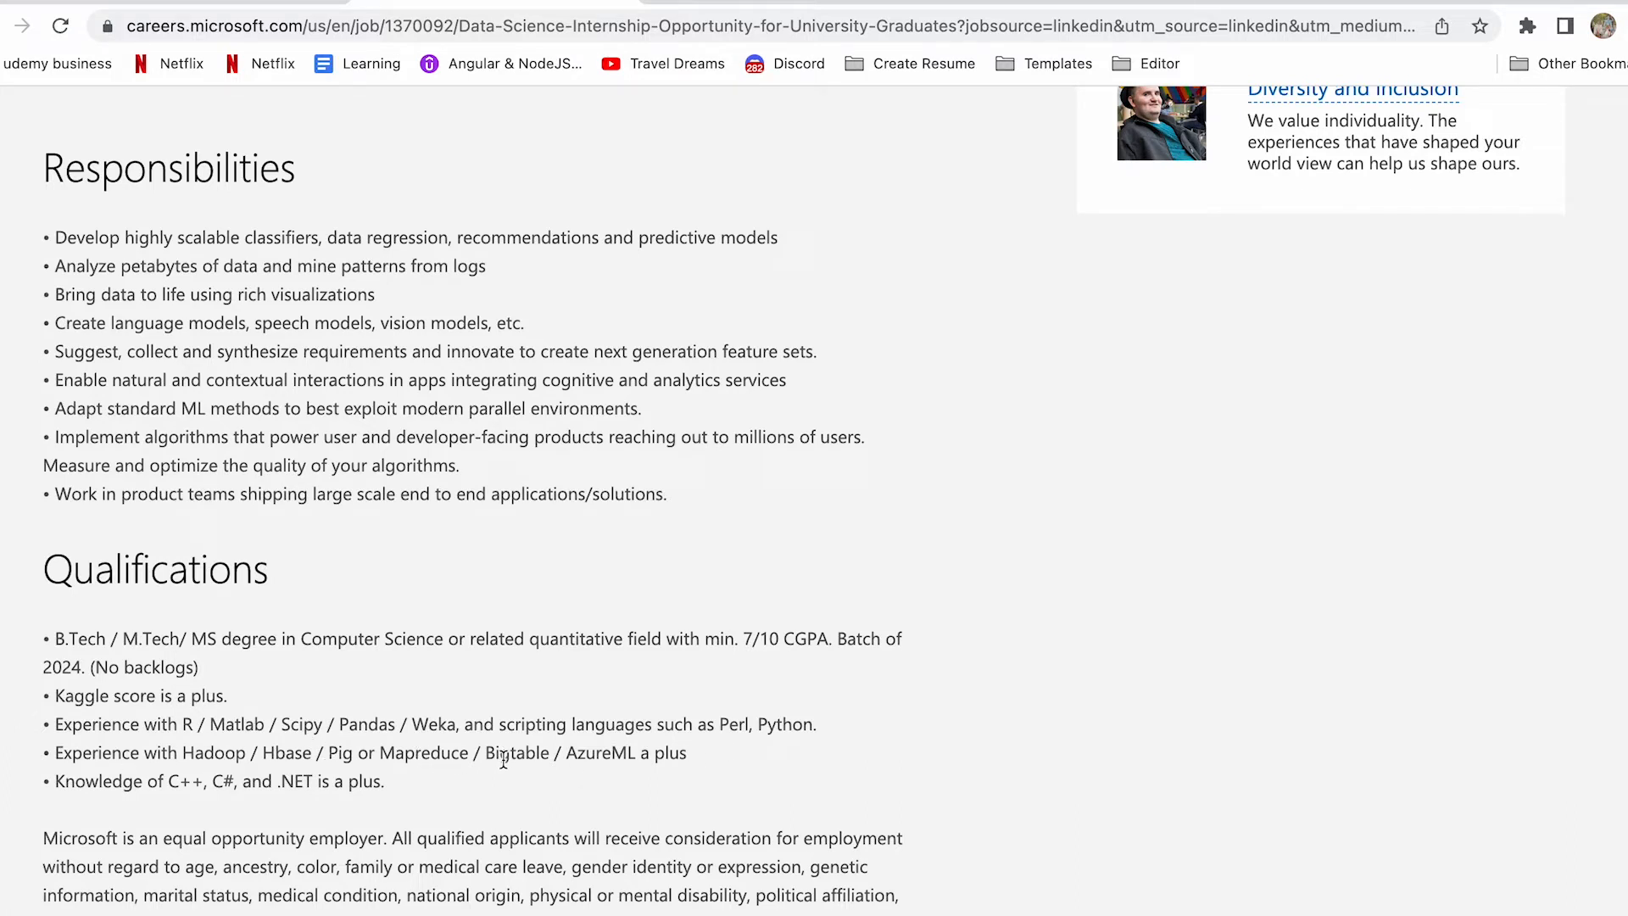
mouse_move(701, 751)
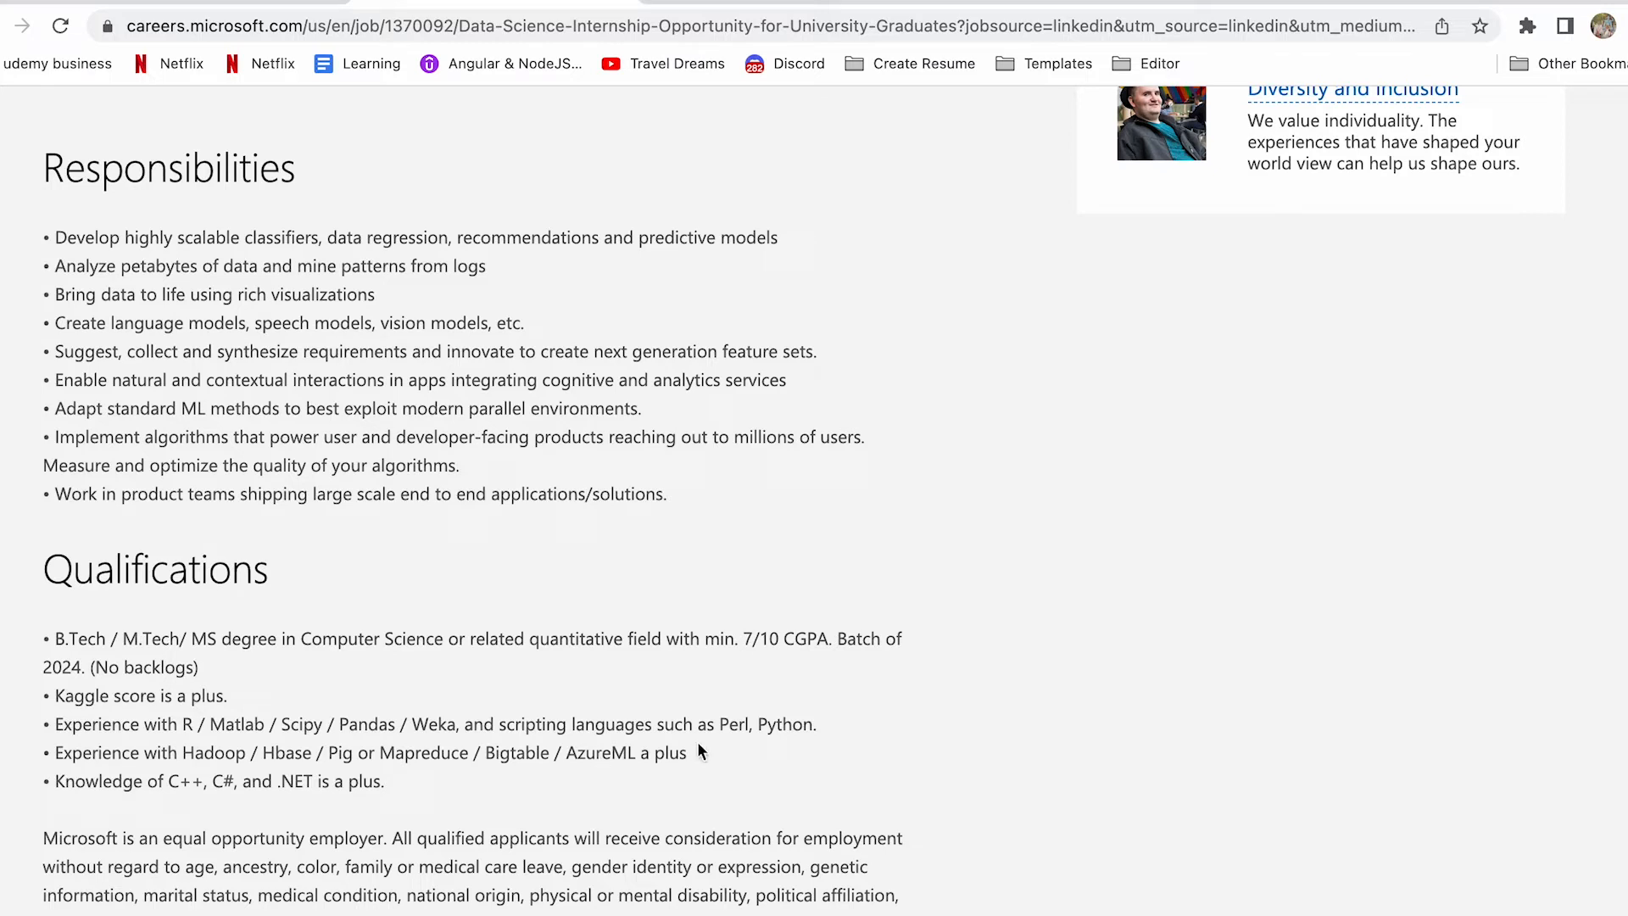
mouse_move(175, 778)
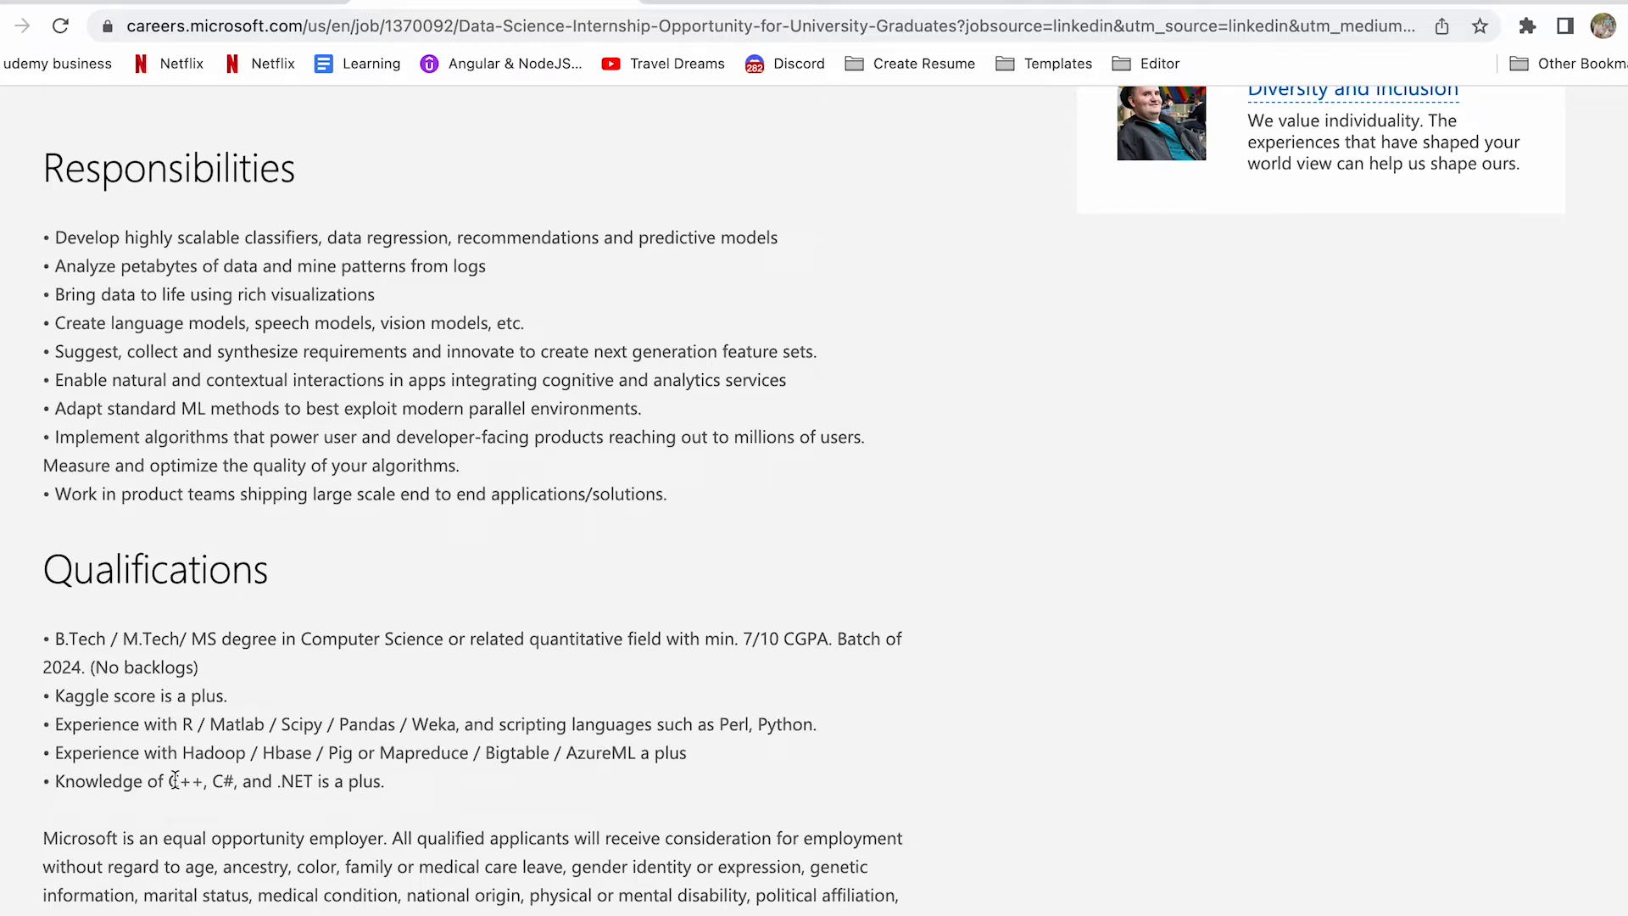
mouse_move(415, 792)
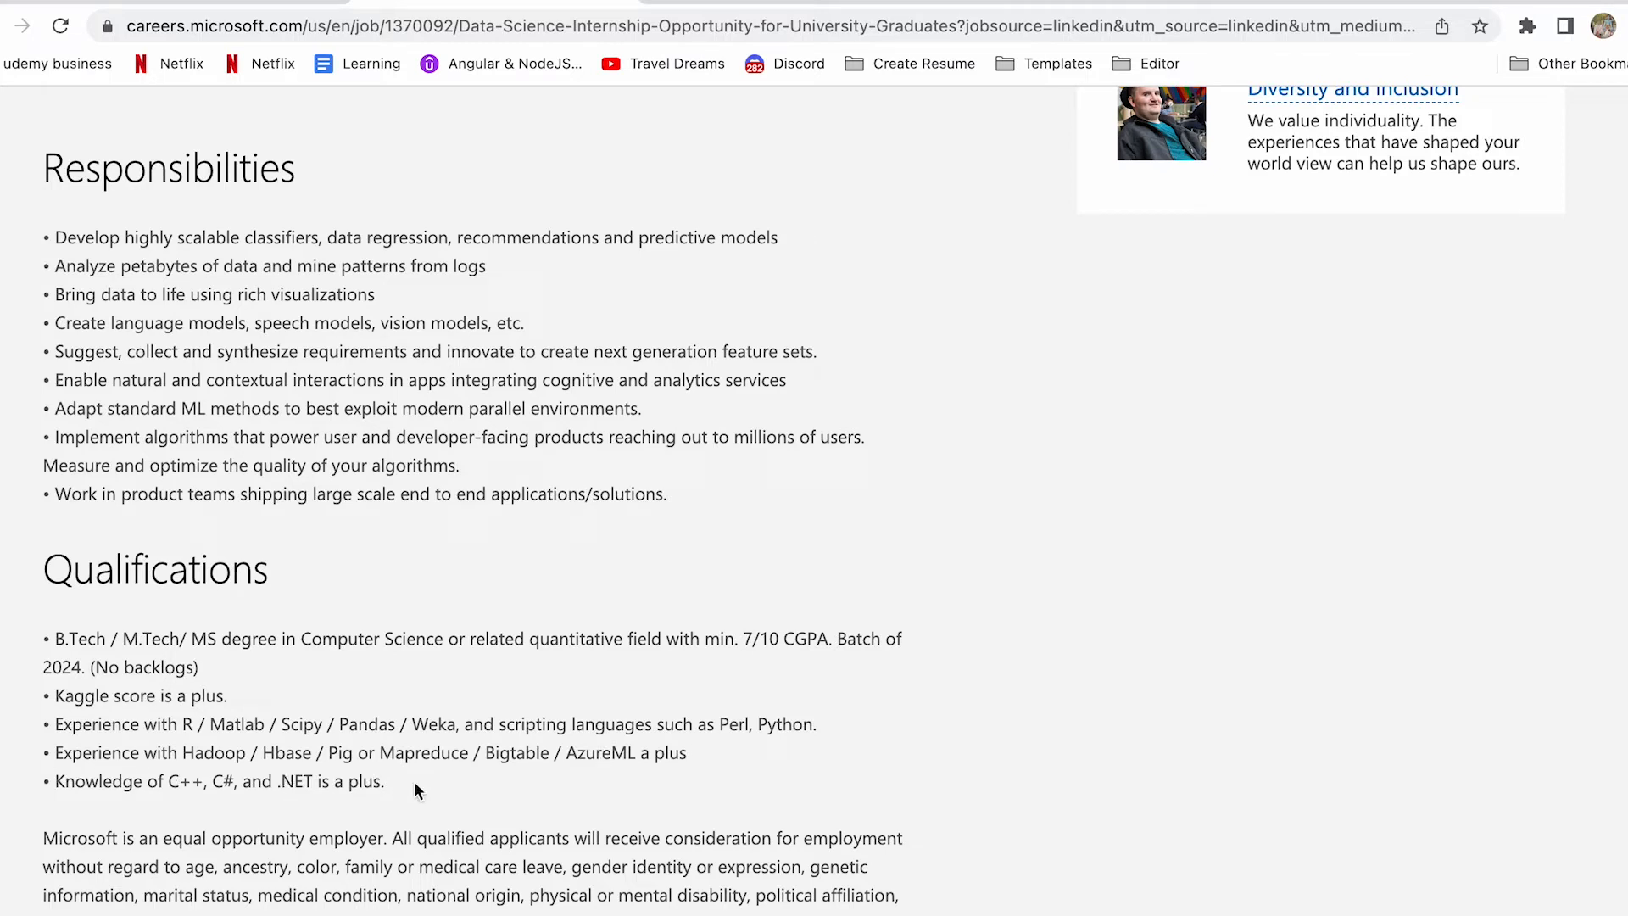
scroll("up", 3)
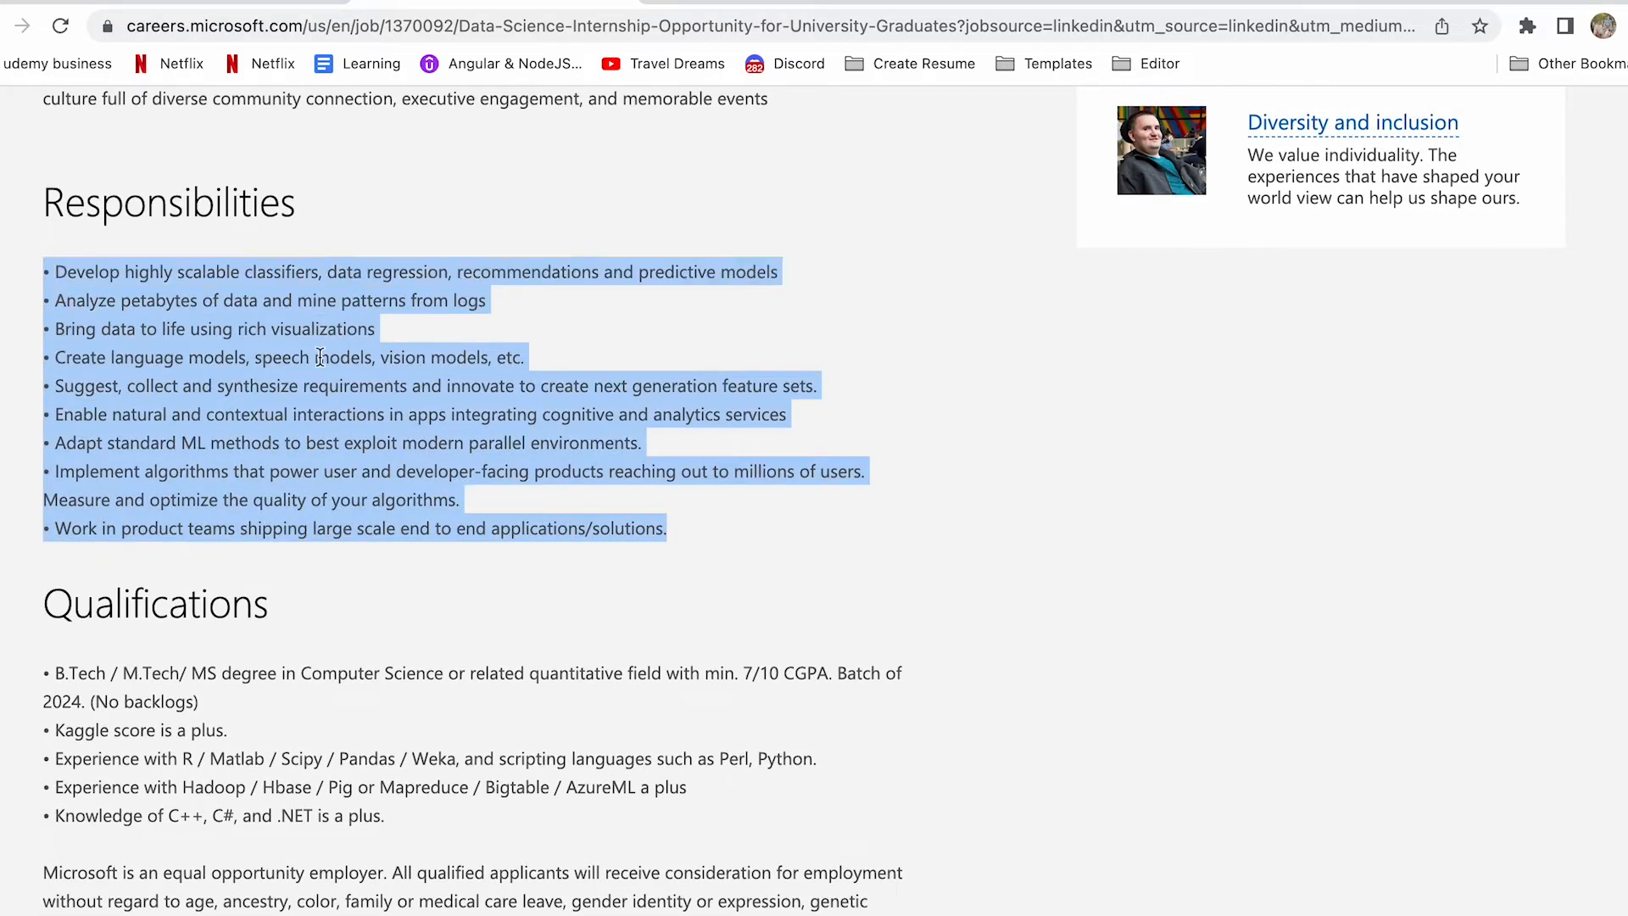
scroll("down", 3)
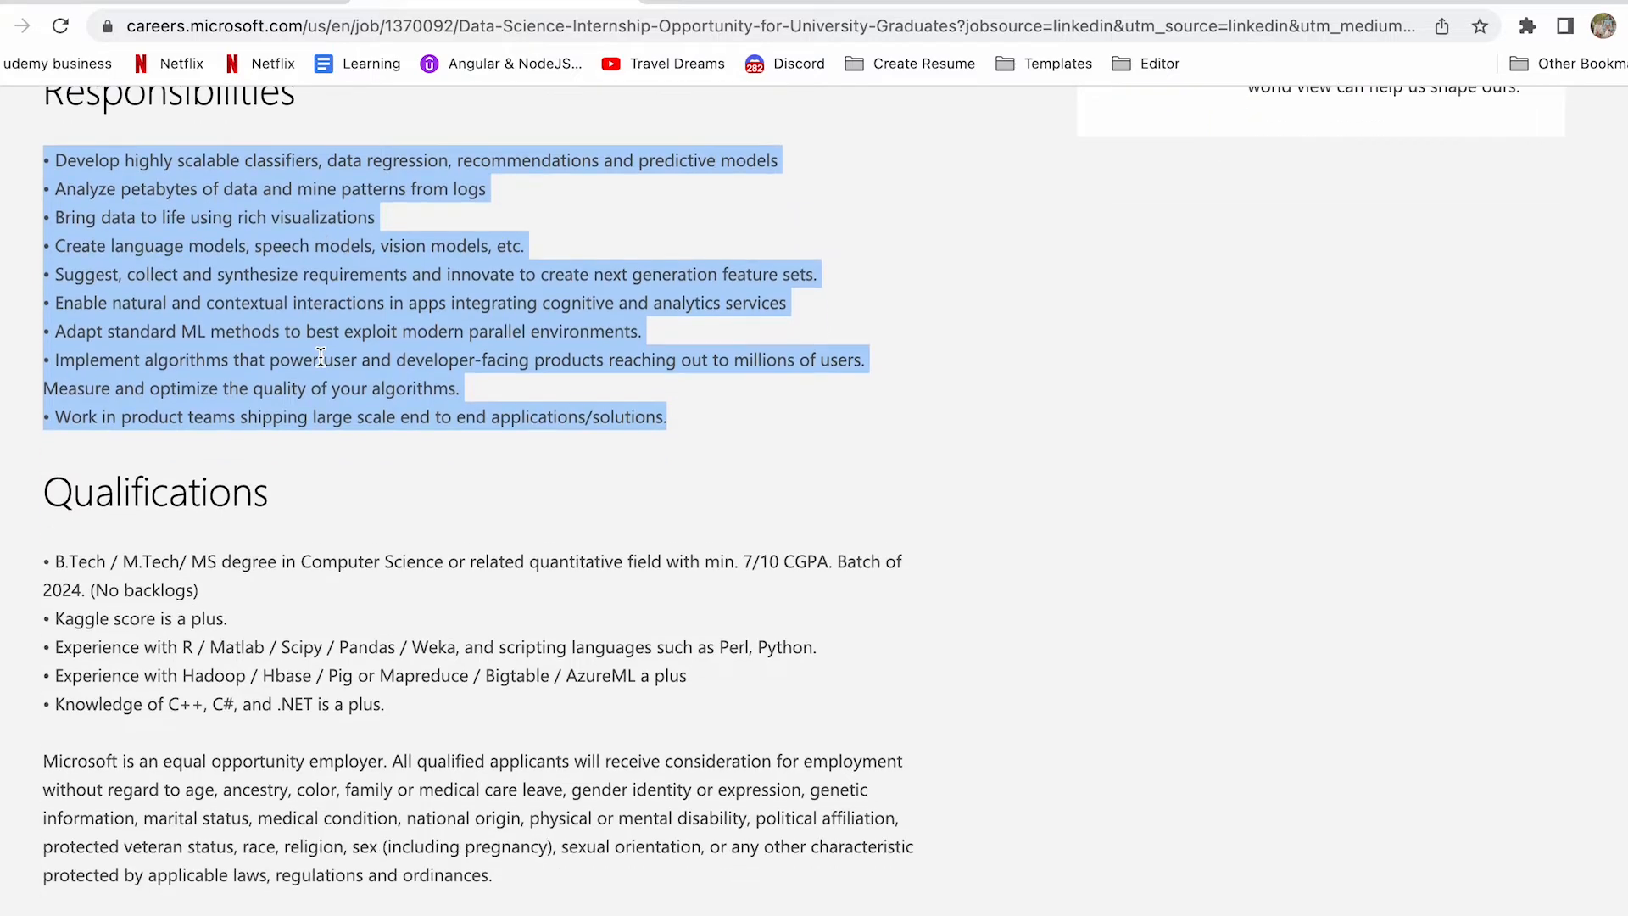
scroll("down", 3)
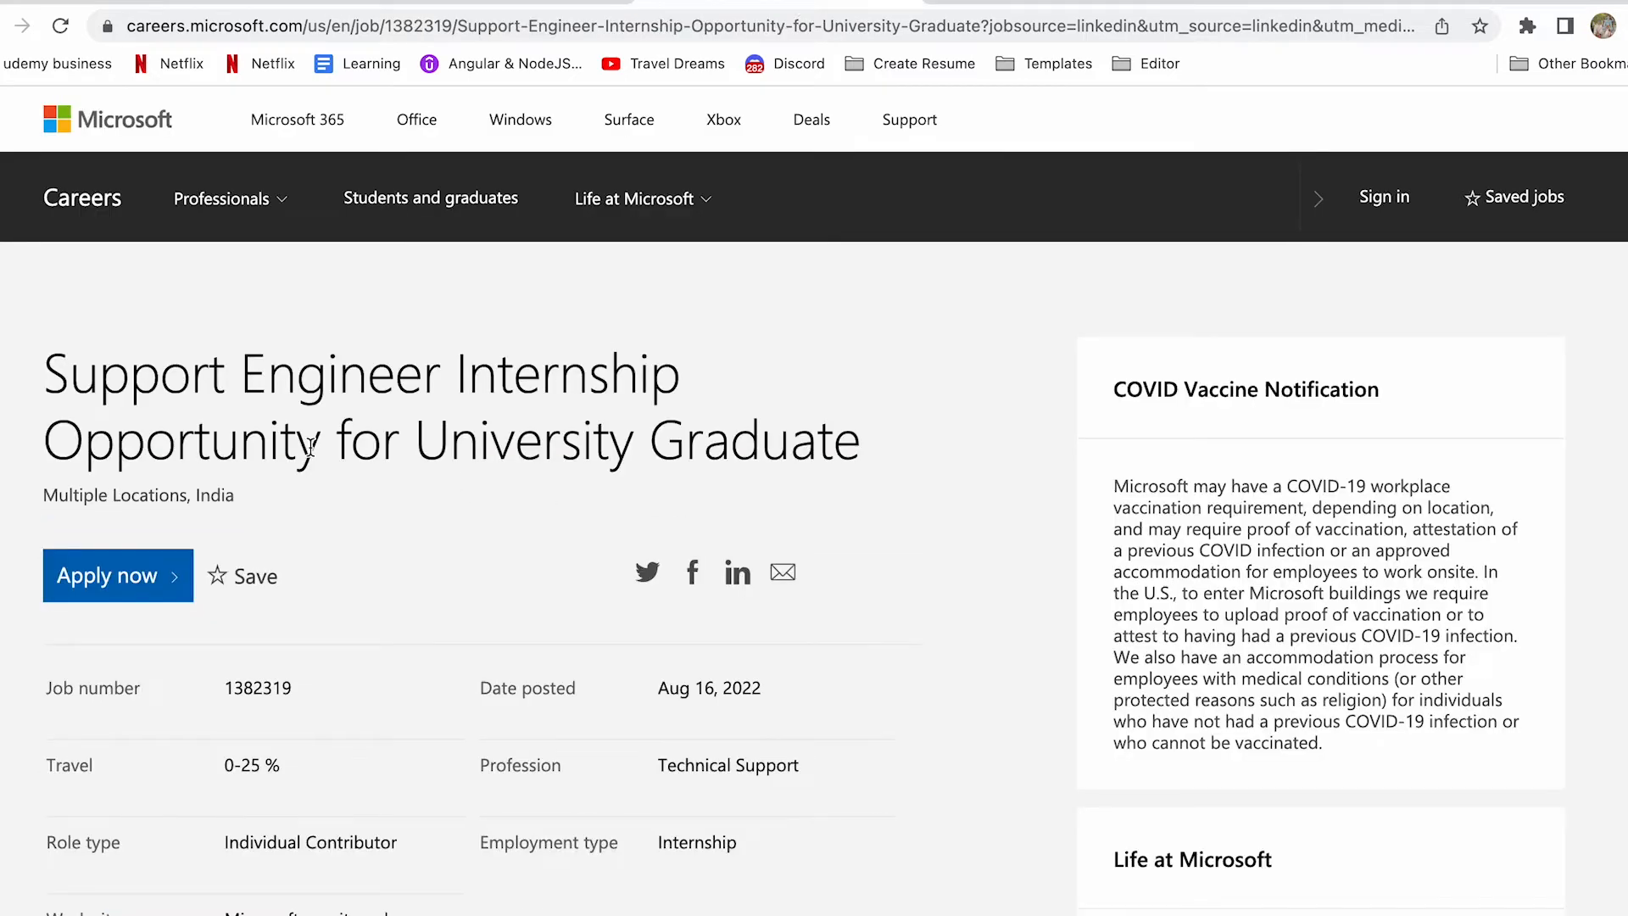
scroll("down", 3)
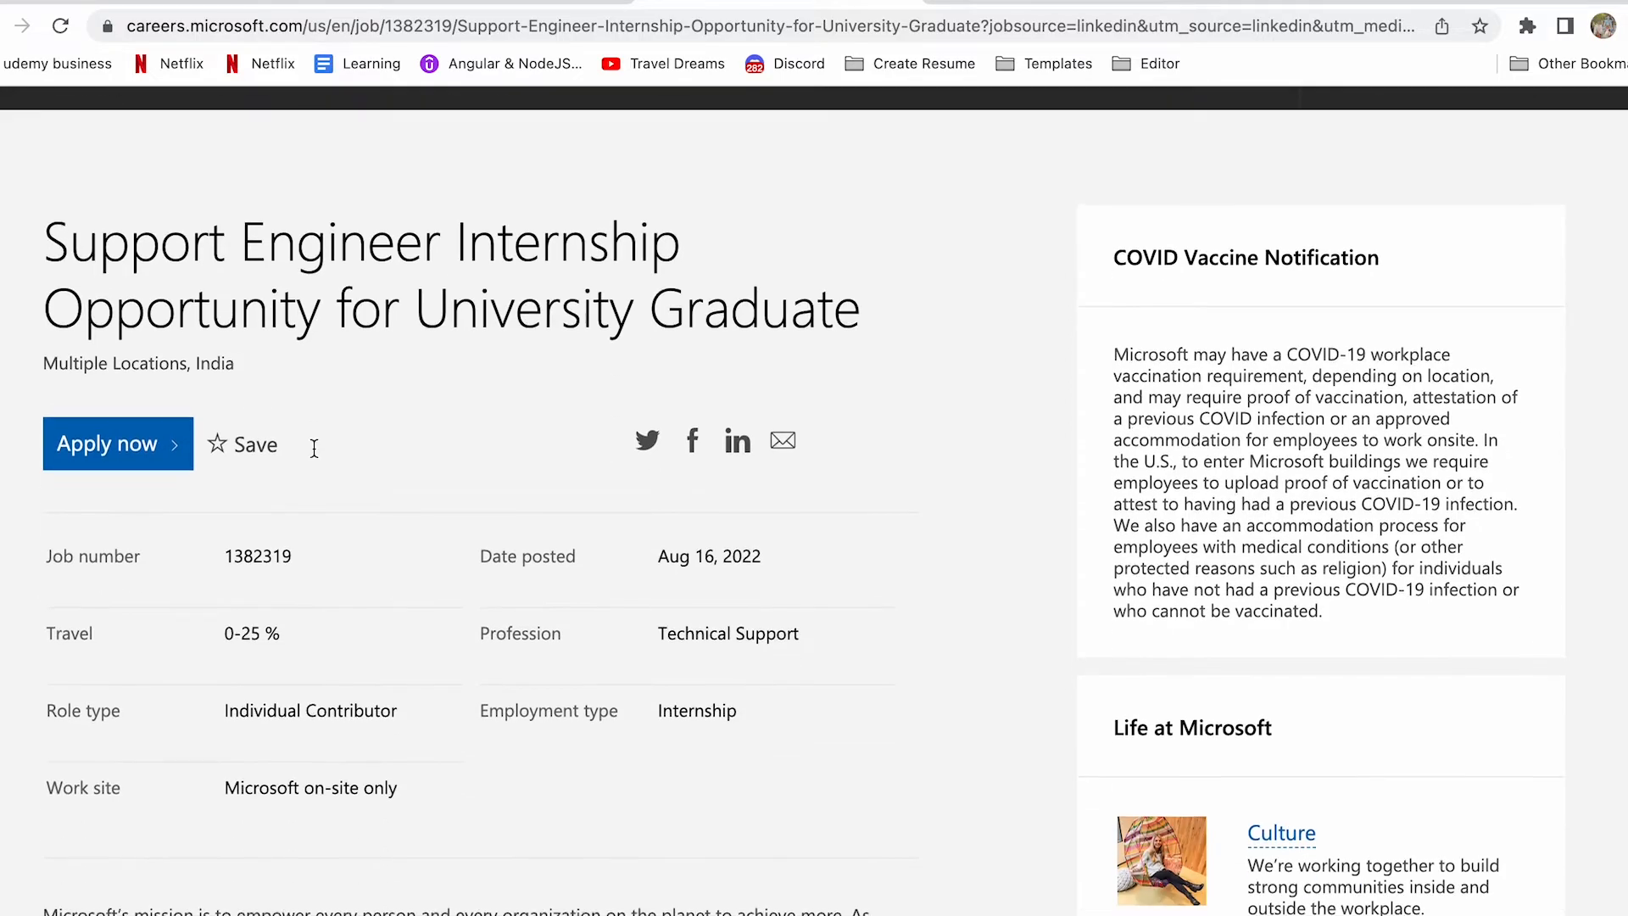
scroll("down", 3)
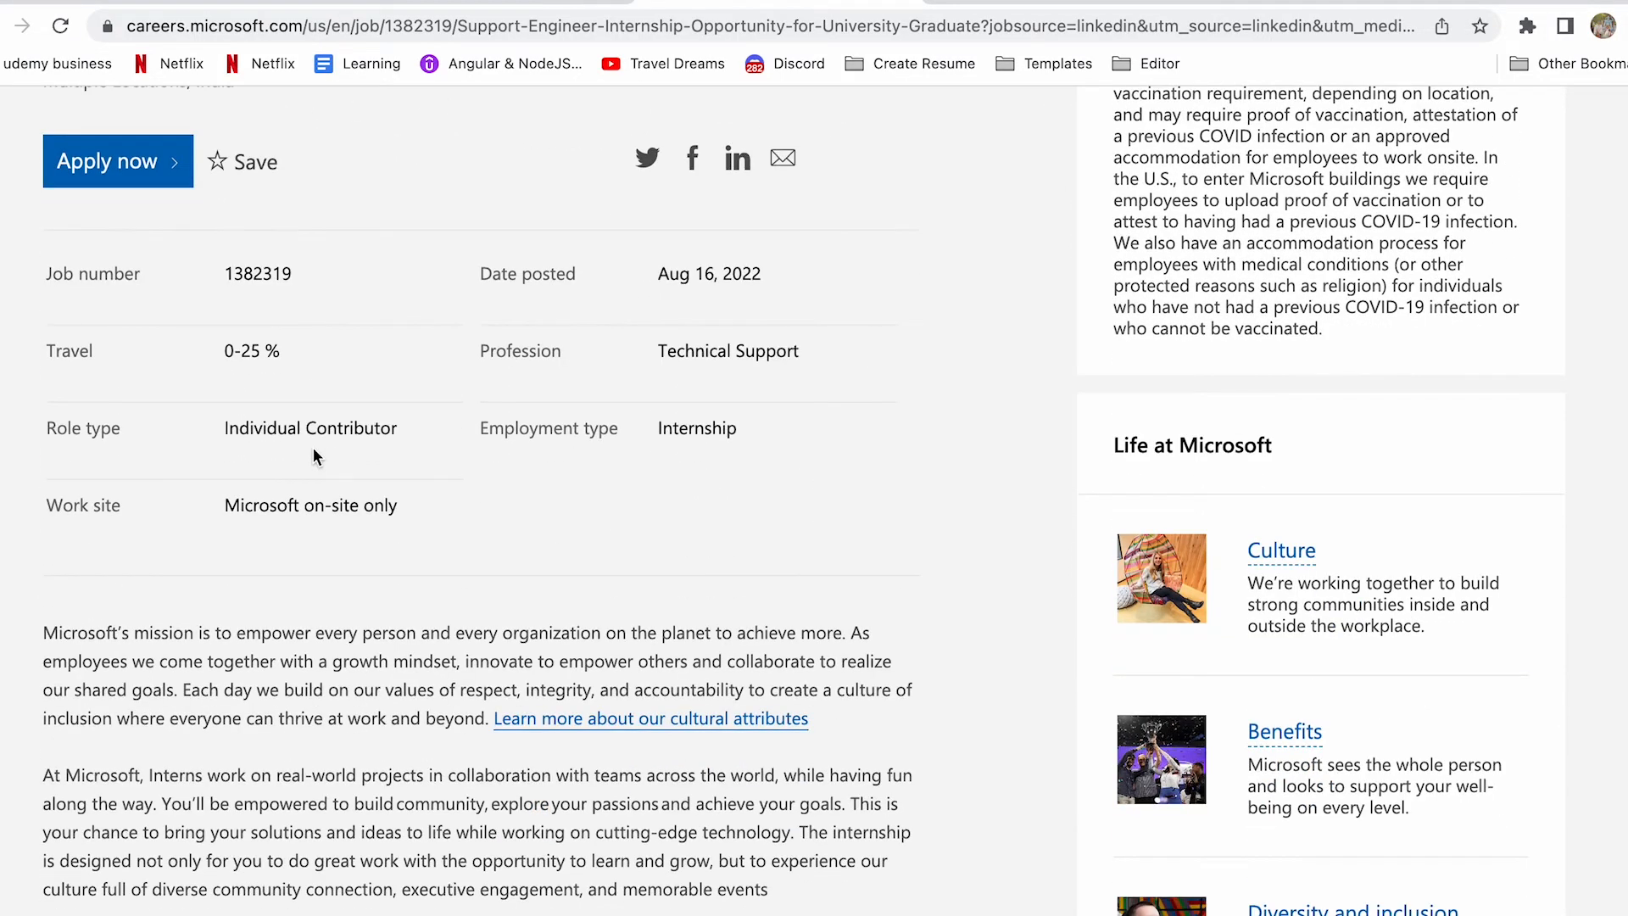
scroll("down", 3)
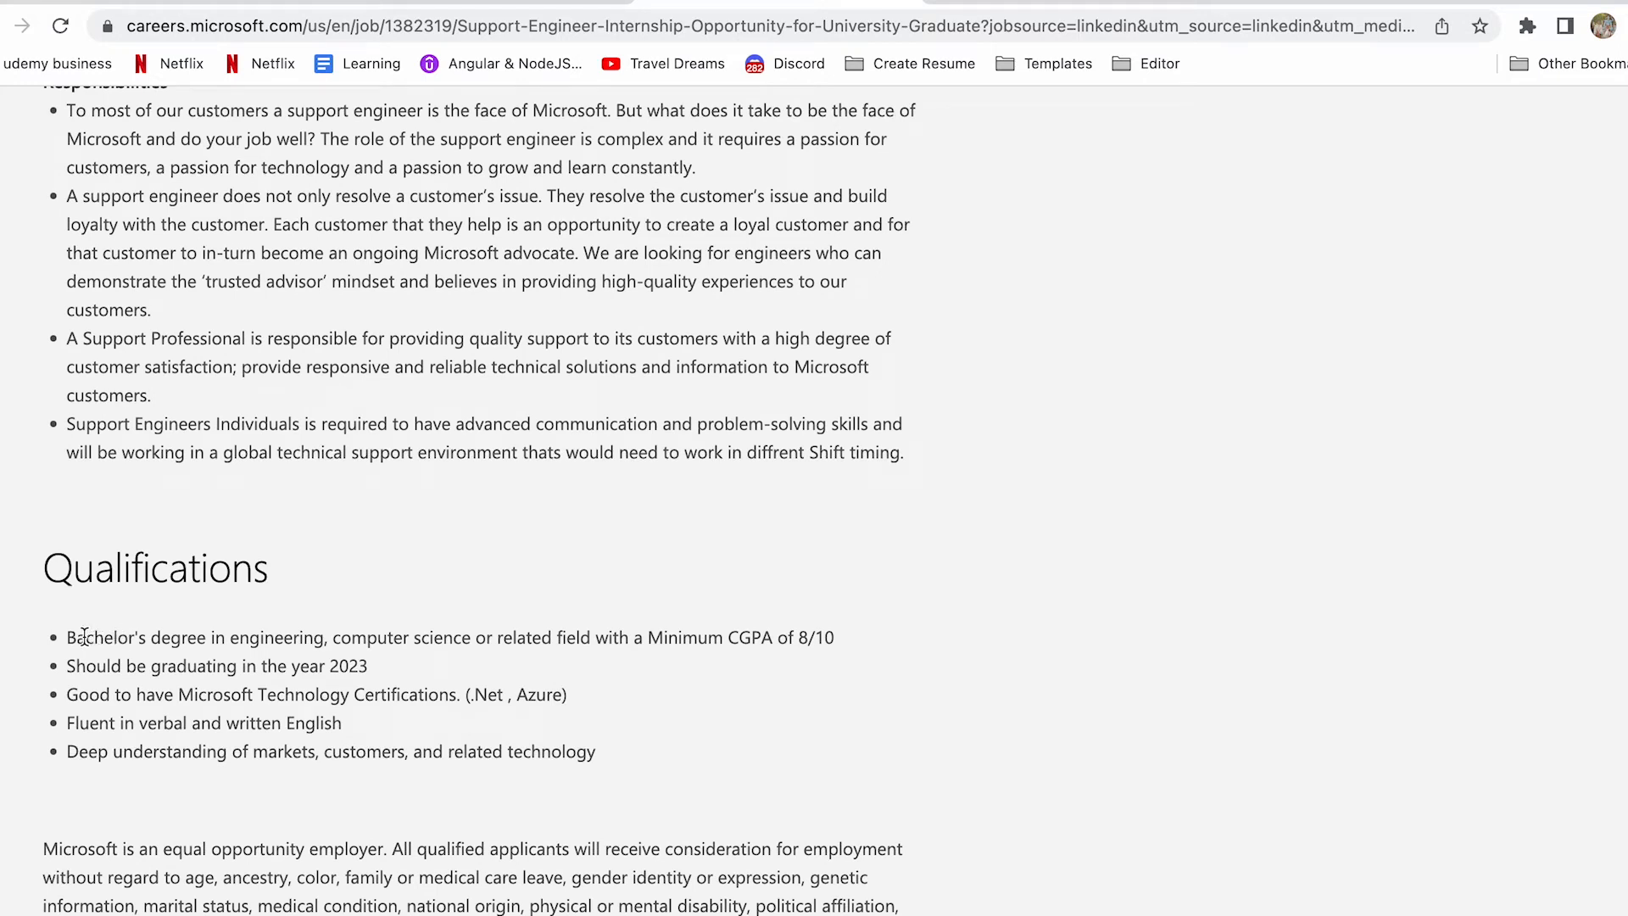
mouse_move(446, 636)
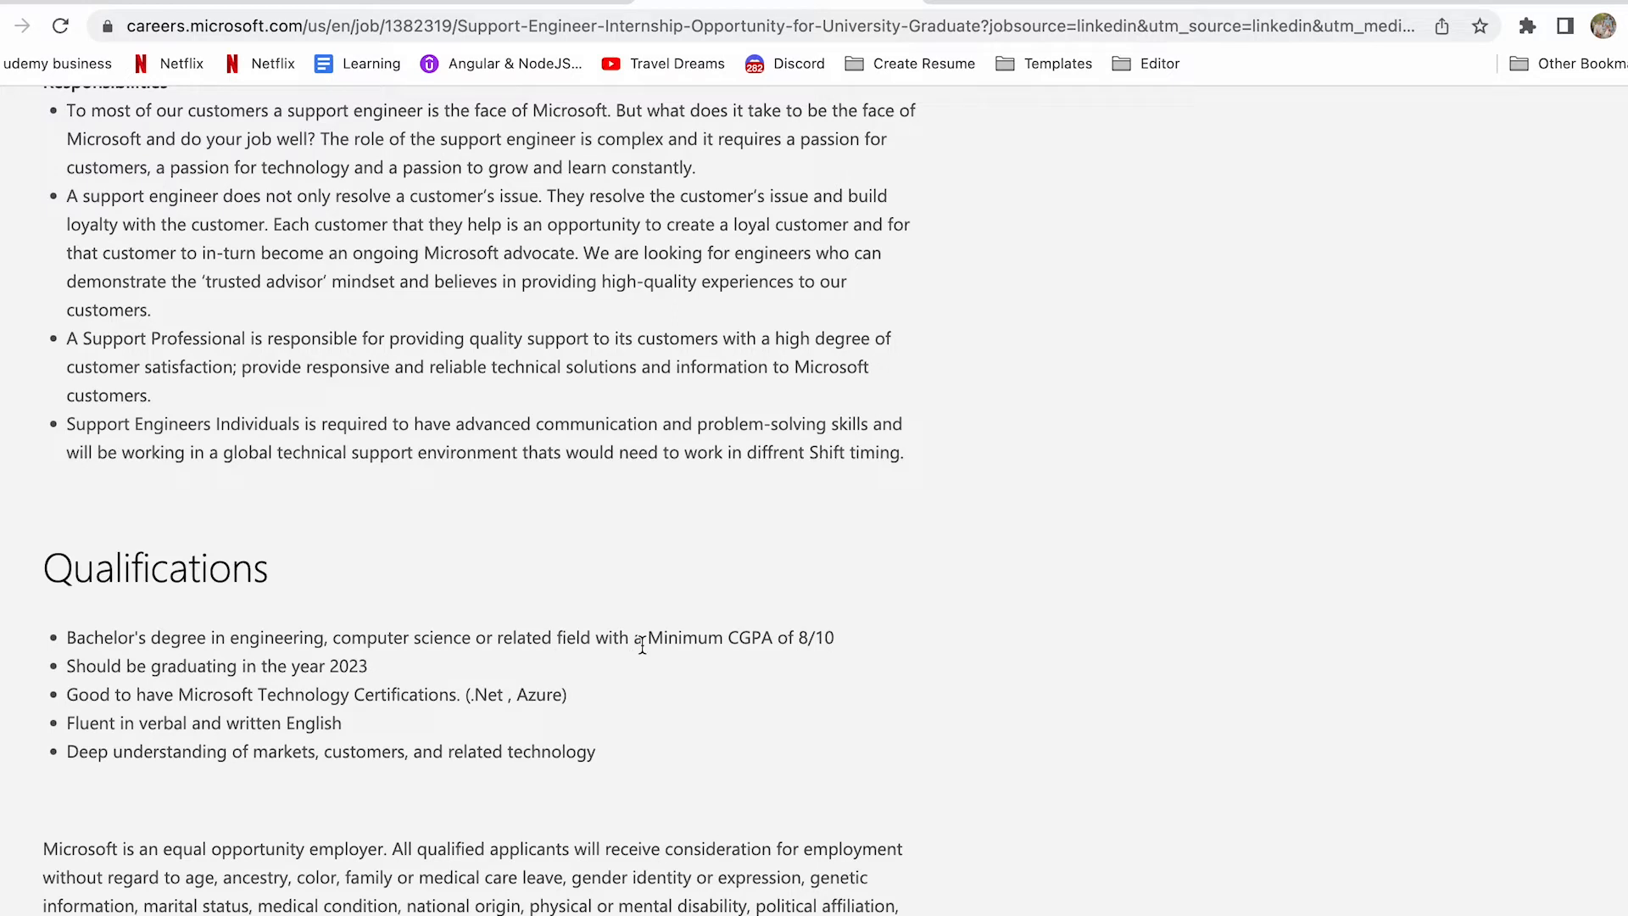
mouse_move(817, 658)
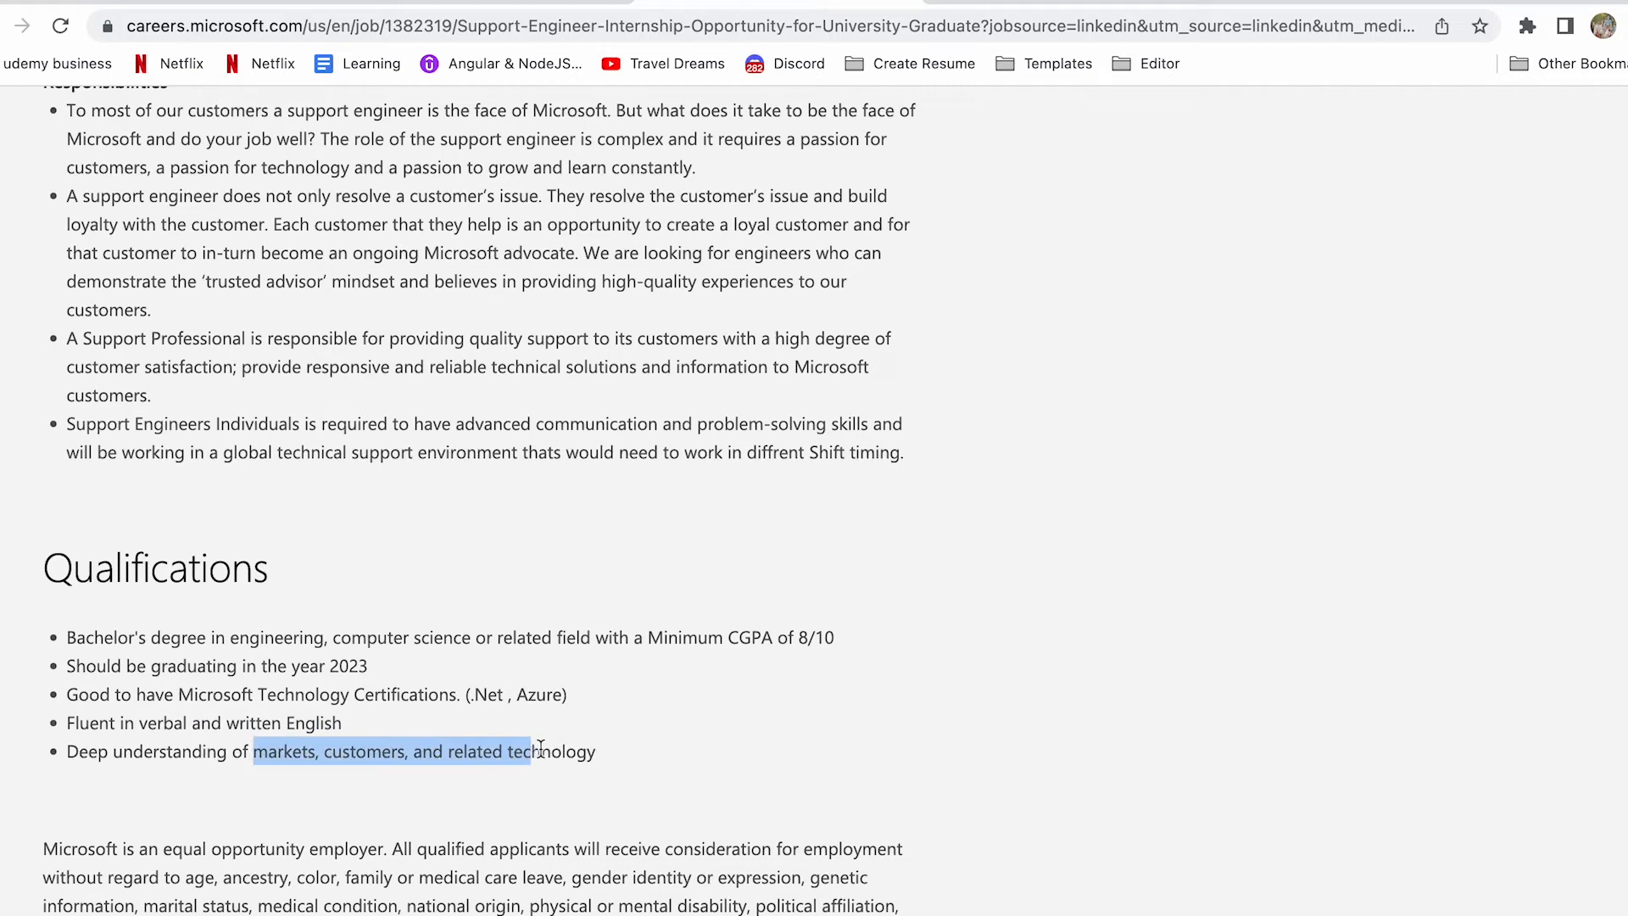
scroll("up", 3)
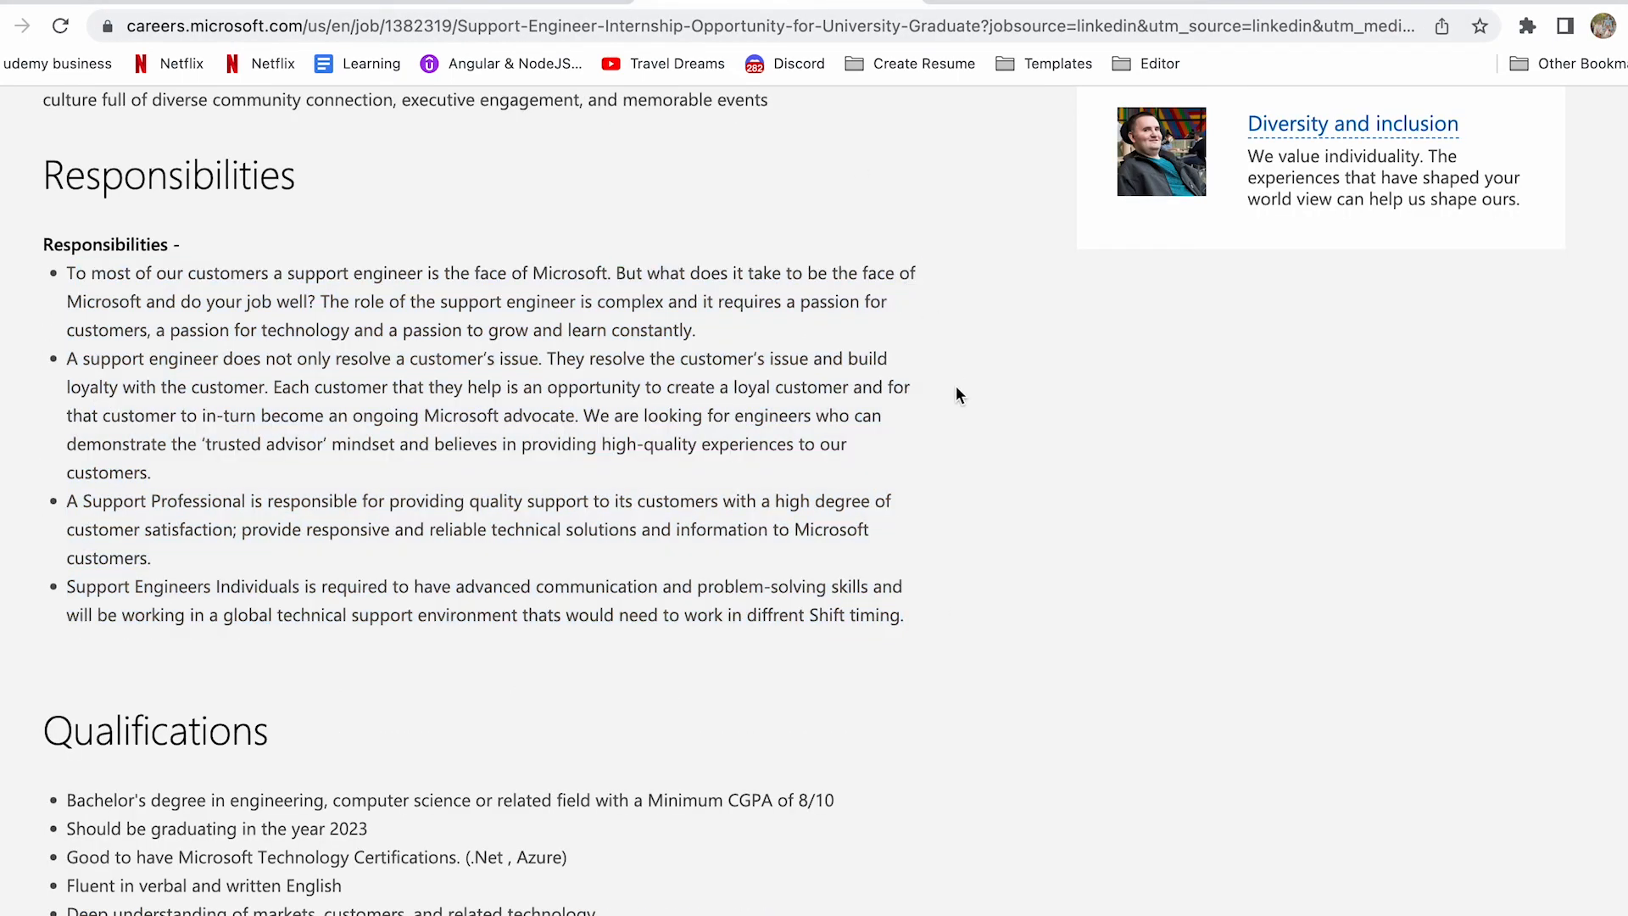
scroll("up", 3)
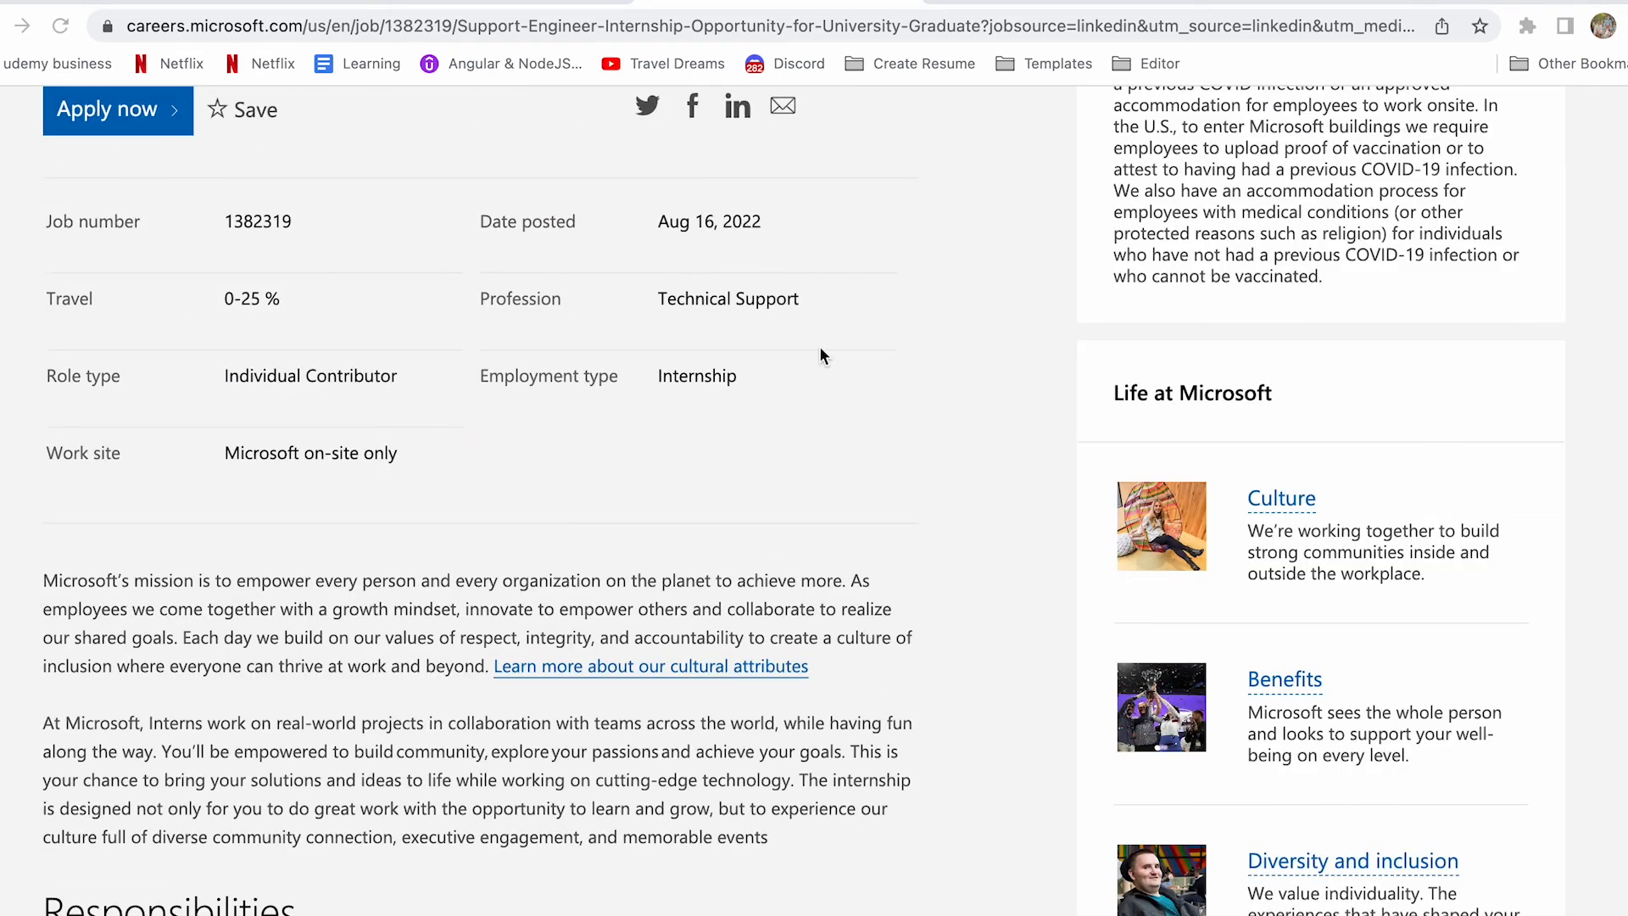